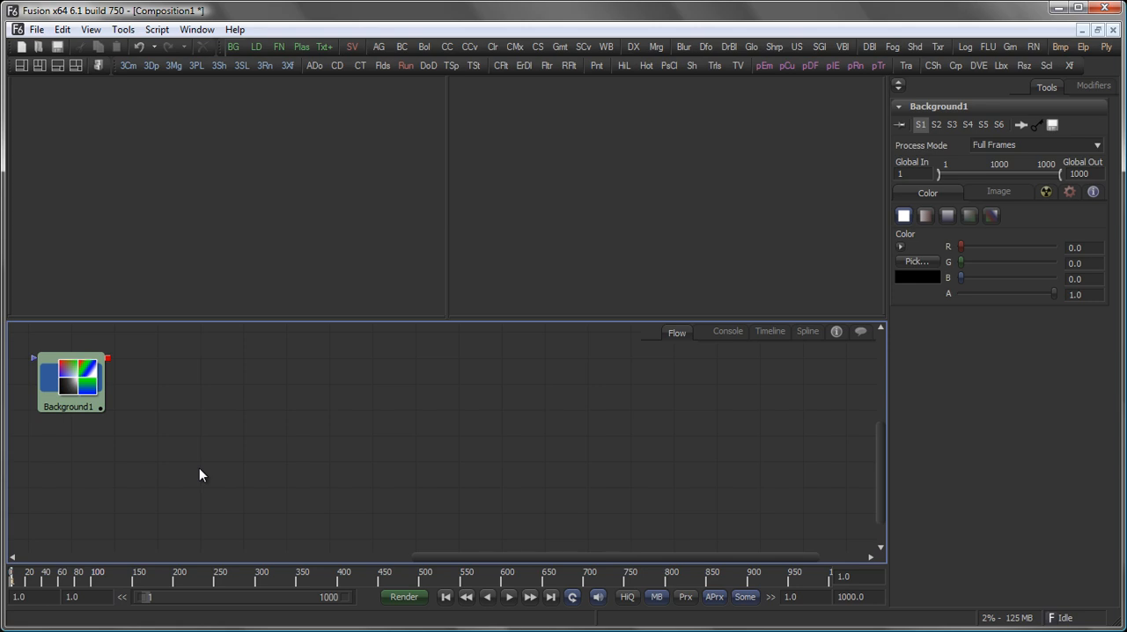
pyautogui.moveTo(29, 165)
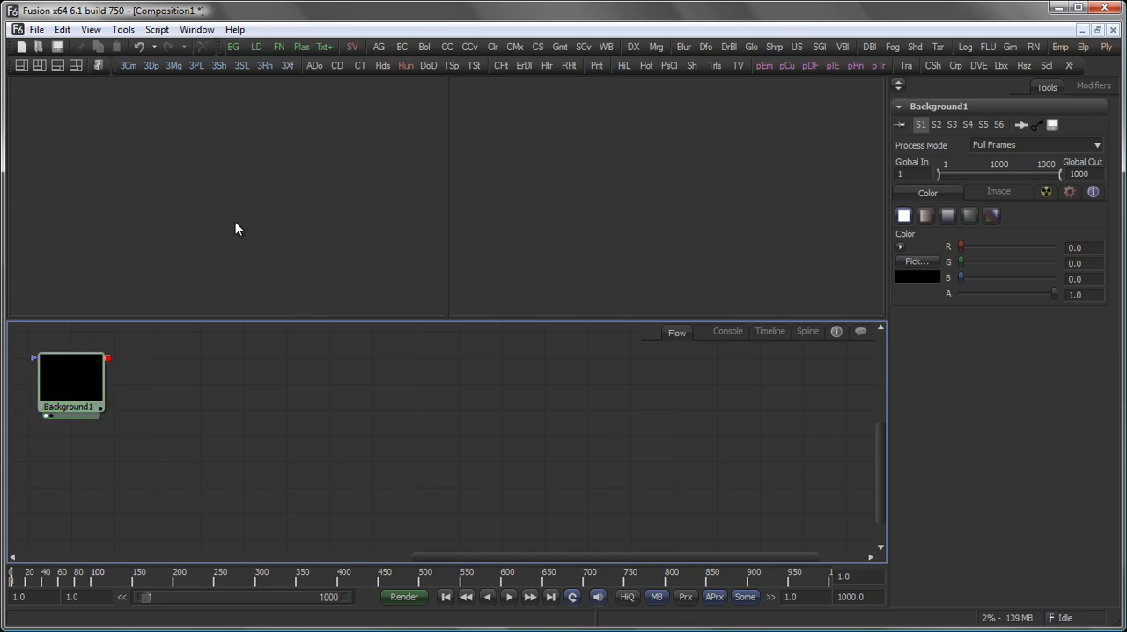
# Show Background1 in the viewer and switch its fill to a black-to-white linear gradient
pyautogui.click(21, 65)
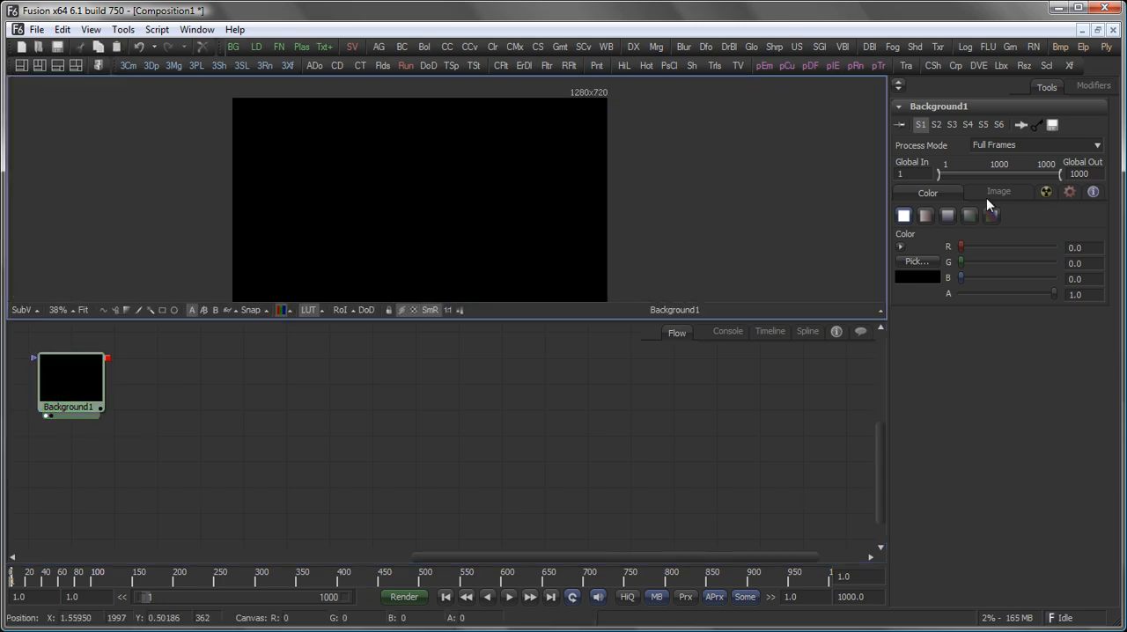
pyautogui.click(993, 215)
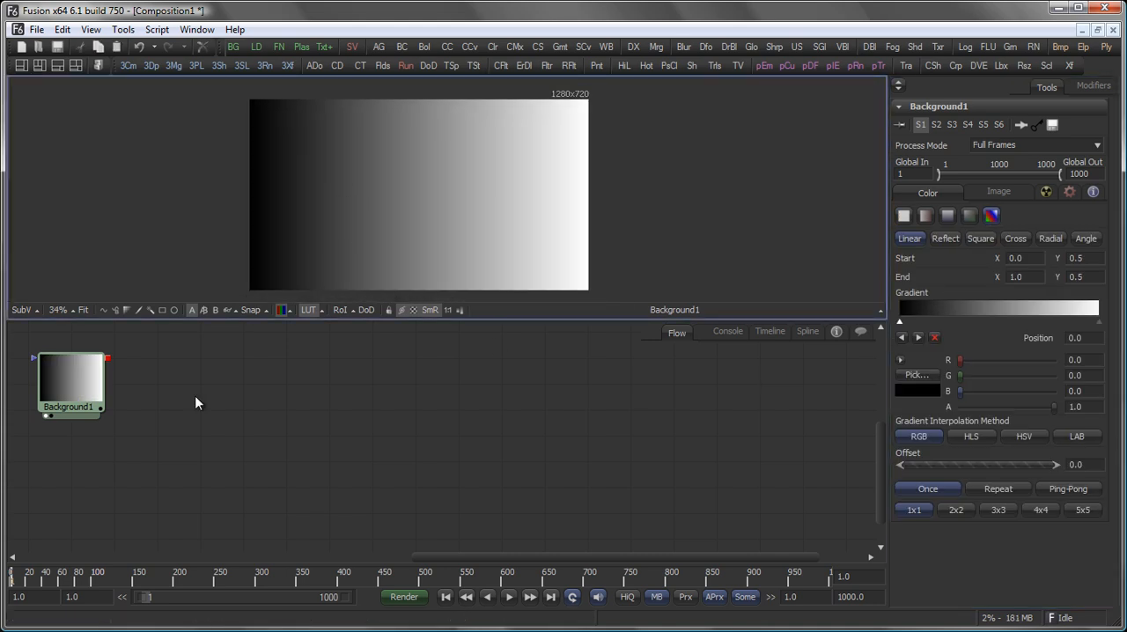
pyautogui.moveTo(113, 381)
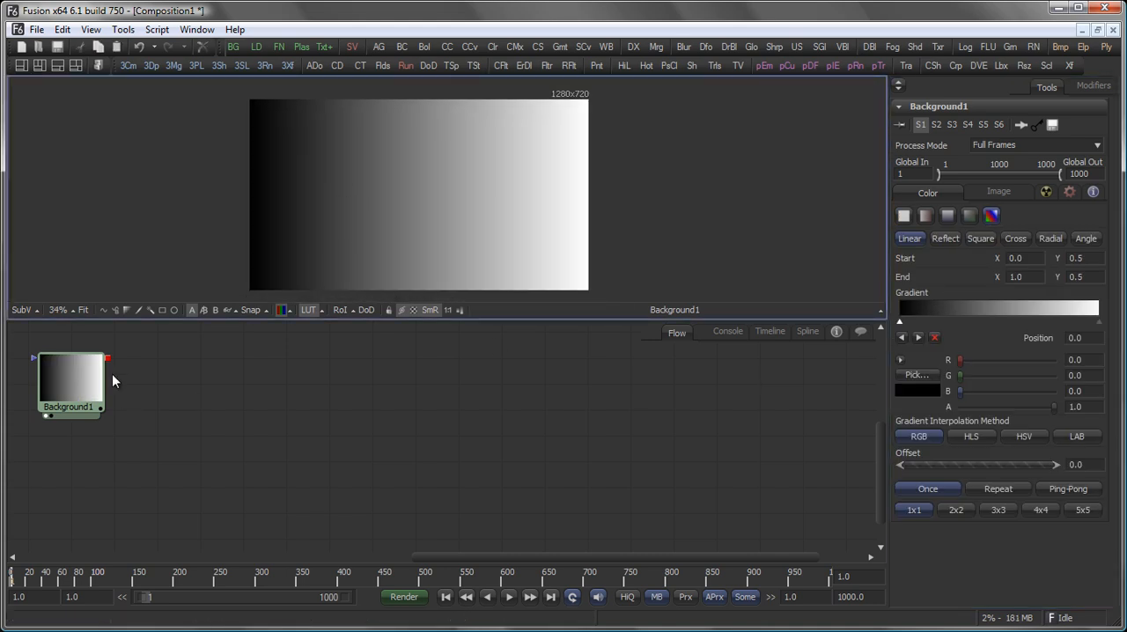
pyautogui.moveTo(282, 141)
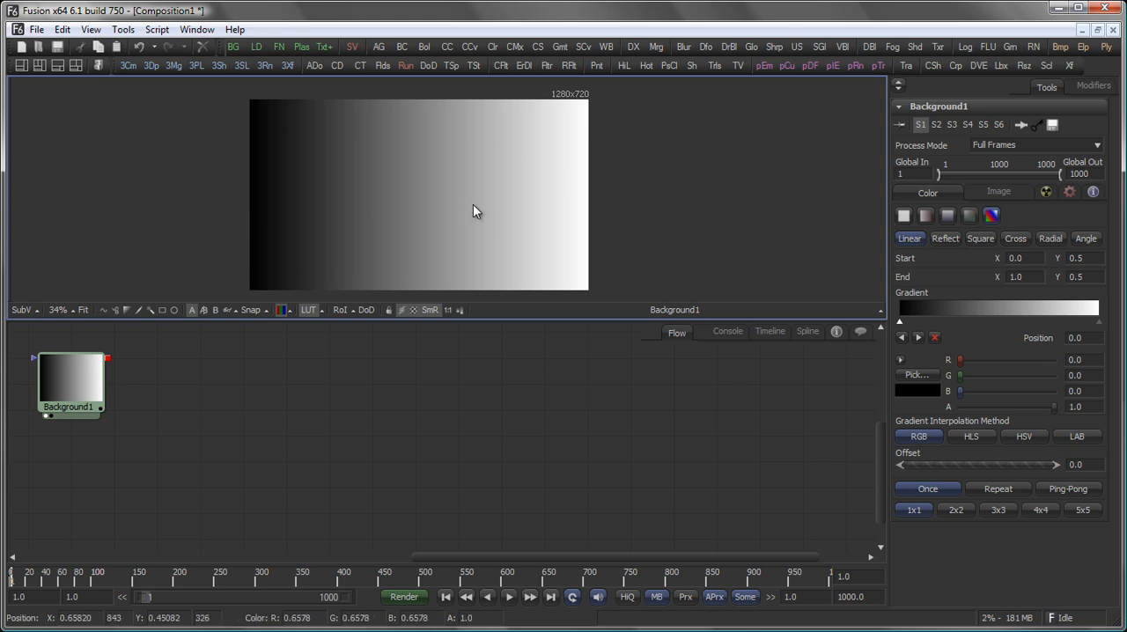
pyautogui.moveTo(130, 447)
pyautogui.write('shap')
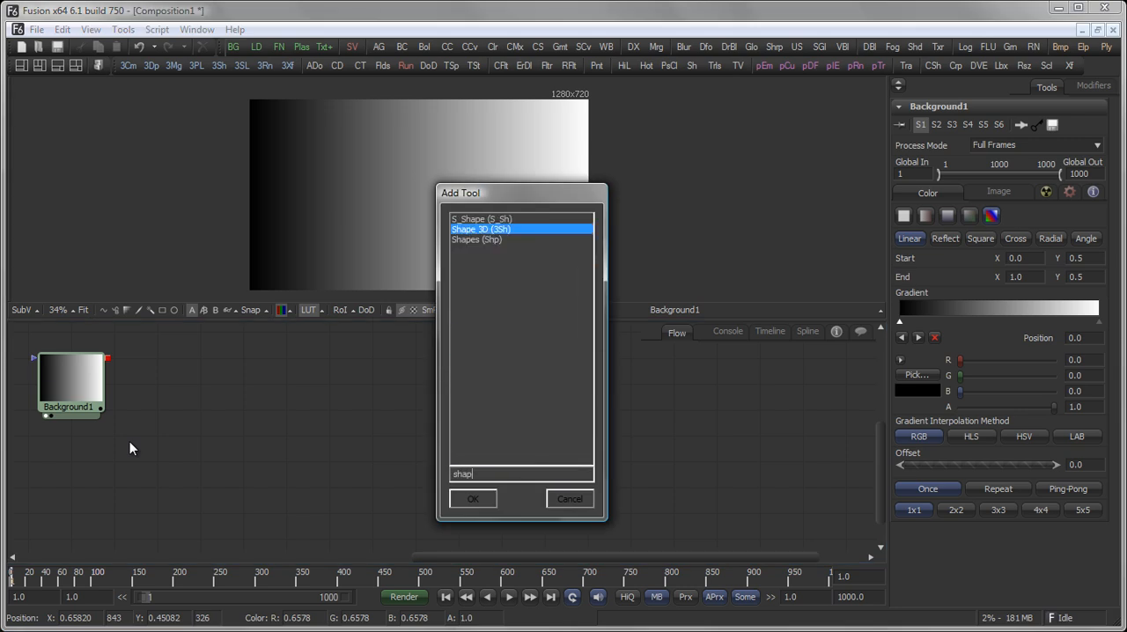
# Add a Shape 3D tool and display its default plane in the 3D viewer
pyautogui.click(473, 499)
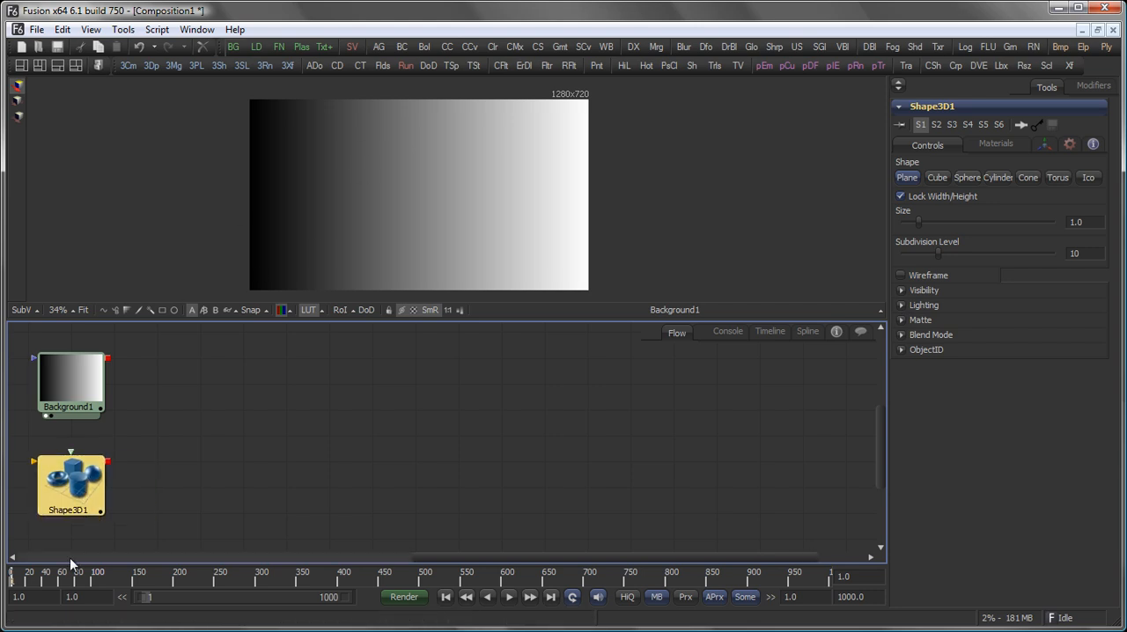
pyautogui.moveTo(71, 485); pyautogui.dragTo(132, 366)
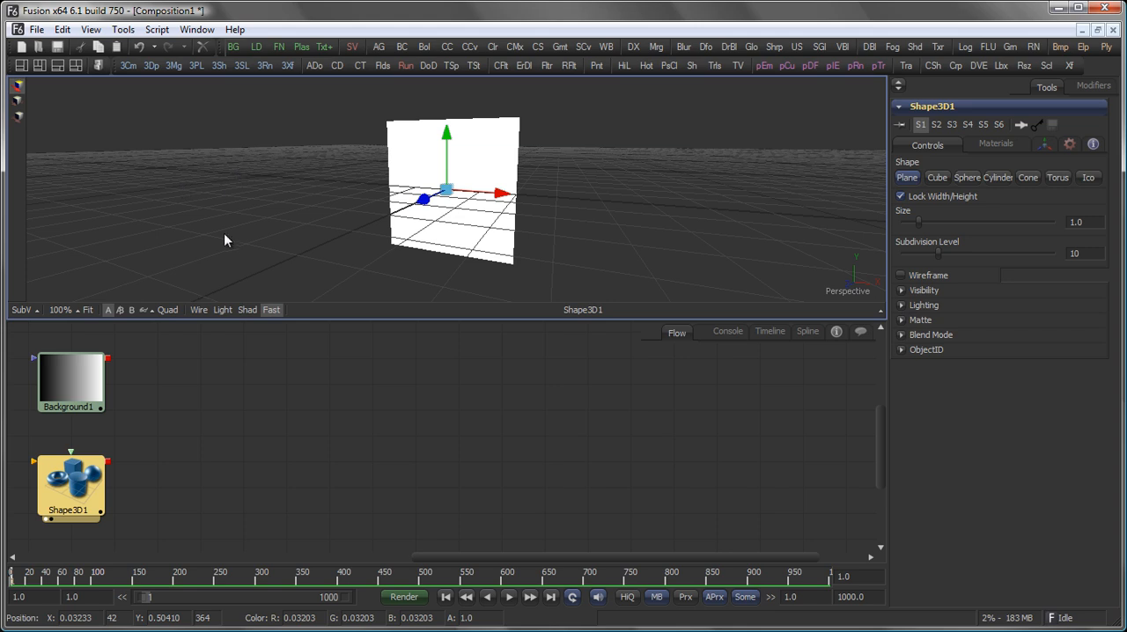
pyautogui.moveTo(551, 199)
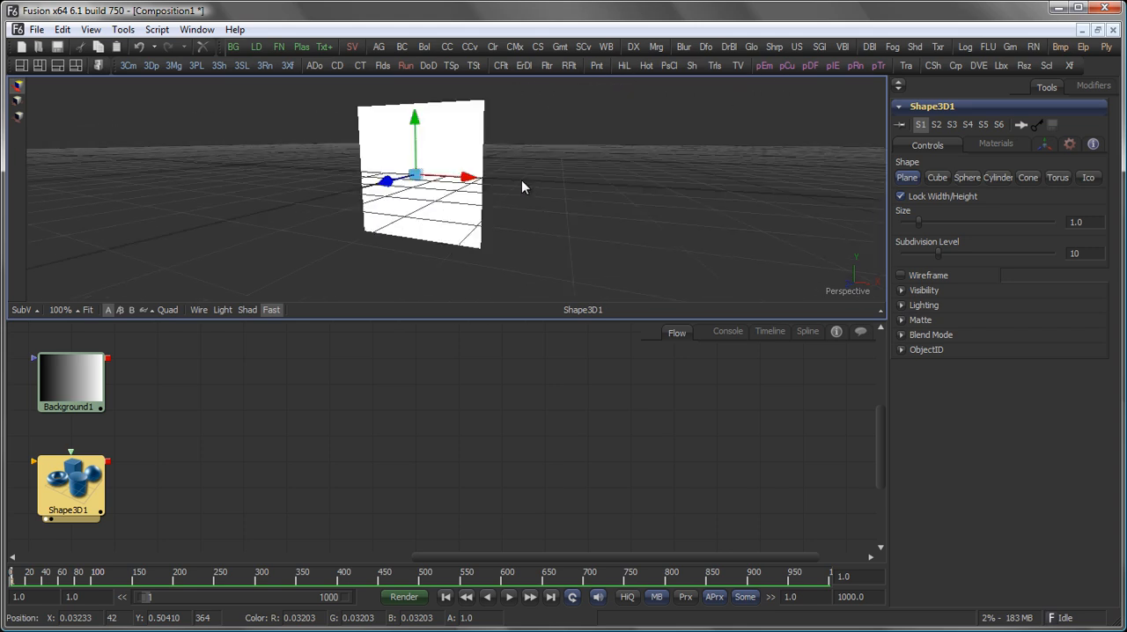
# Orbit and zoom out the 3D view to inspect the plane from different angles
pyautogui.moveTo(524, 185); pyautogui.dragTo(582, 223)
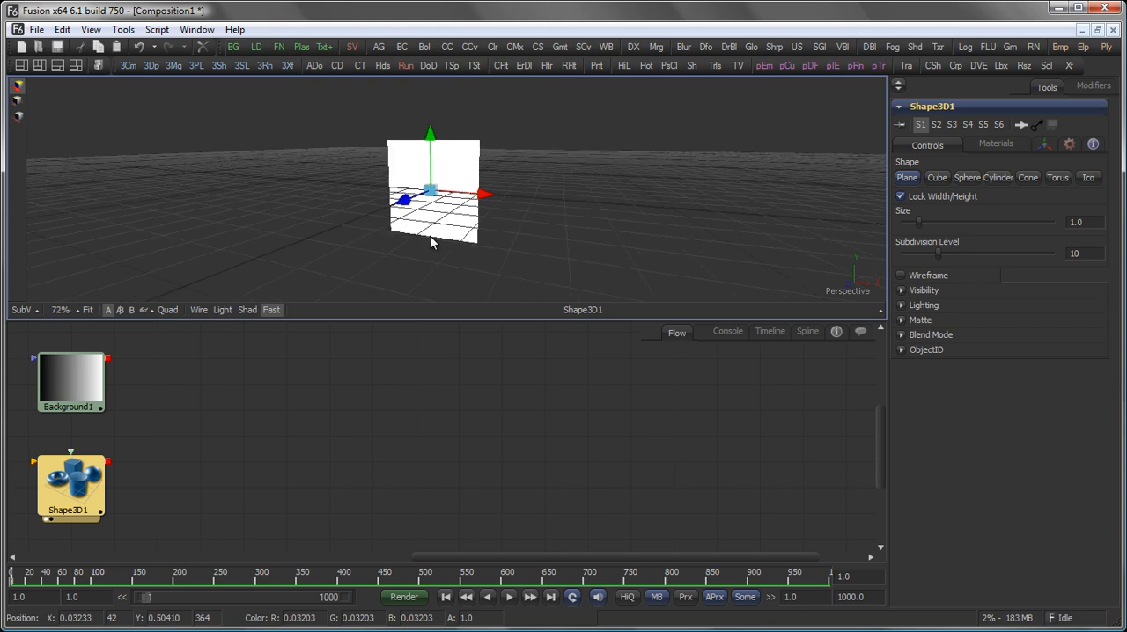
pyautogui.press('Alt')
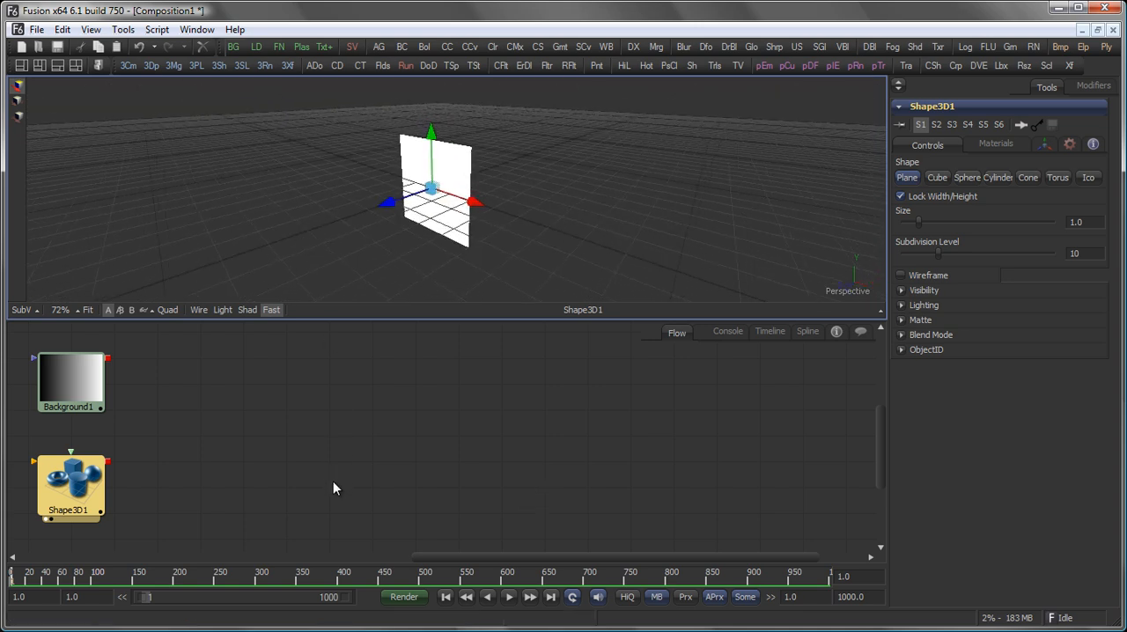
pyautogui.moveTo(481, 116)
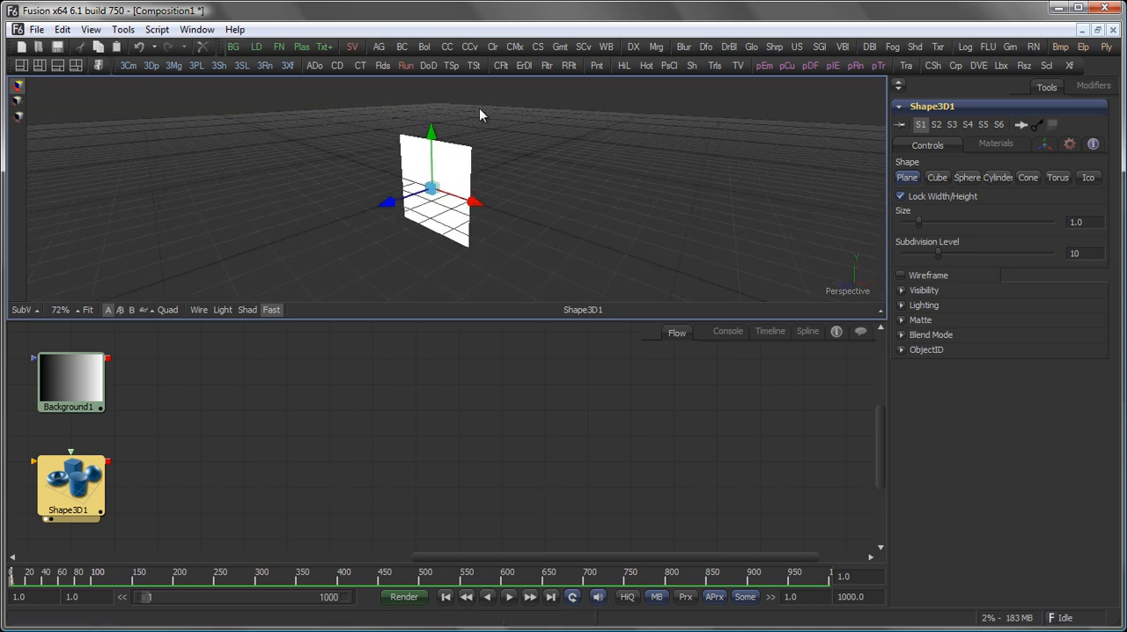
pyautogui.moveTo(243, 474)
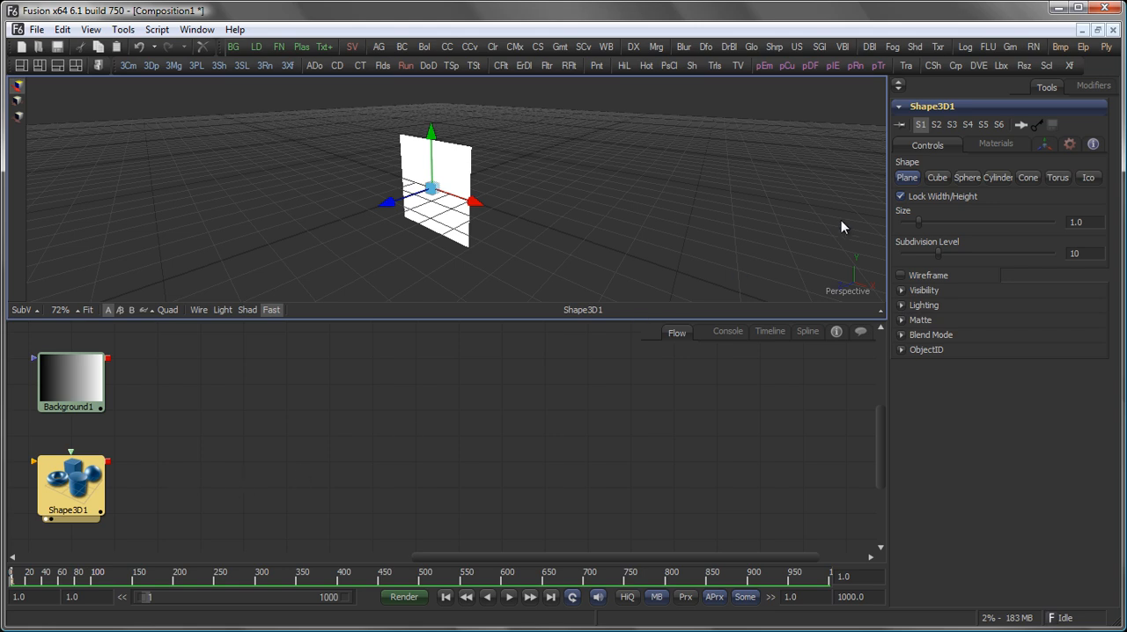
# Cycle Shape3D1 through cube, cylinder and torus shapes, ending on Cube
pyautogui.click(937, 177)
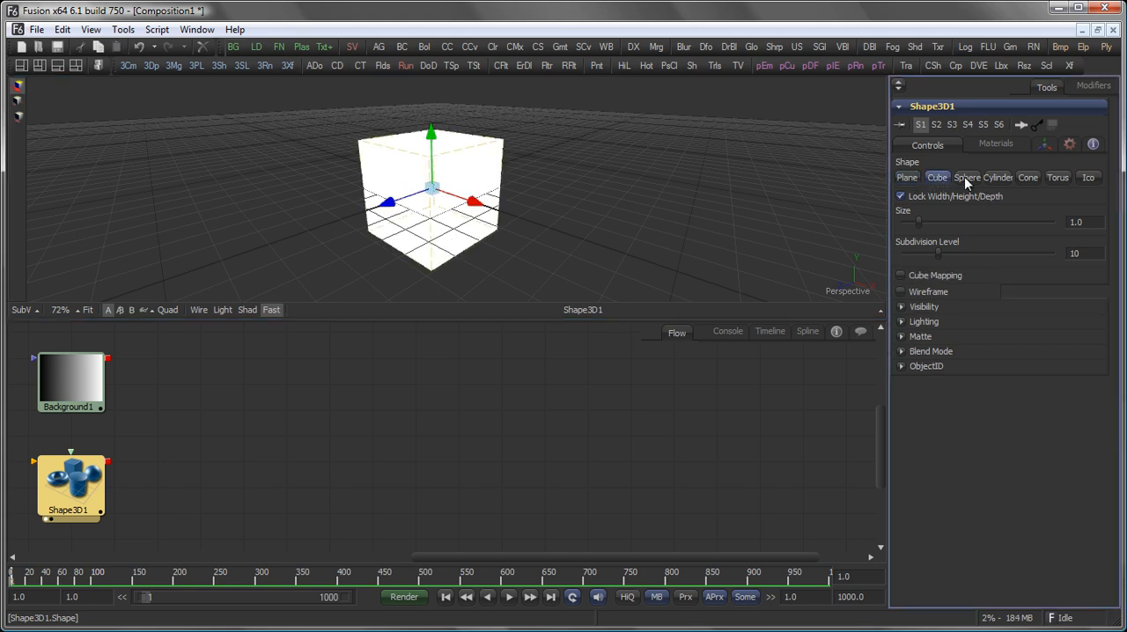
pyautogui.click(1028, 178)
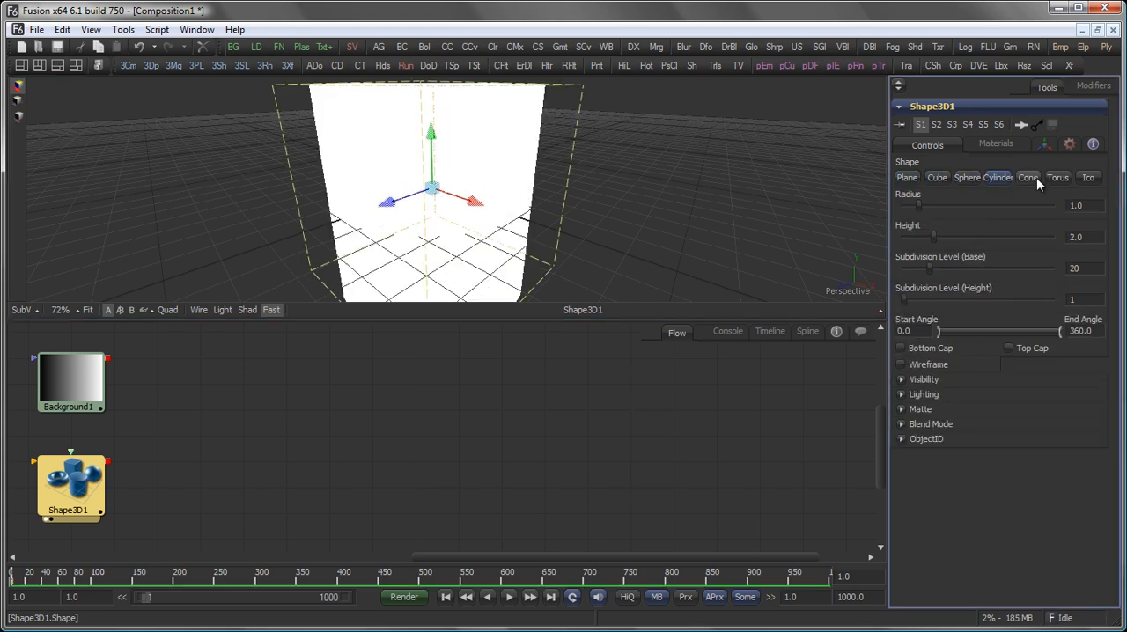
pyautogui.click(1089, 177)
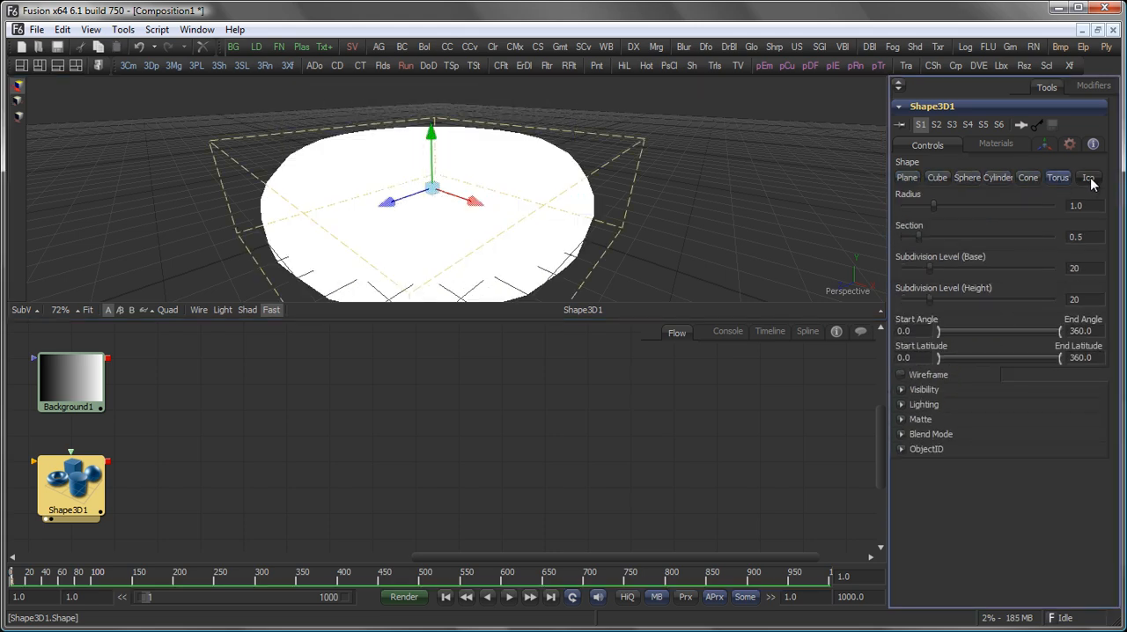
pyautogui.click(937, 177)
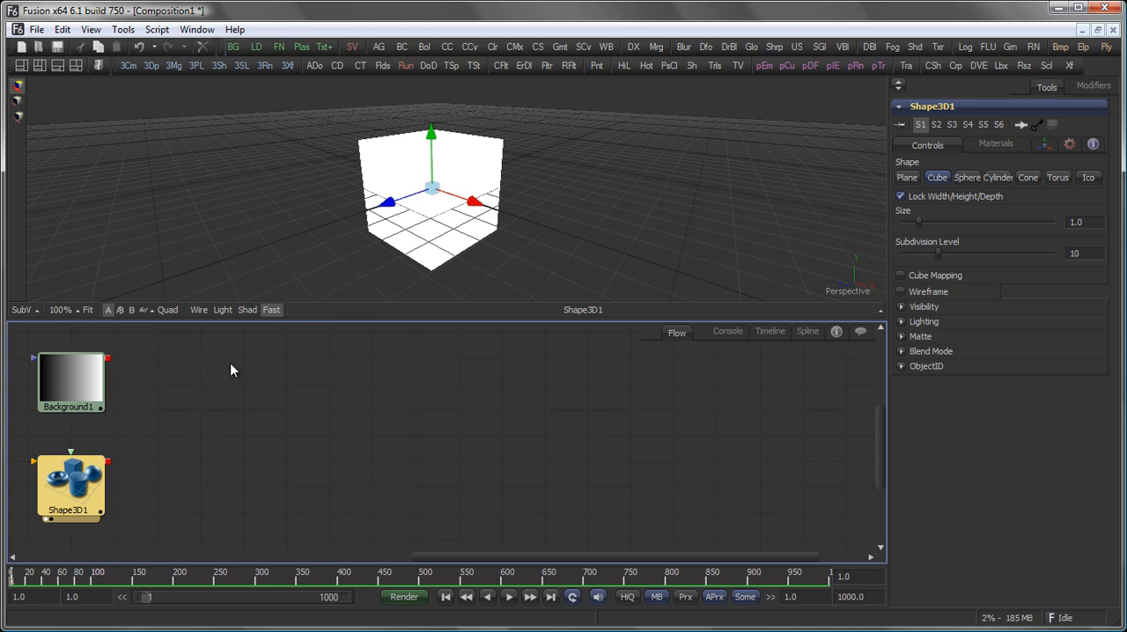
# Enable scene lighting in the 3D viewer so the cube shows shaded faces
pyautogui.click(223, 309)
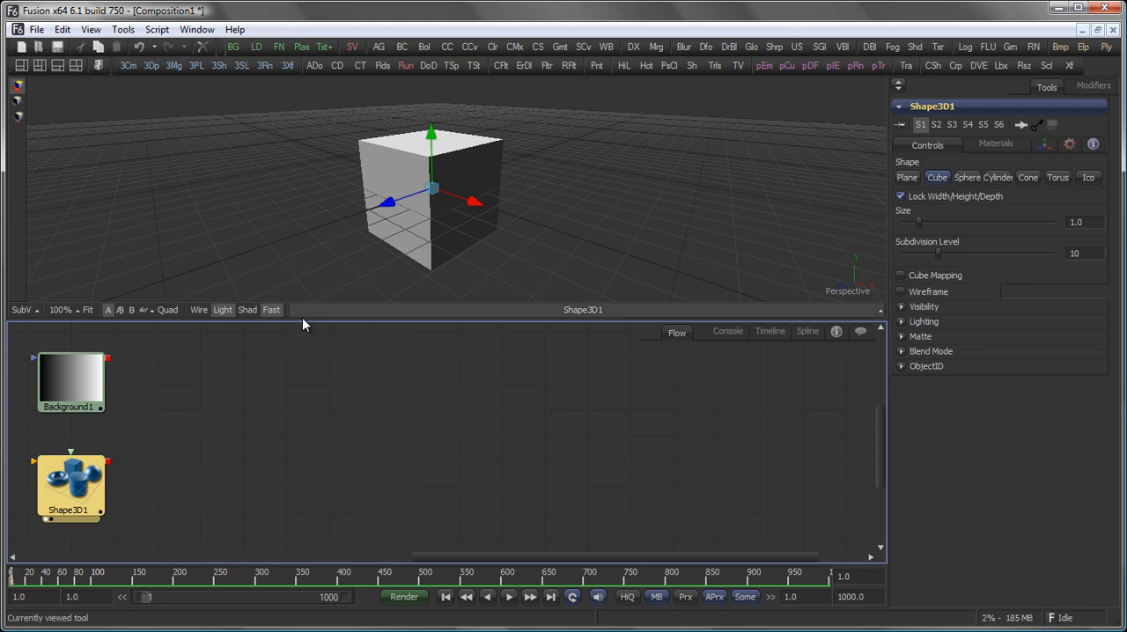
pyautogui.moveTo(287, 402)
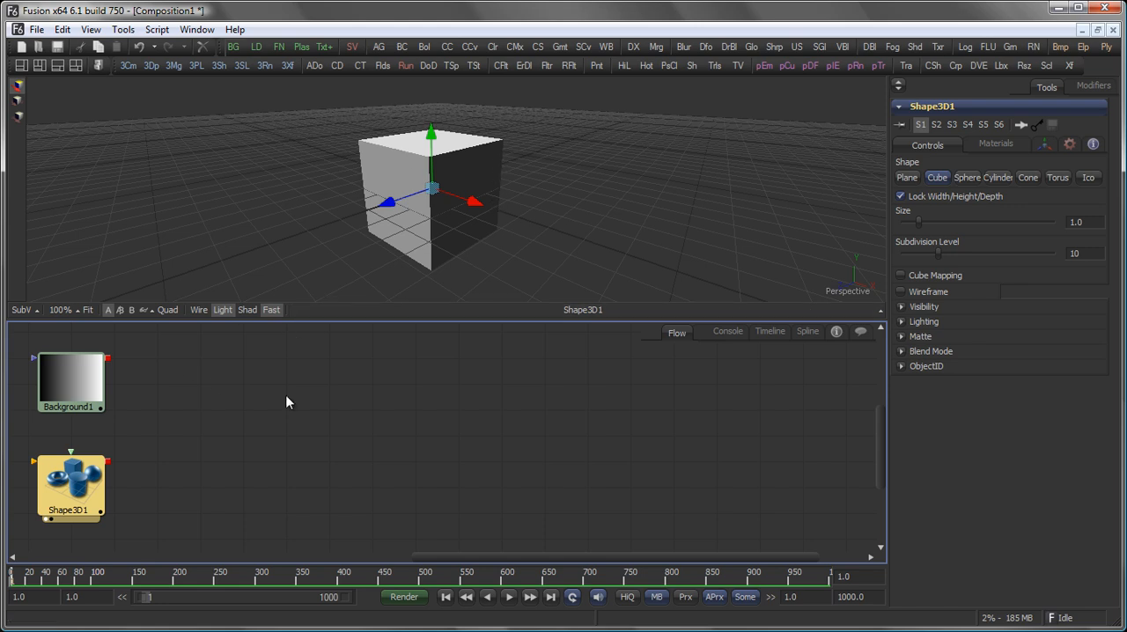
pyautogui.moveTo(420, 399)
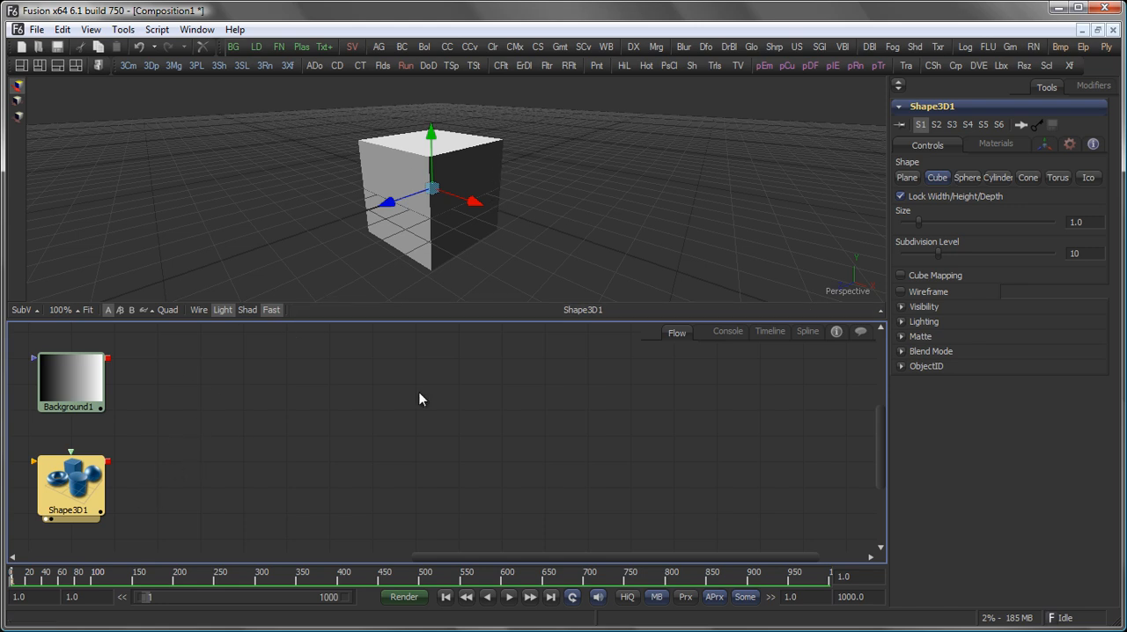
pyautogui.moveTo(391, 427)
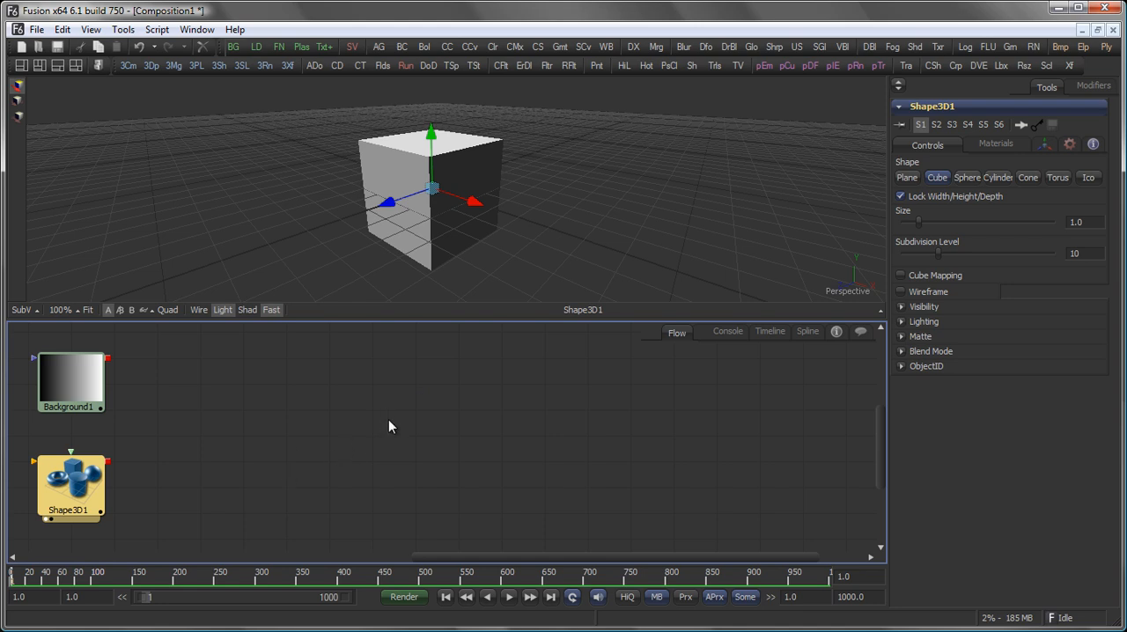
pyautogui.moveTo(244, 488)
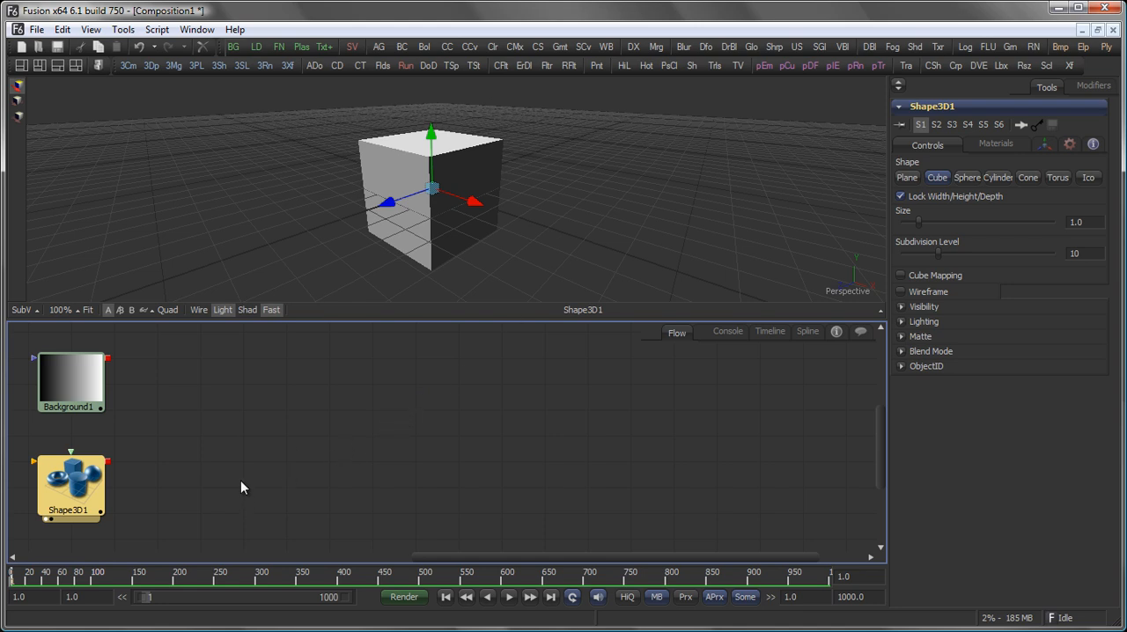
pyautogui.moveTo(198, 310)
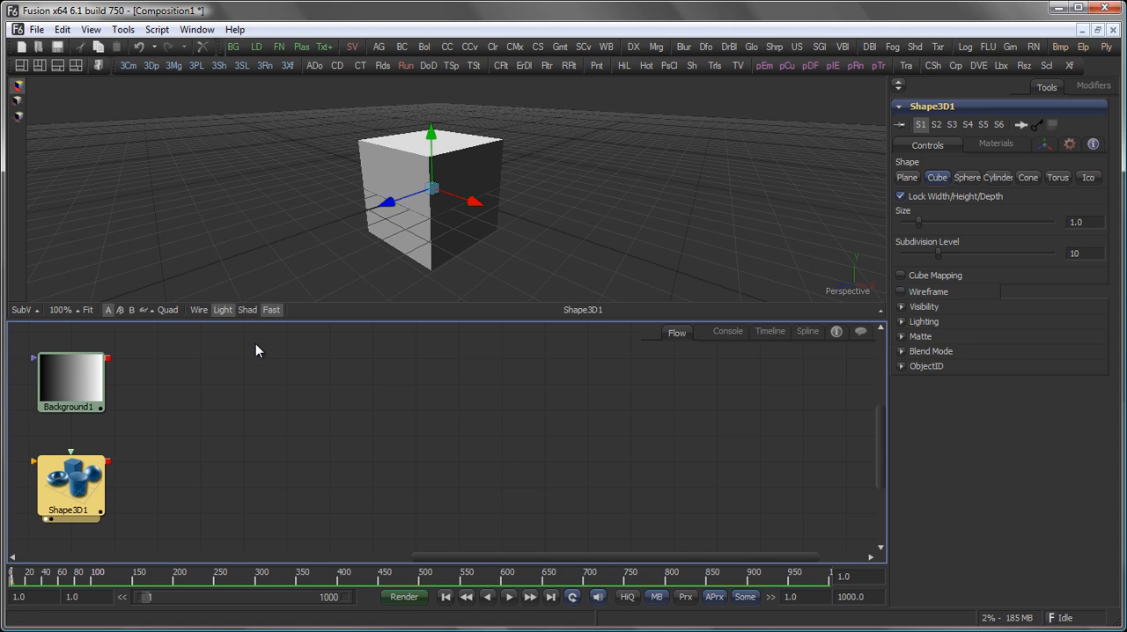
pyautogui.moveTo(301, 454)
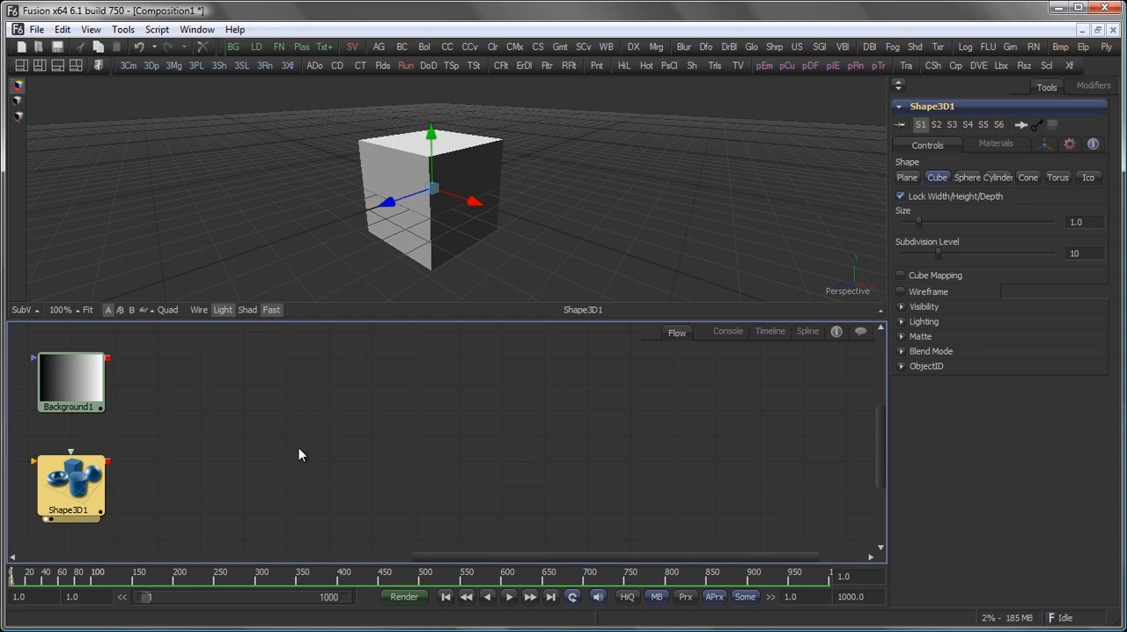
pyautogui.moveTo(285, 361)
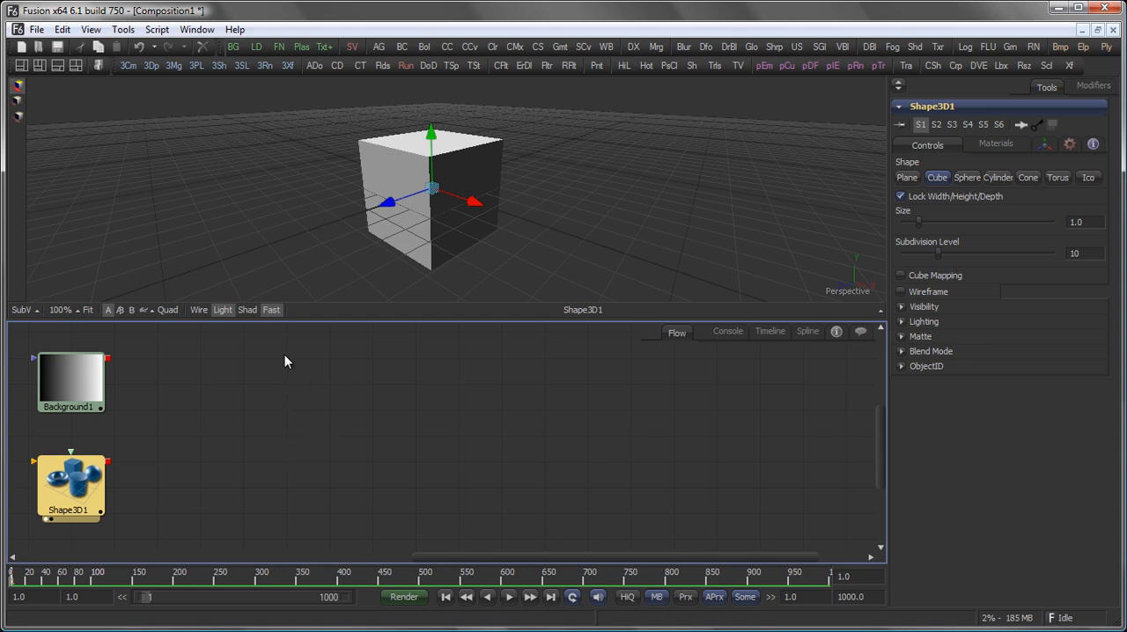
pyautogui.moveTo(291, 335)
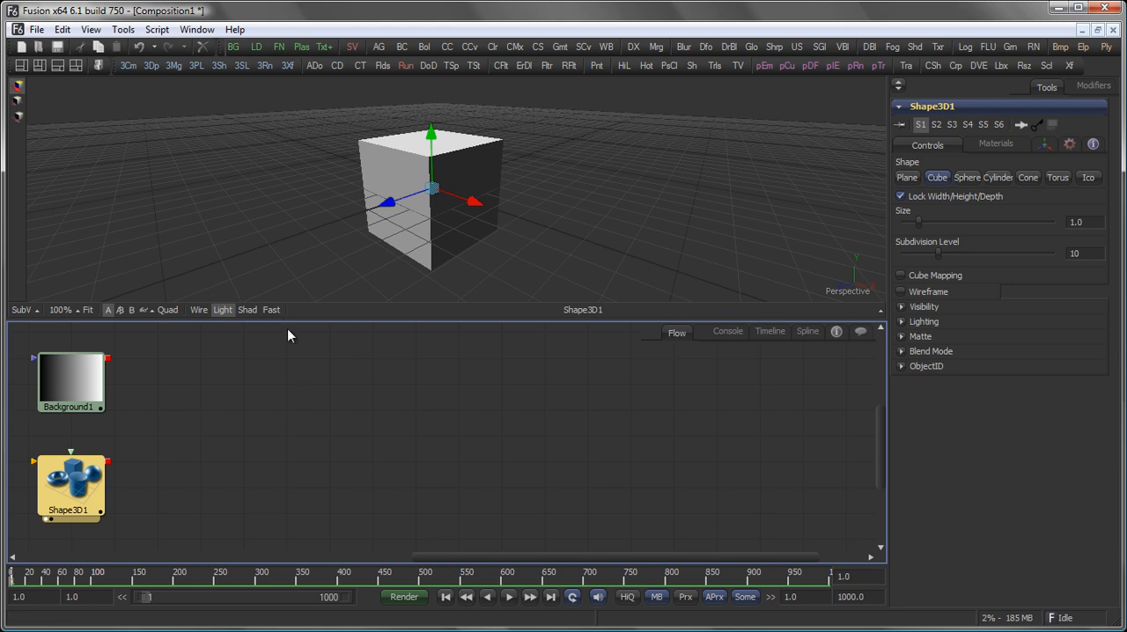
pyautogui.moveTo(516, 116)
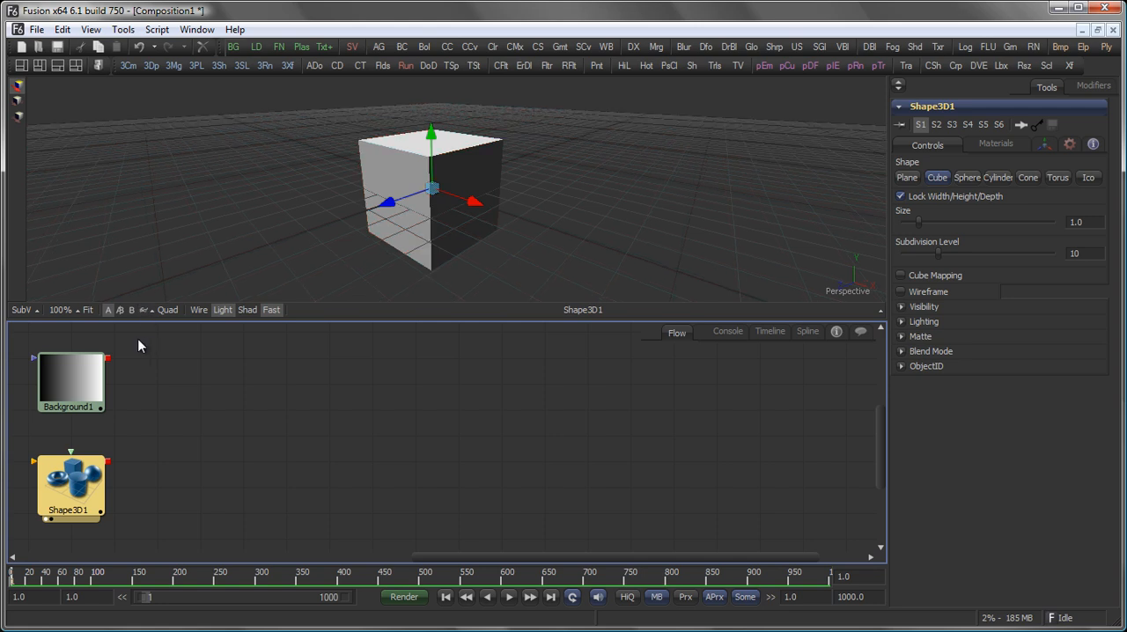
pyautogui.moveTo(133, 314)
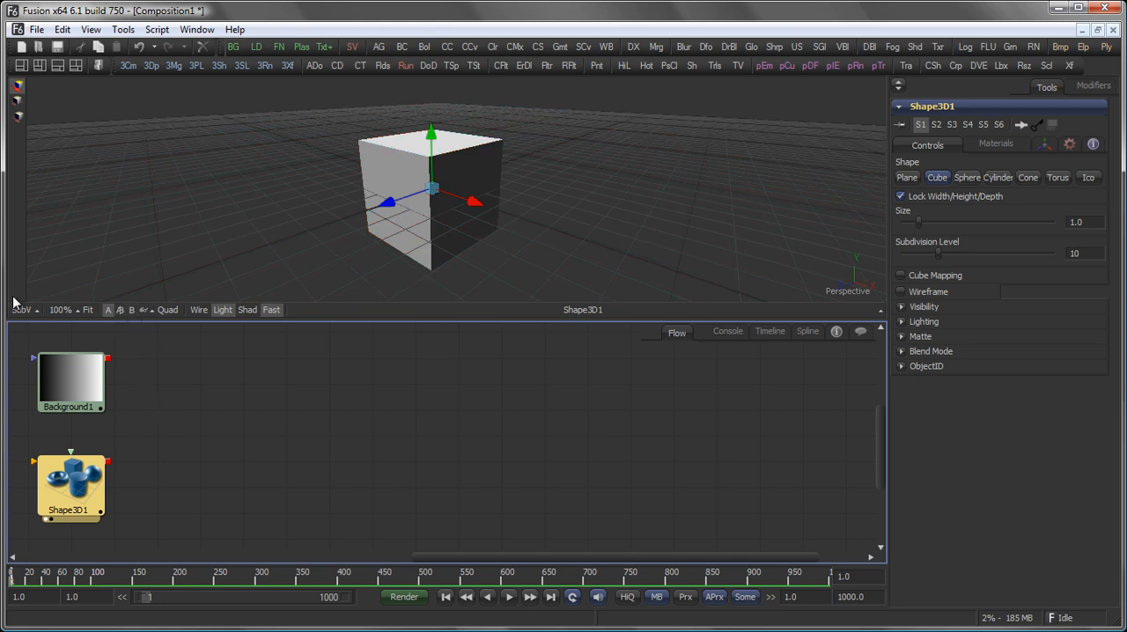
pyautogui.moveTo(202, 449)
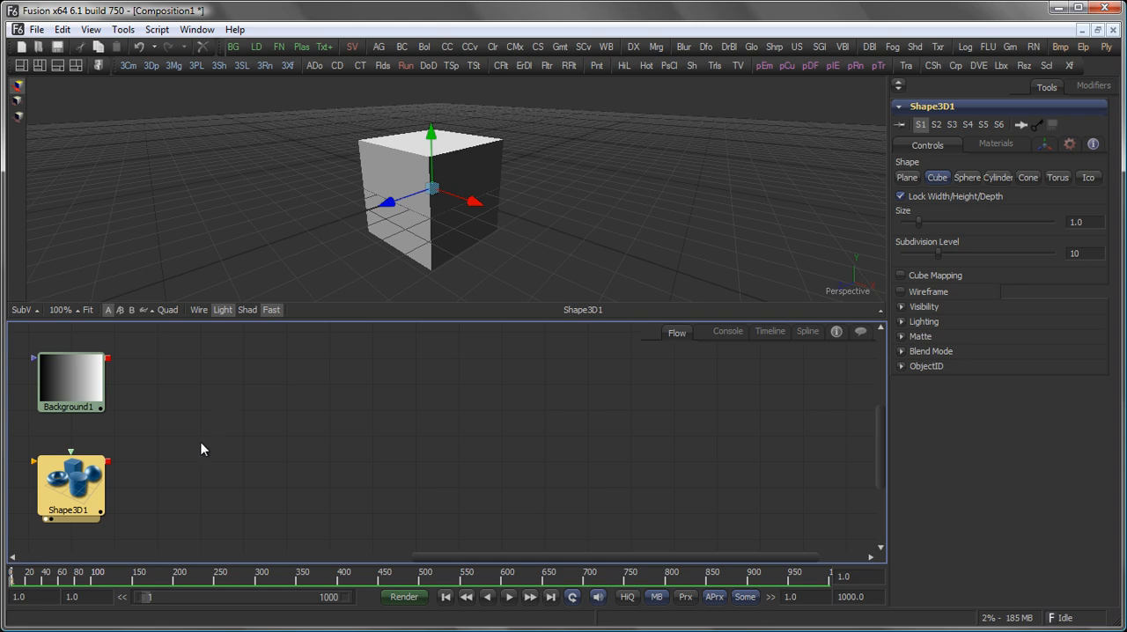
# Add a Duplicate 3D tool after the Shape3D1 cube node
pyautogui.click(71, 485)
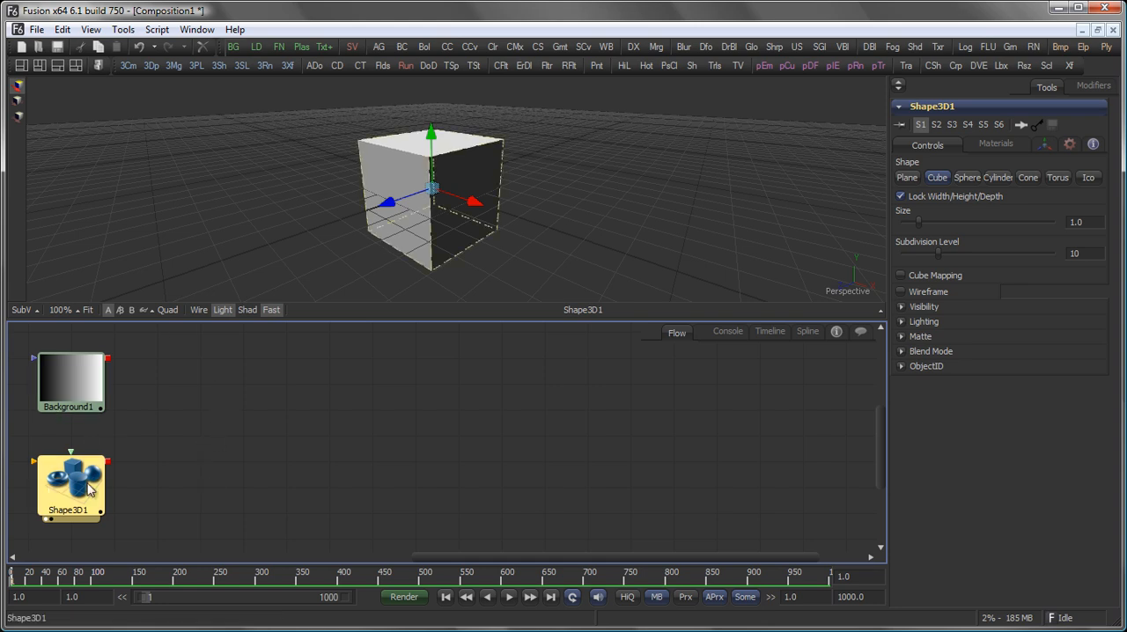
pyautogui.write('dupl')
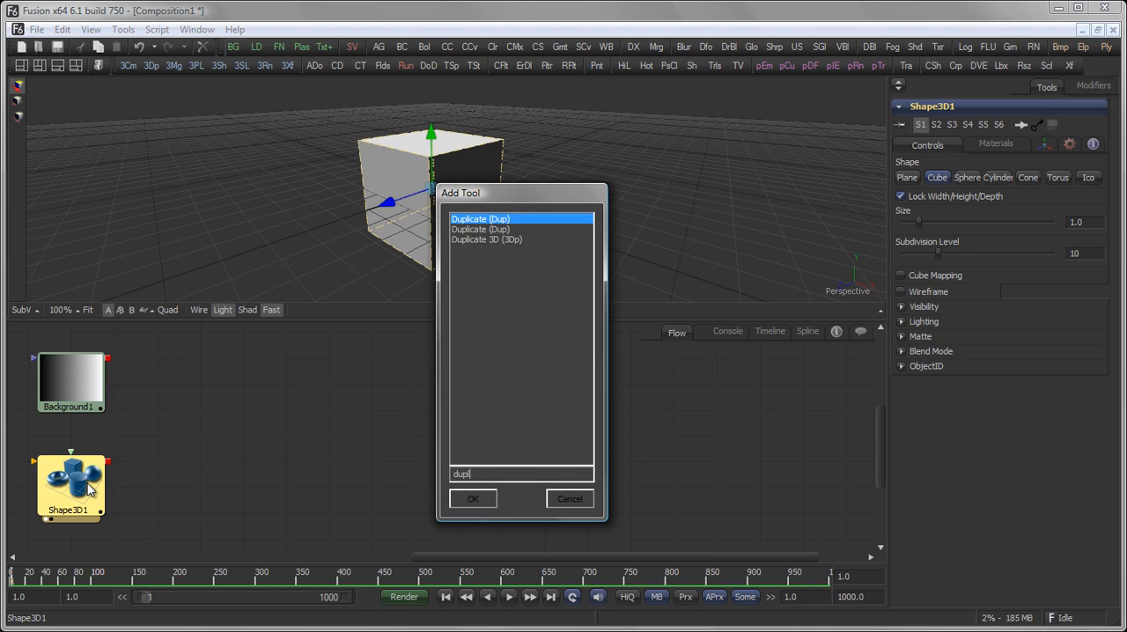
pyautogui.click(487, 238)
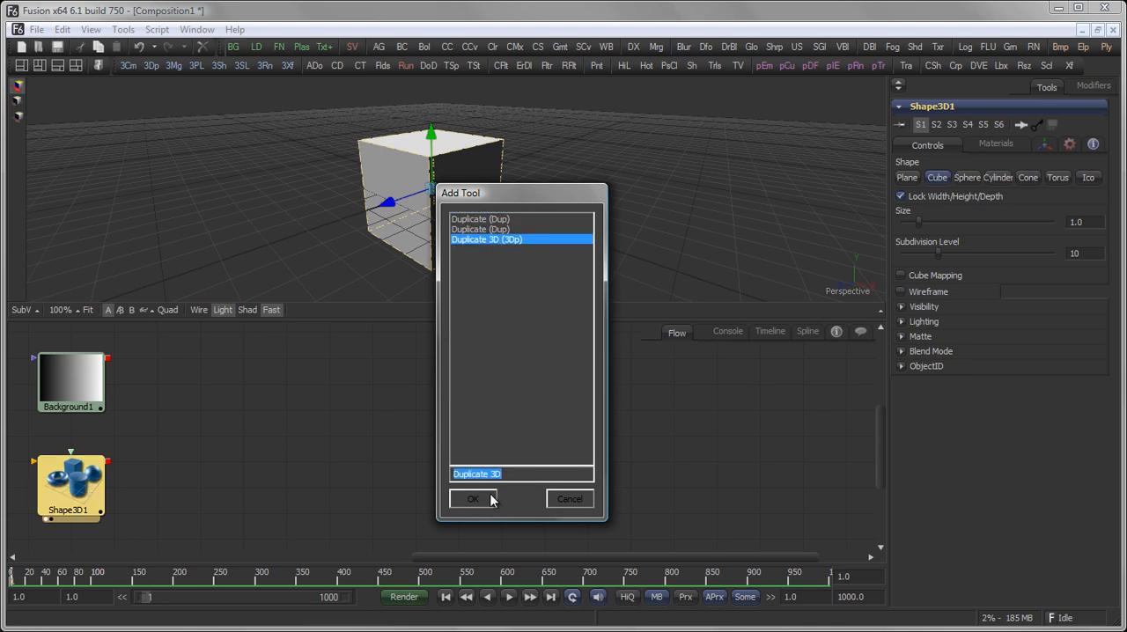
pyautogui.click(473, 499)
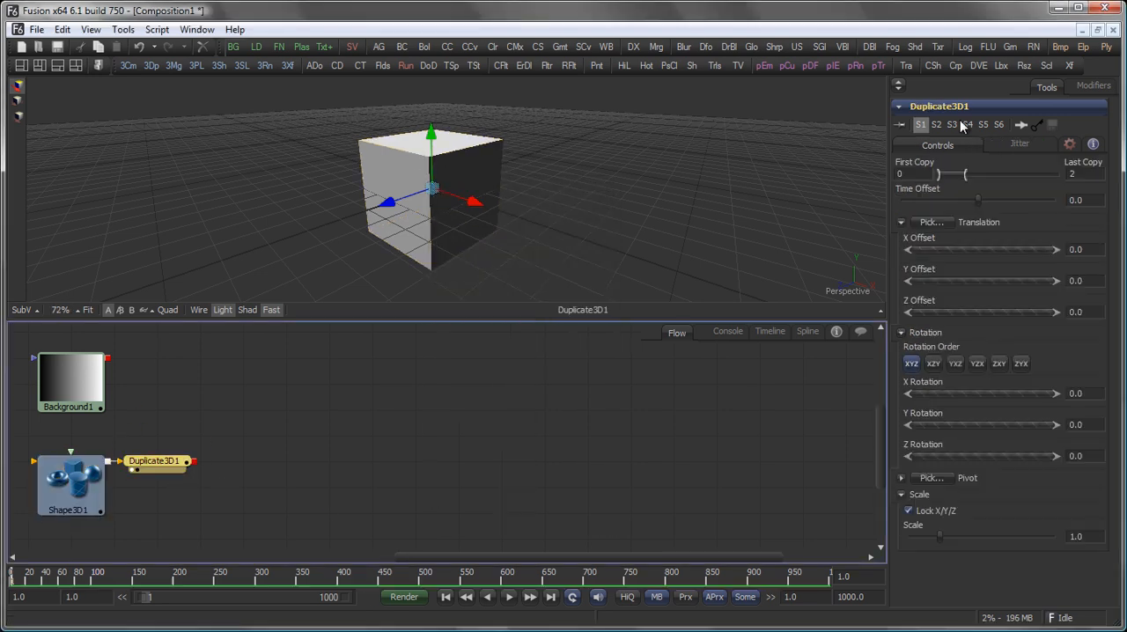
# Set Duplicate3D1's random jitter offsets and 20 copies
pyautogui.click(1019, 144)
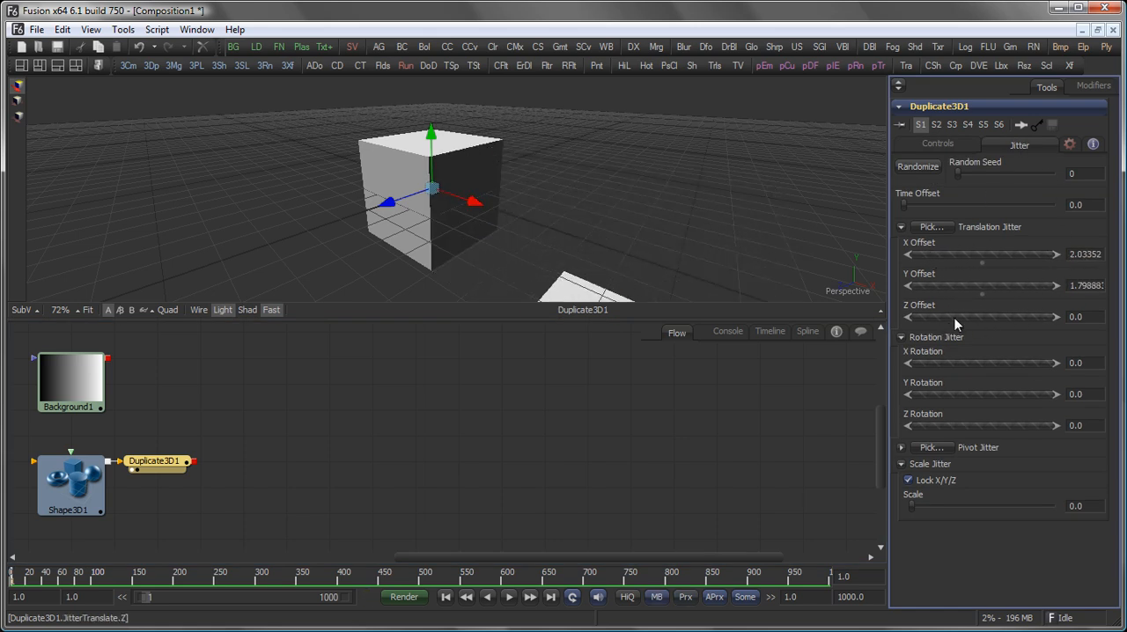
pyautogui.click(938, 144)
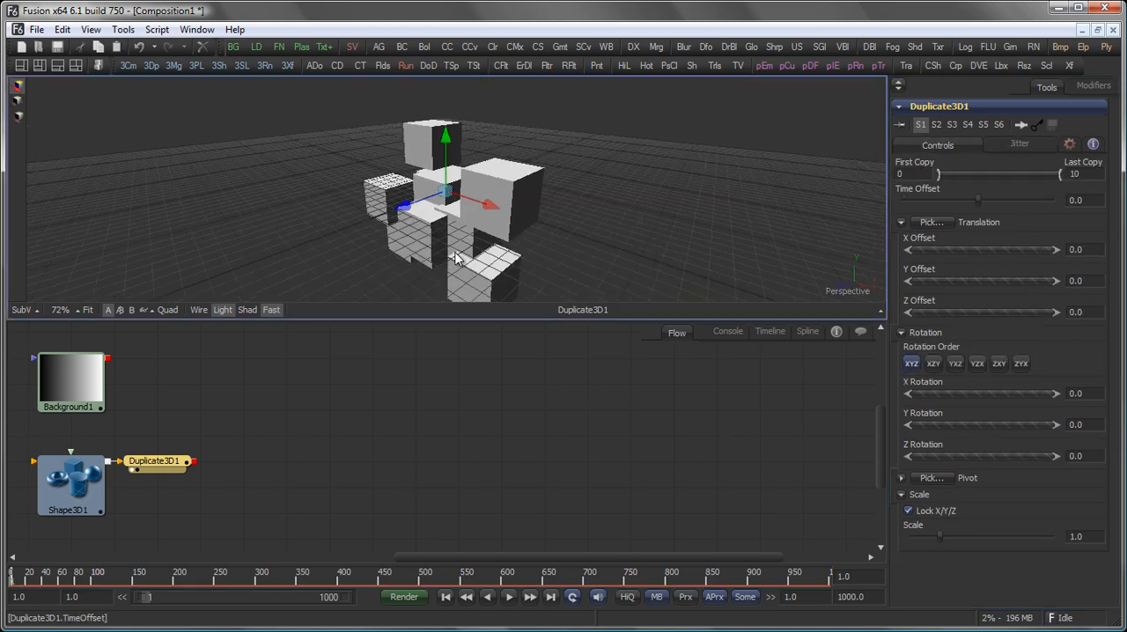
pyautogui.click(1019, 144)
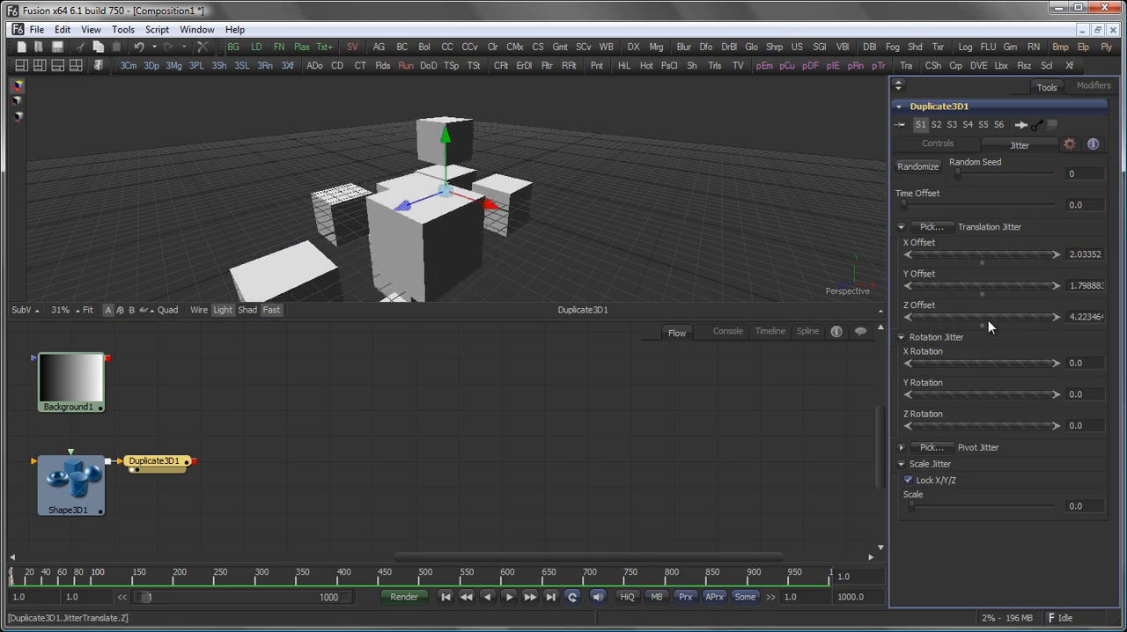
pyautogui.click(938, 144)
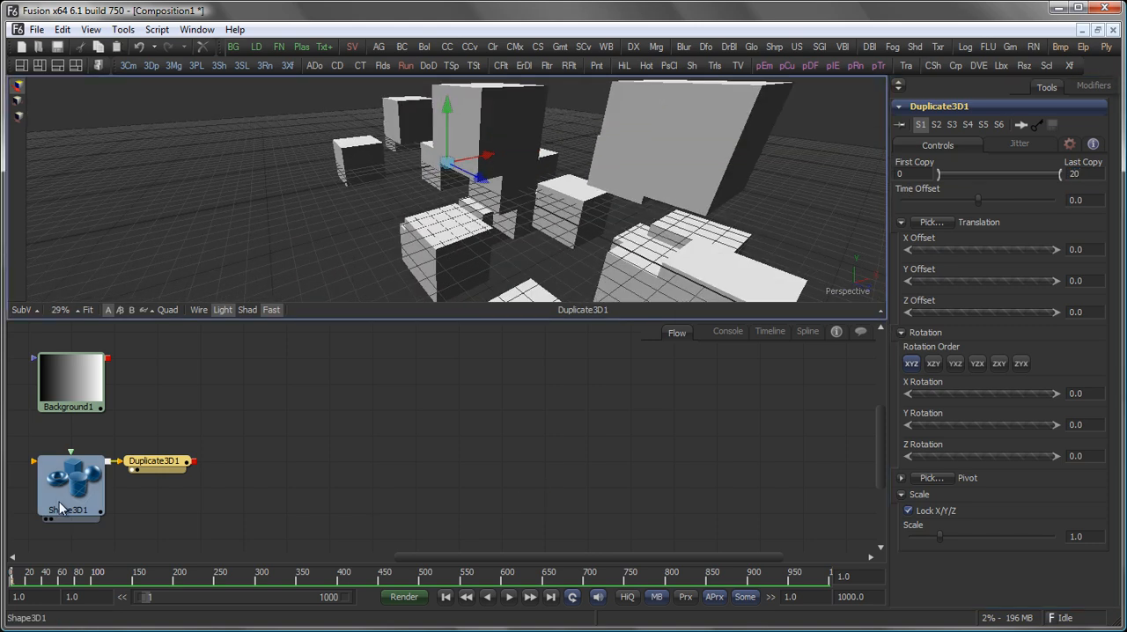
# Try plane and sphere shapes before returning to Cube, and toggle wireframe preview on and off
pyautogui.click(71, 487)
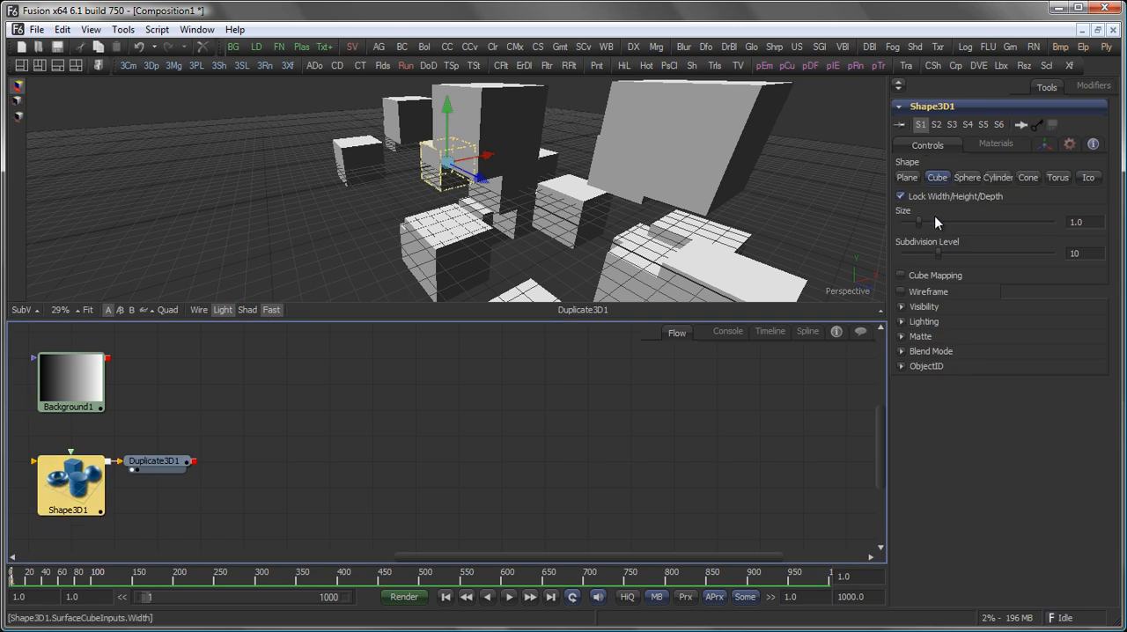
pyautogui.click(907, 177)
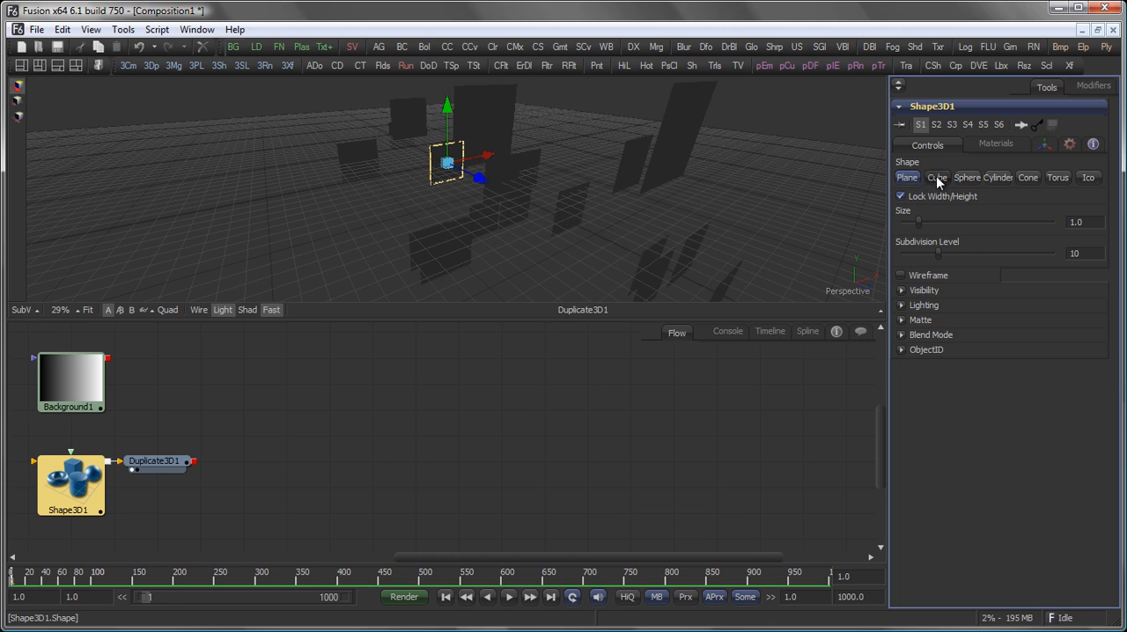
pyautogui.click(966, 177)
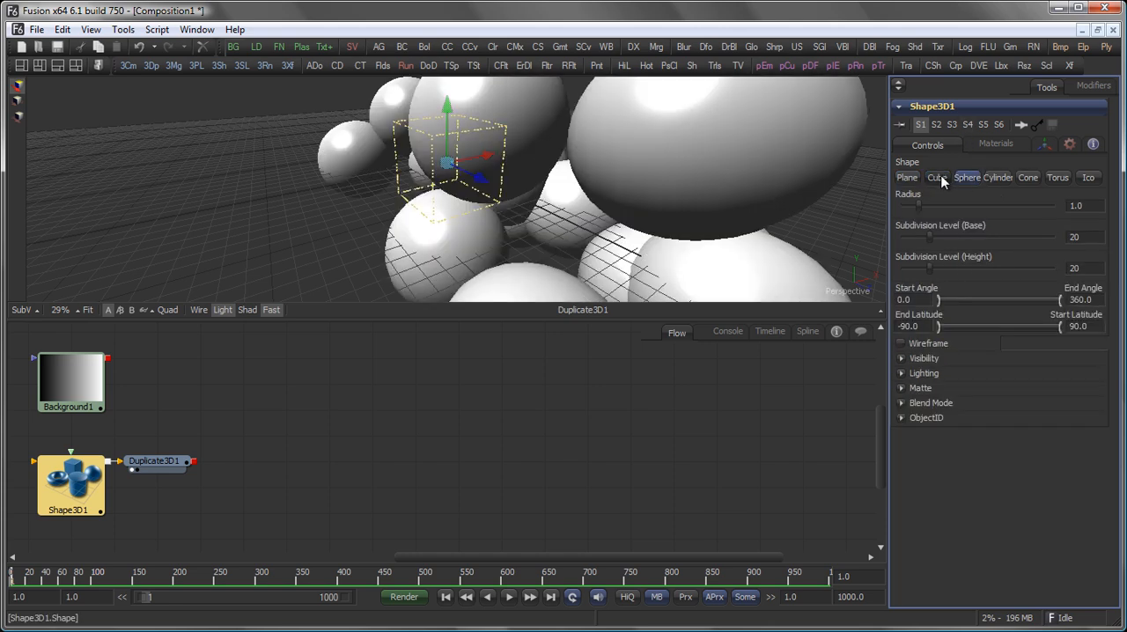
pyautogui.click(937, 177)
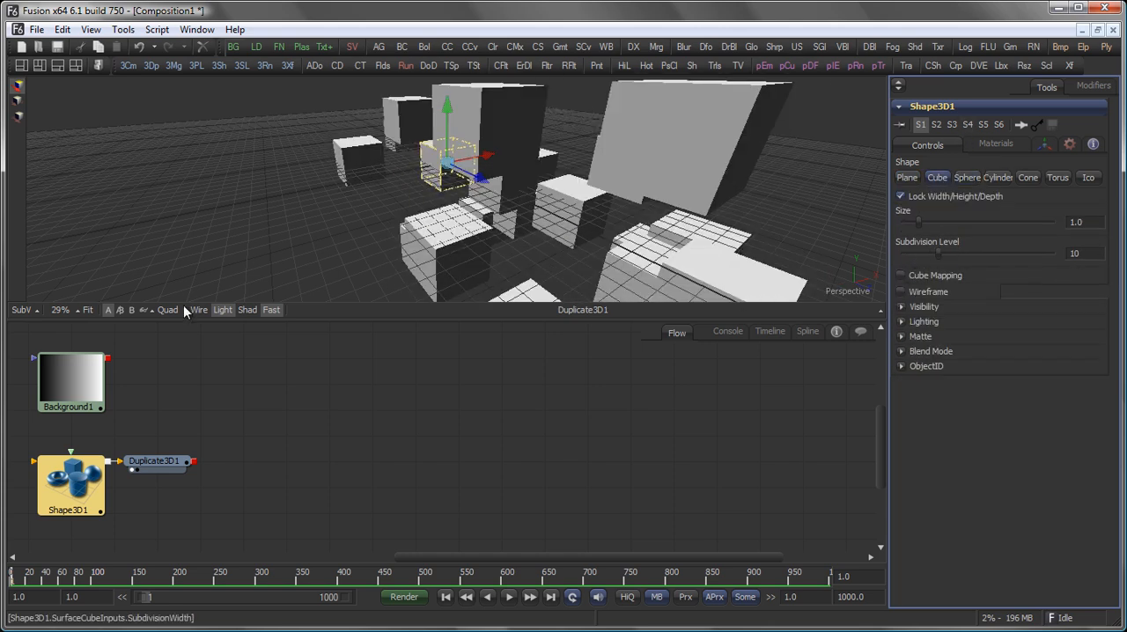
pyautogui.click(198, 309)
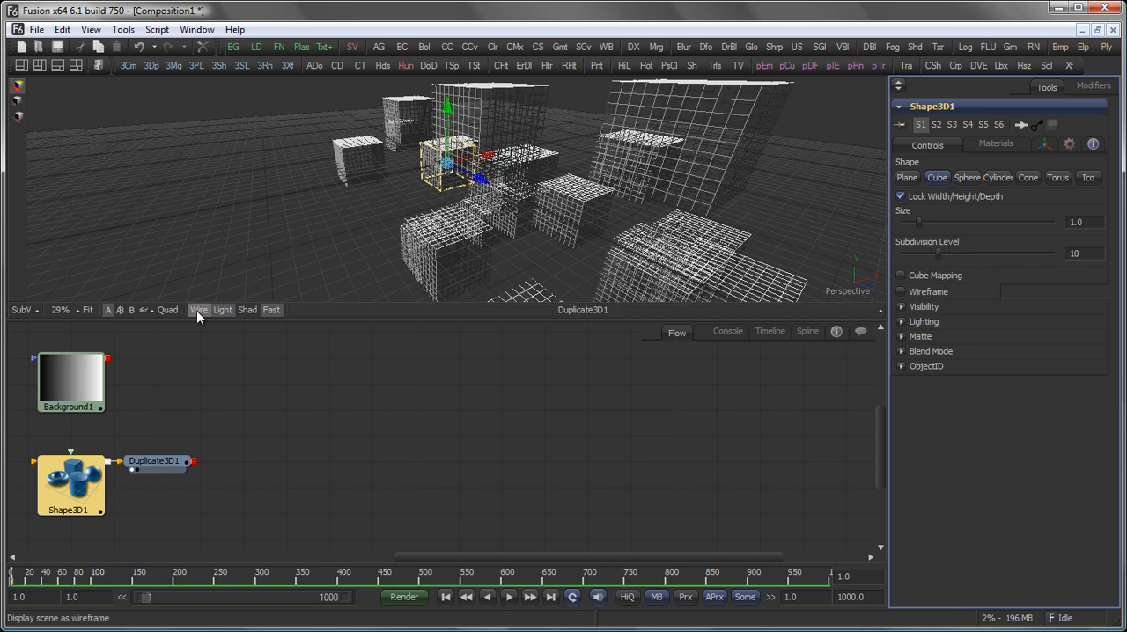
pyautogui.click(901, 307)
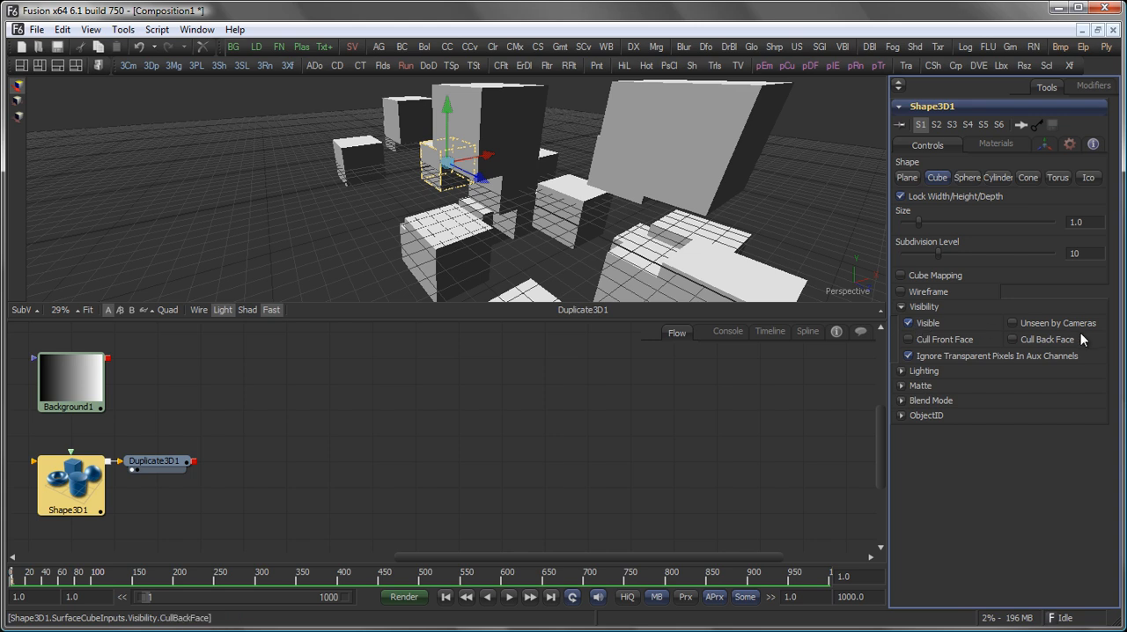
# Expand Visibility, Lighting, Matte and Blend Mode sections, keeping Additive for both blend modes
pyautogui.click(909, 340)
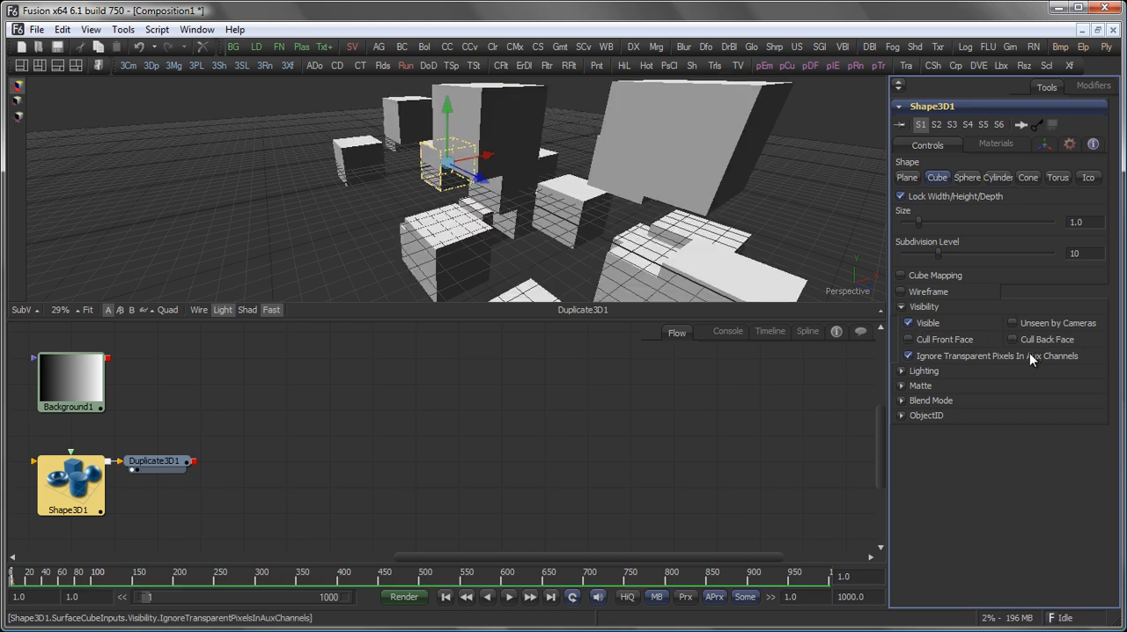
pyautogui.click(924, 370)
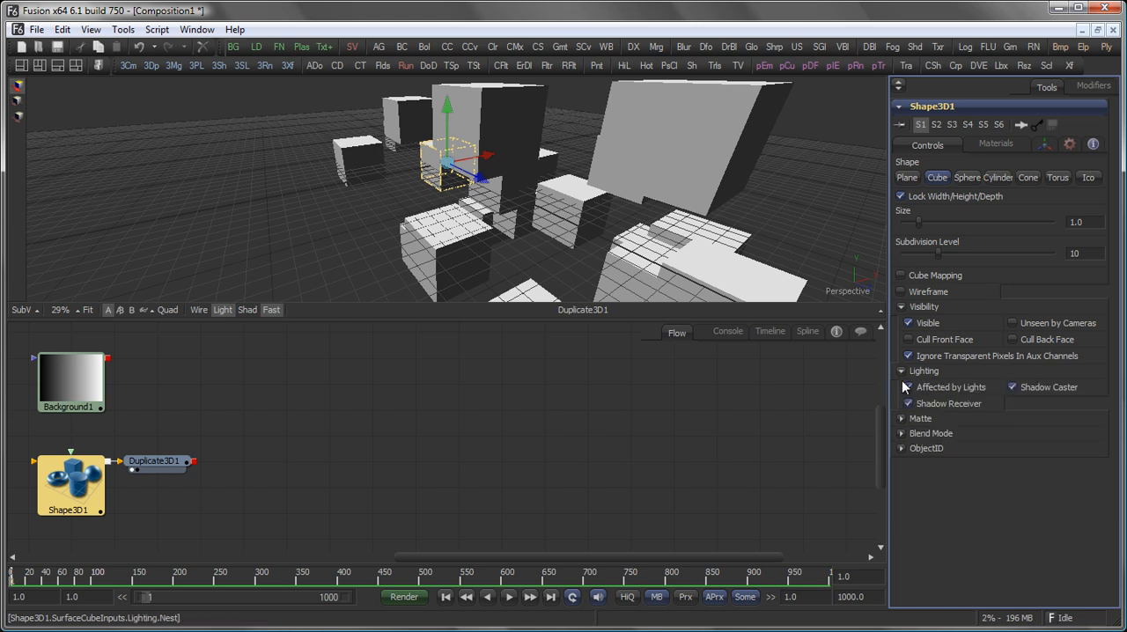
pyautogui.click(908, 386)
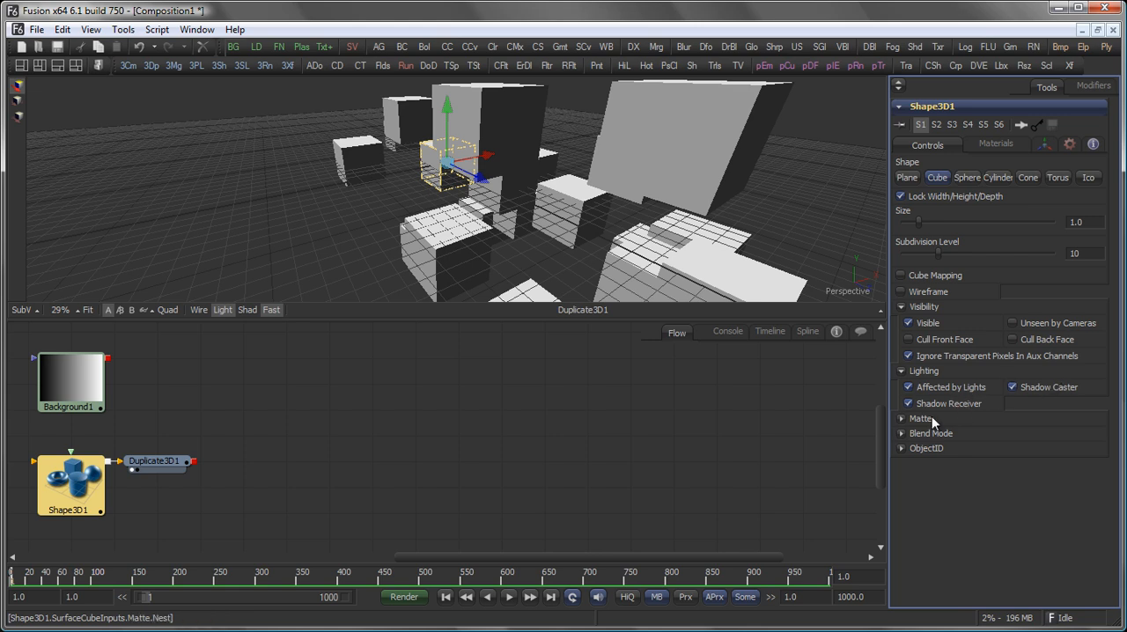
pyautogui.click(921, 418)
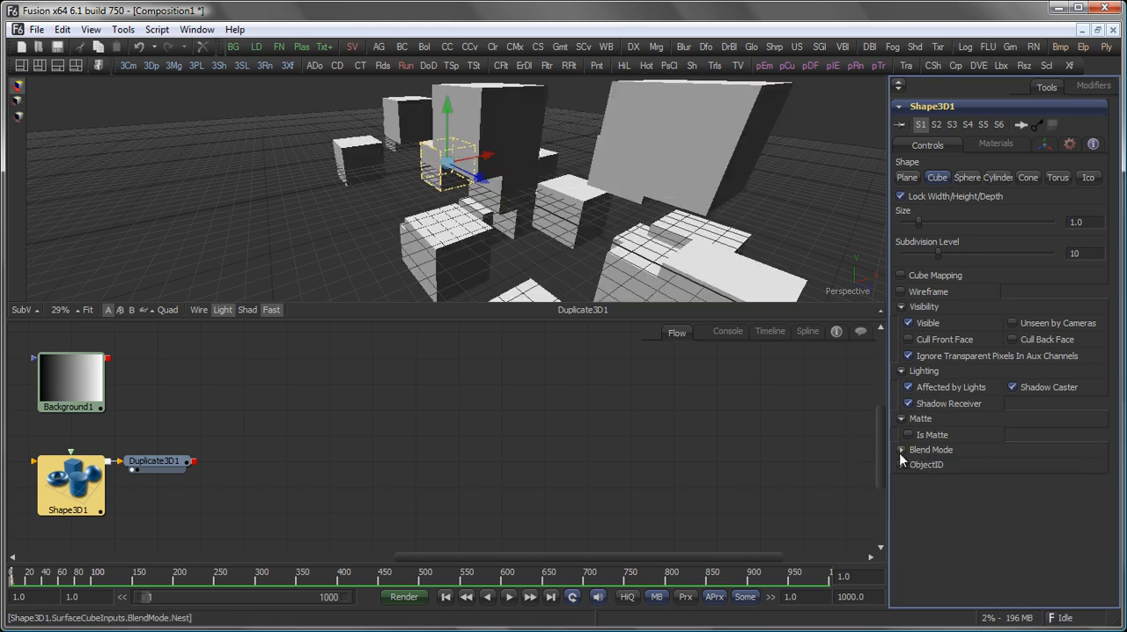
pyautogui.click(901, 450)
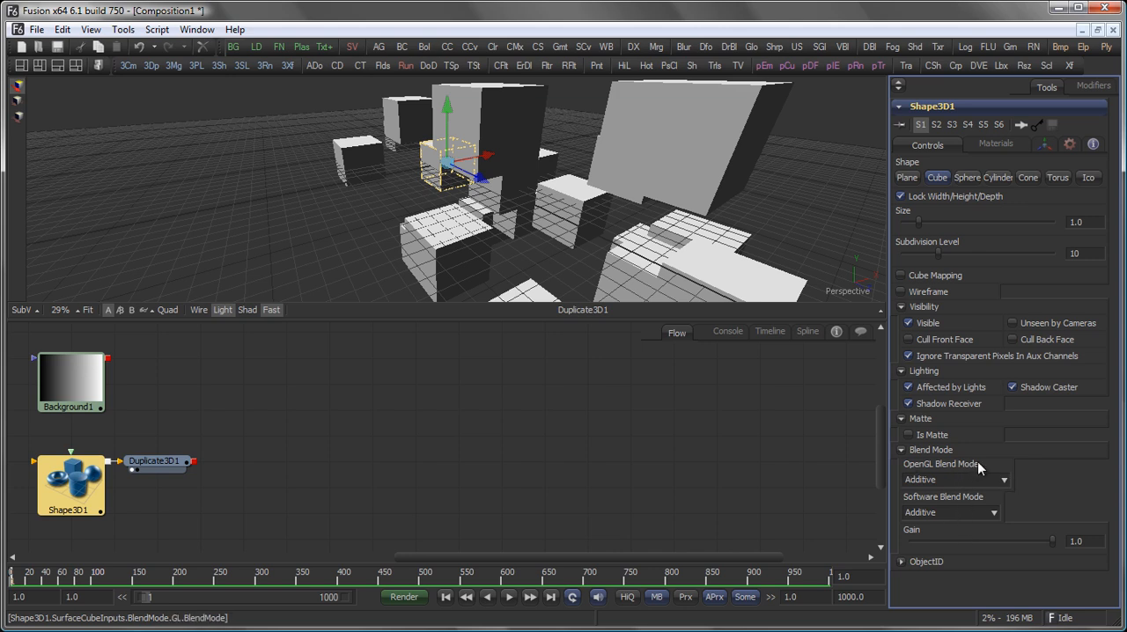
pyautogui.moveTo(998, 471)
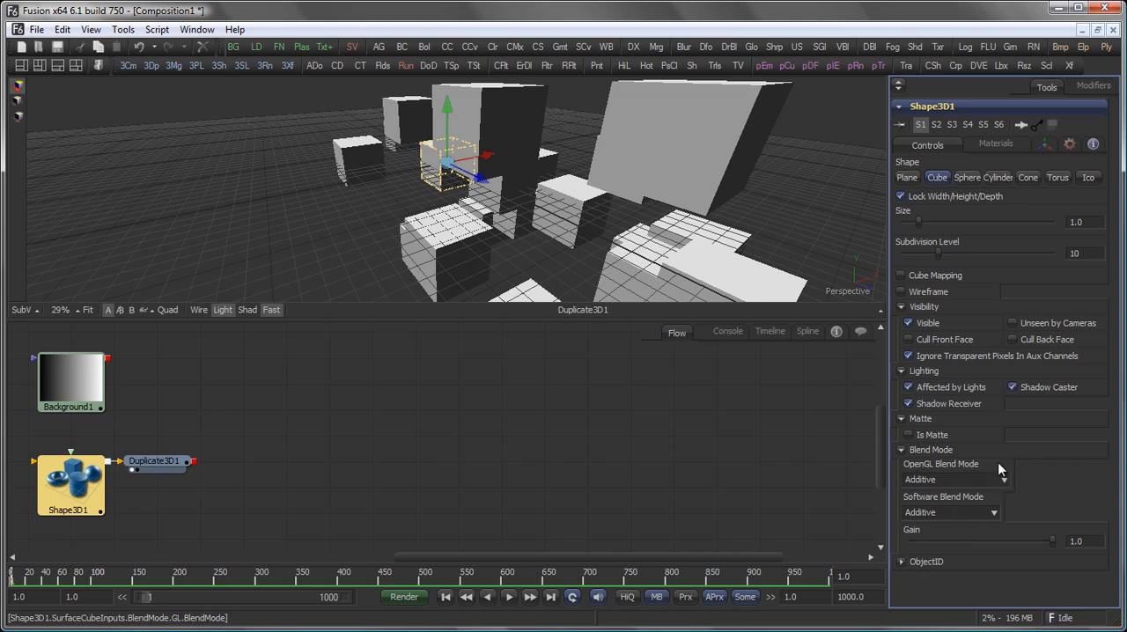
pyautogui.moveTo(980, 486)
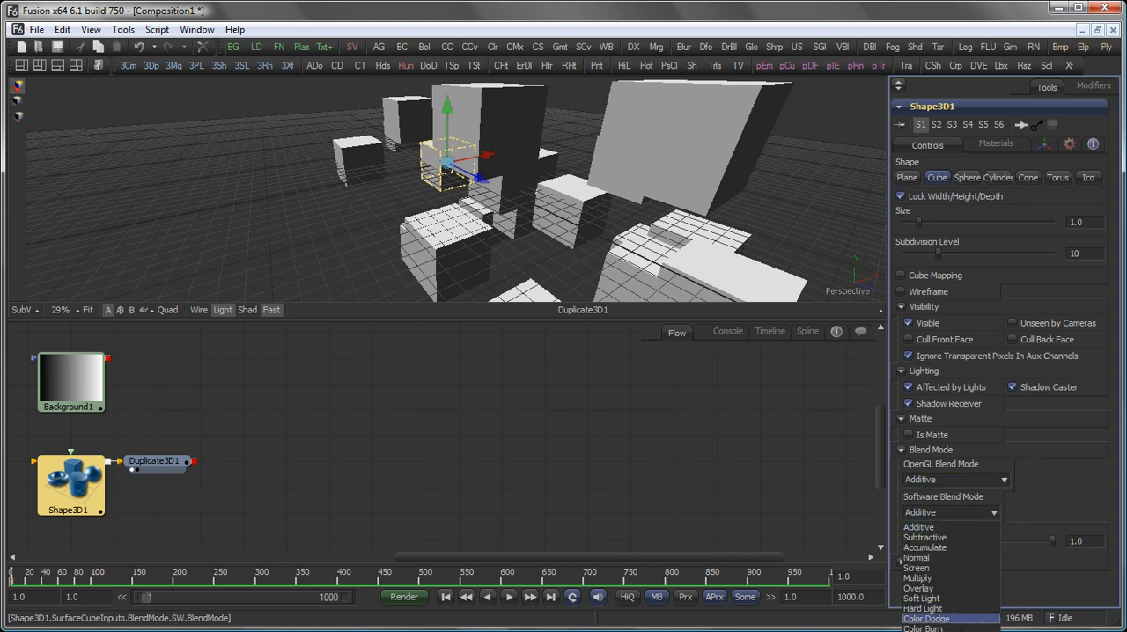
pyautogui.moveTo(951, 526)
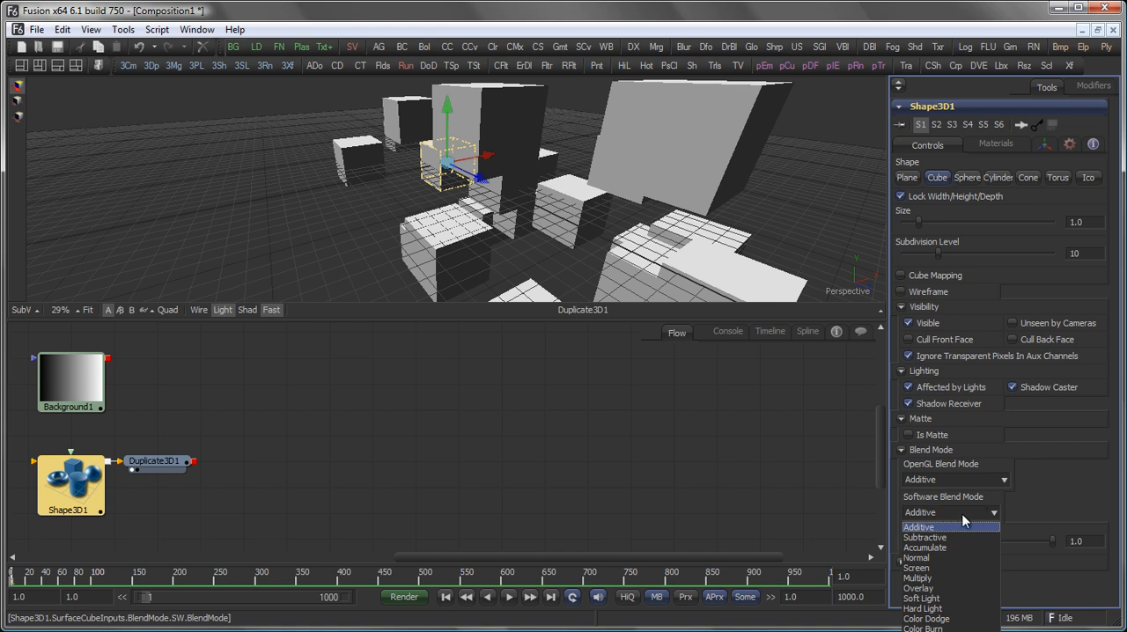
pyautogui.click(919, 526)
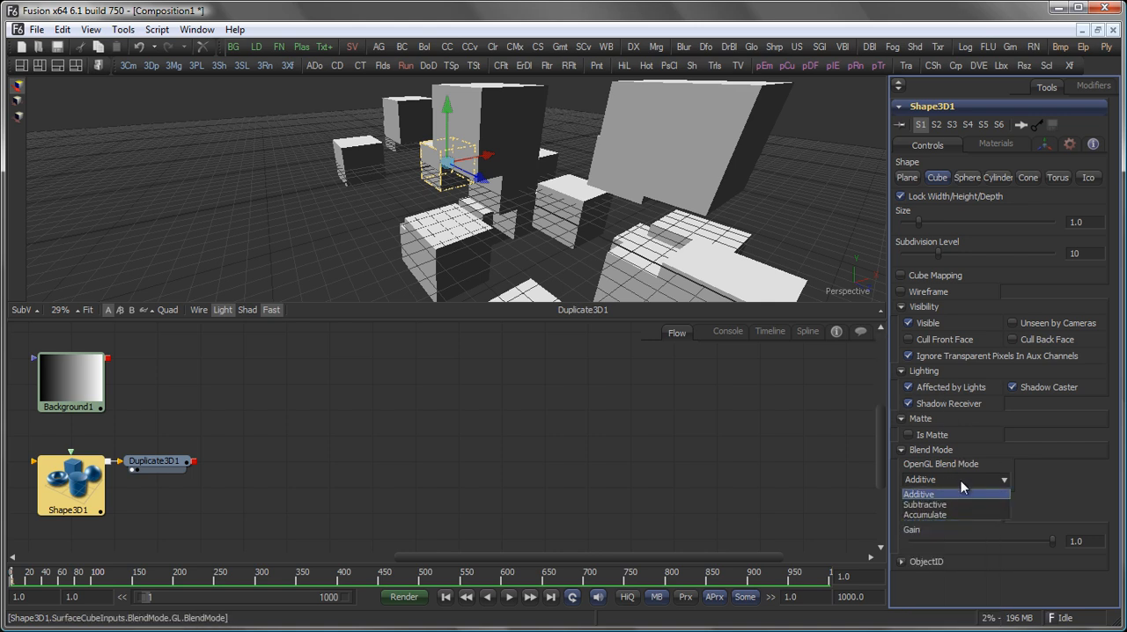
pyautogui.click(996, 144)
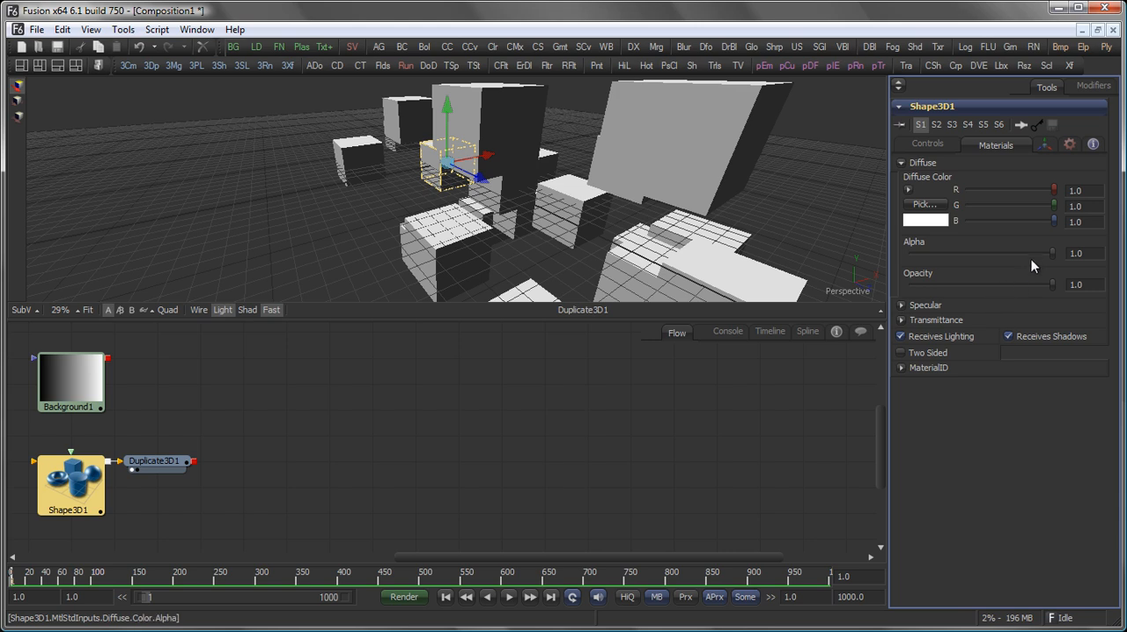
pyautogui.moveTo(1039, 269)
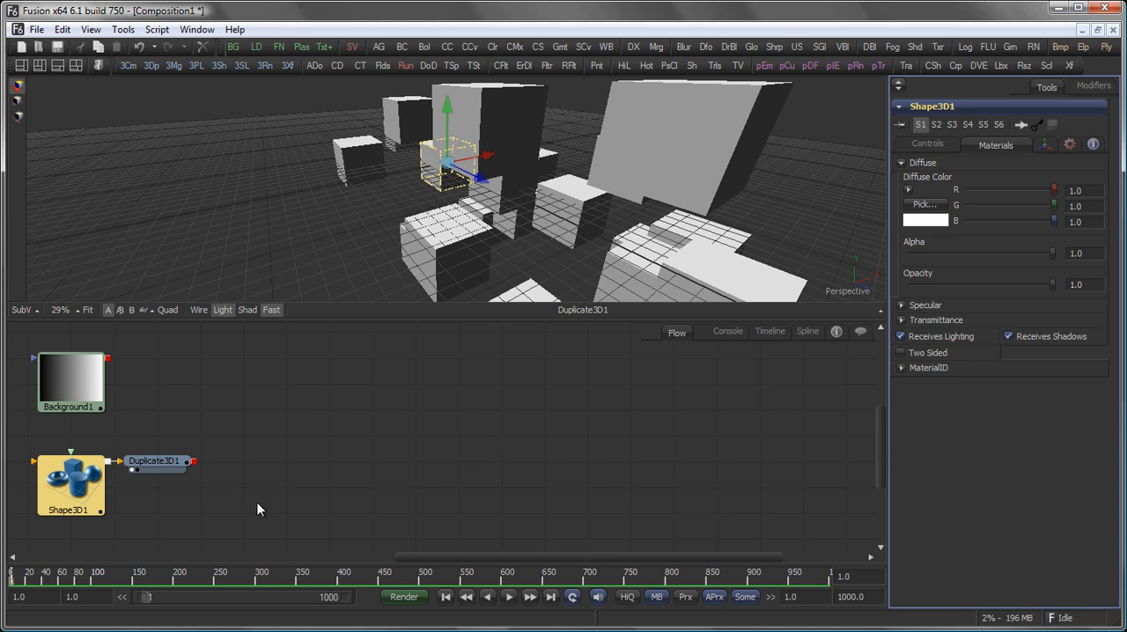
pyautogui.moveTo(631, 407)
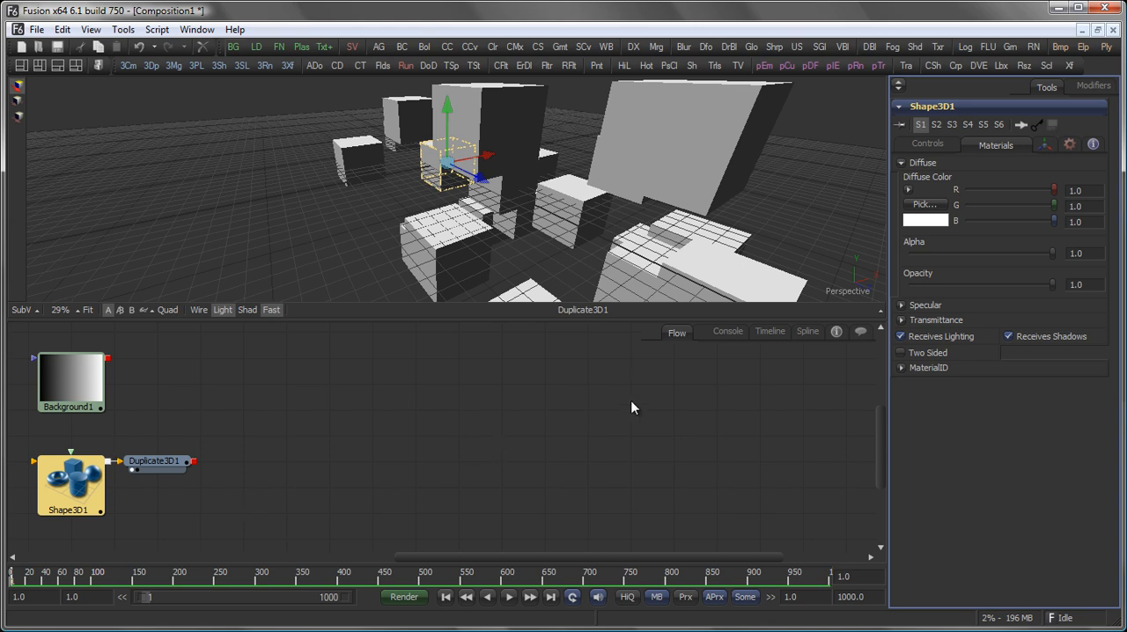
pyautogui.moveTo(910, 195)
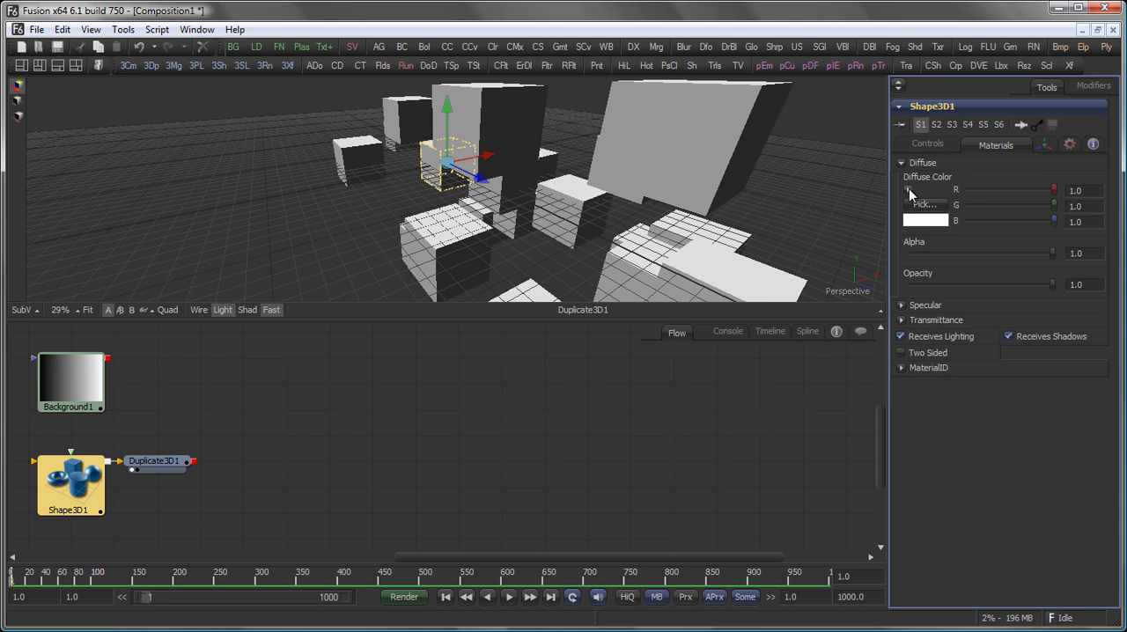
# Experiment with cube diffuse colour, blend modes and opacity, ending near-white, additive and fully opaque
pyautogui.click(908, 191)
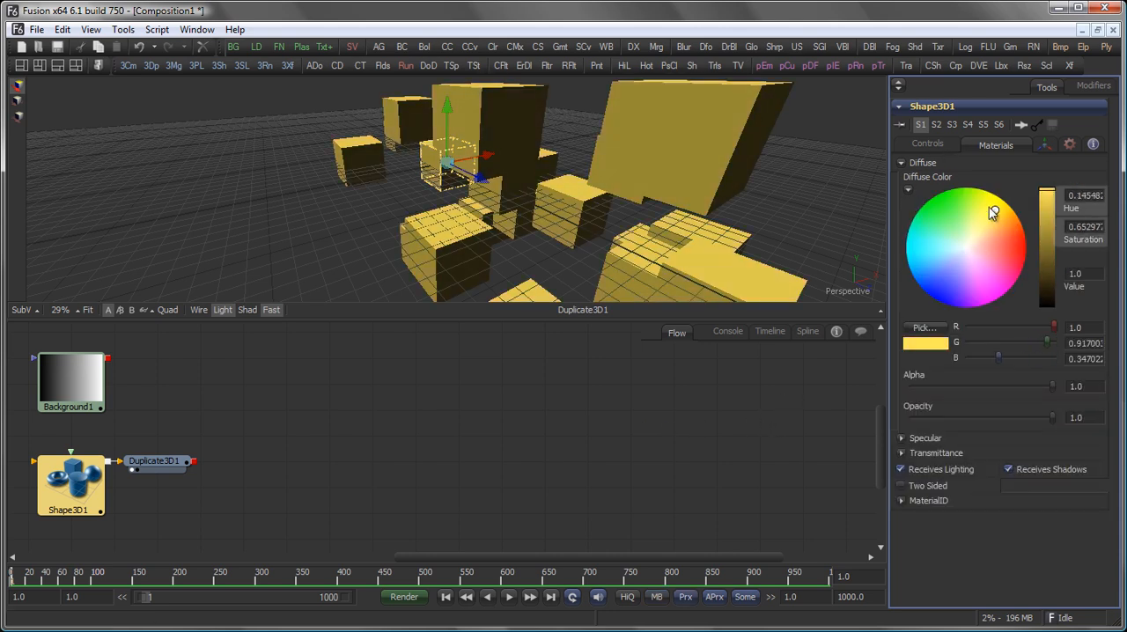
pyautogui.click(973, 245)
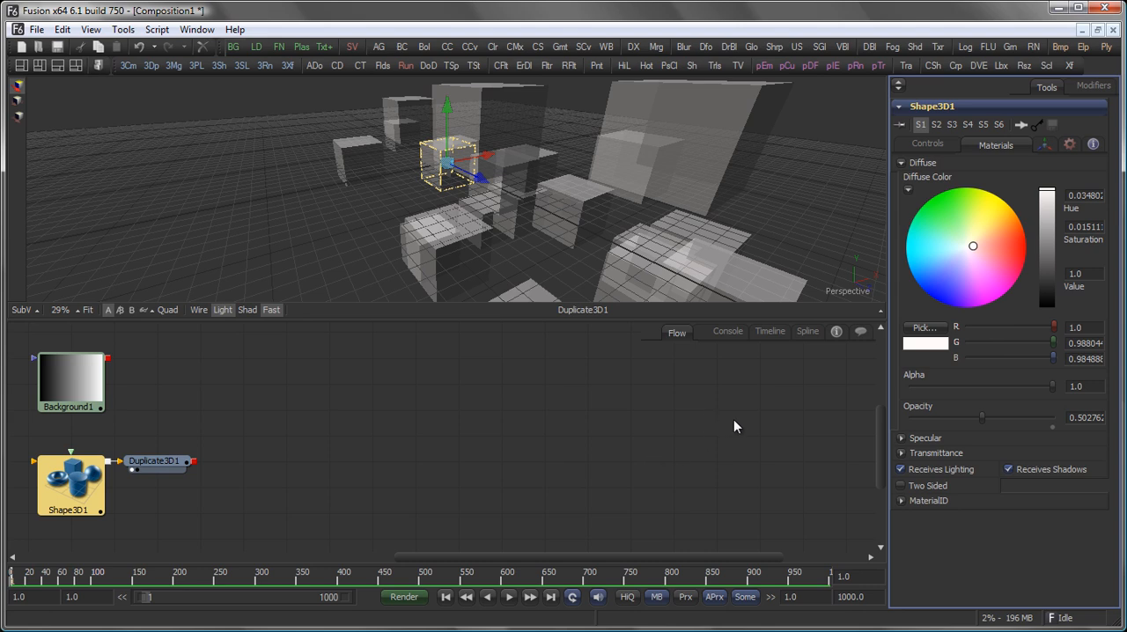
pyautogui.moveTo(969, 427)
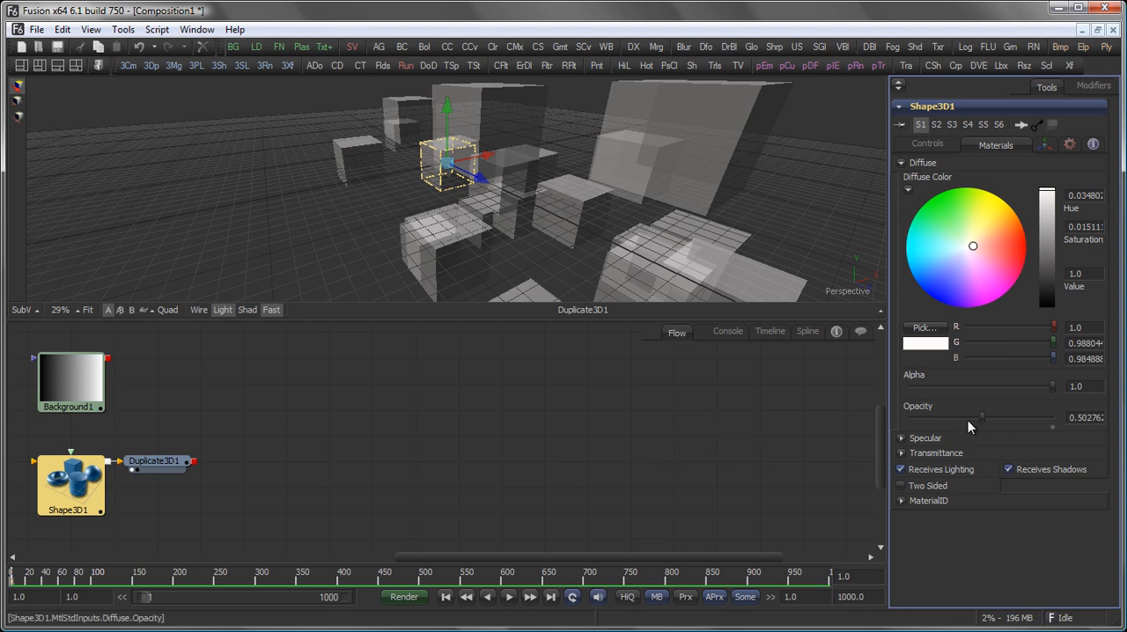
pyautogui.click(925, 145)
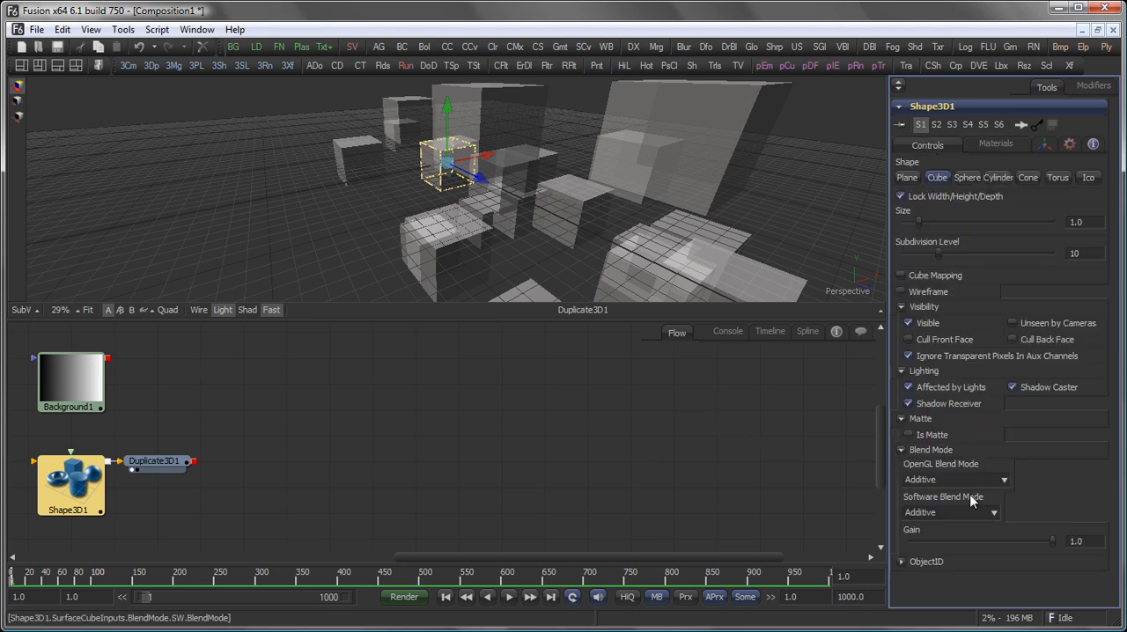
pyautogui.click(947, 479)
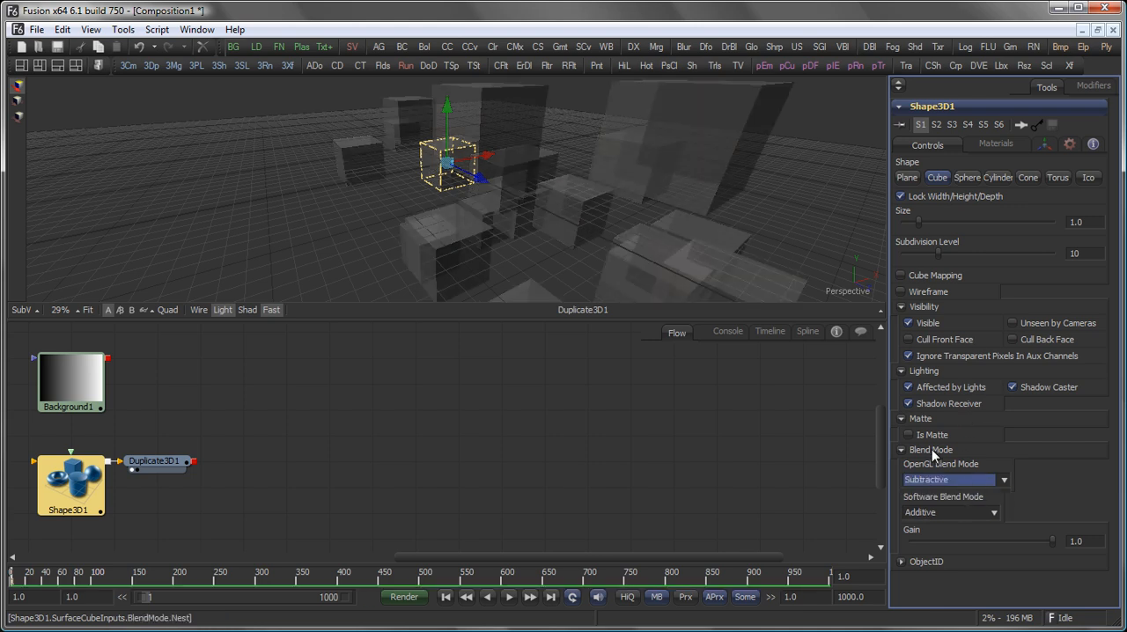
pyautogui.click(951, 479)
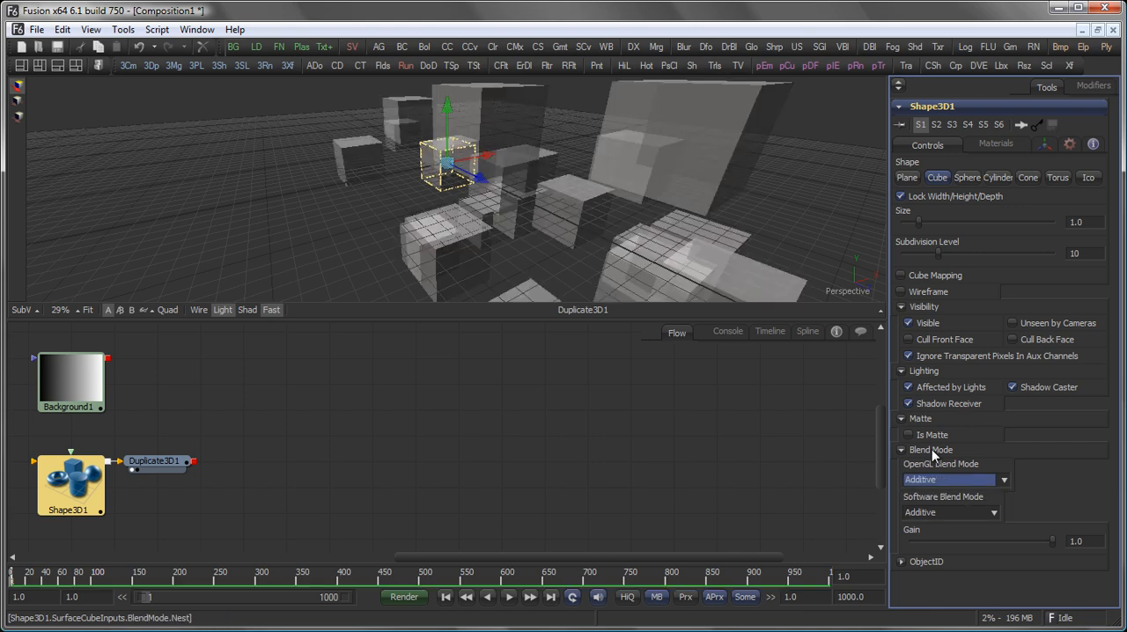
pyautogui.click(952, 479)
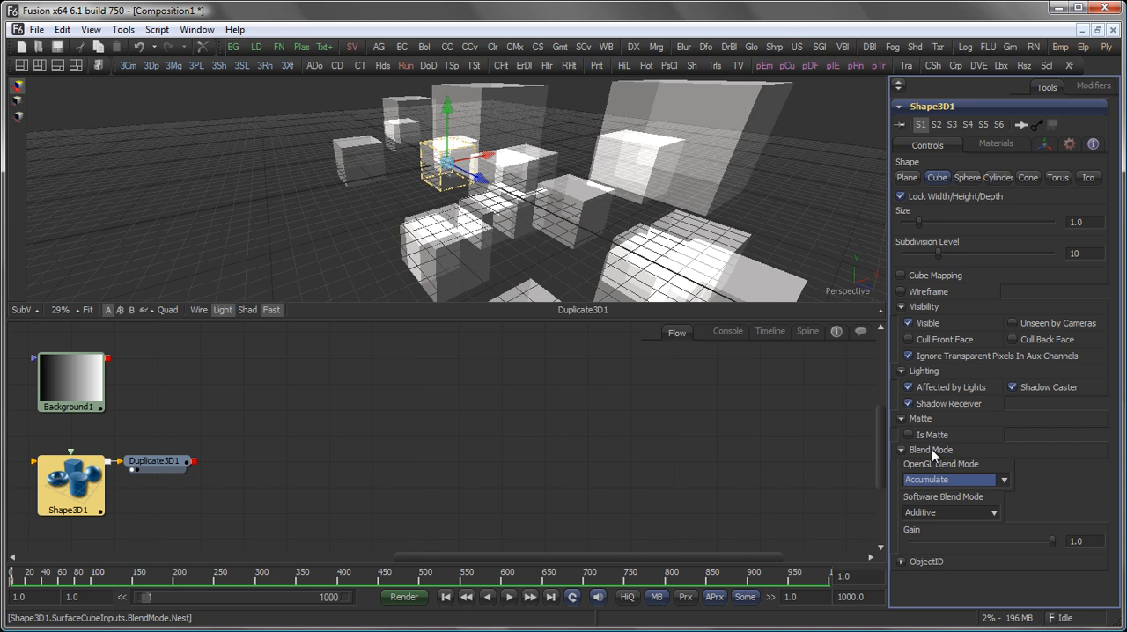
pyautogui.click(996, 145)
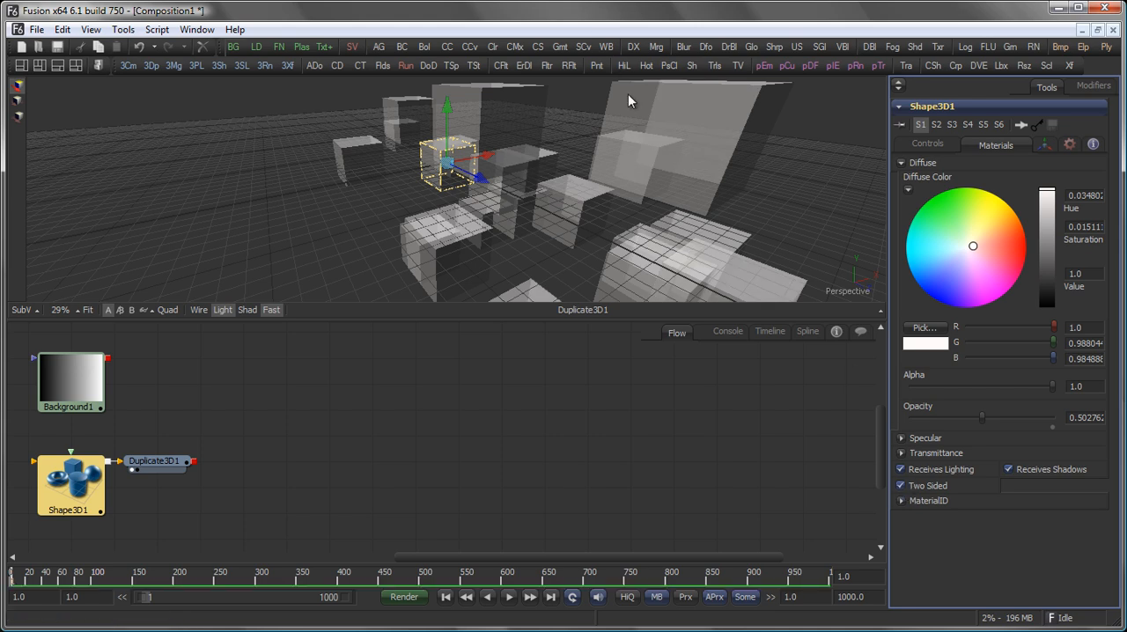
pyautogui.moveTo(657, 152)
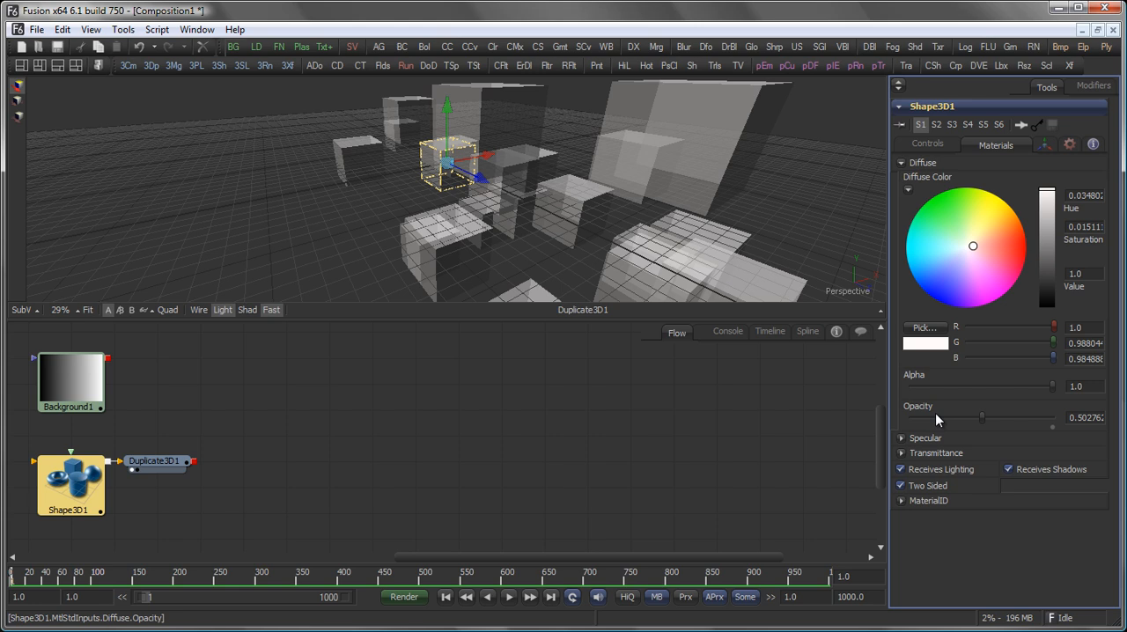
pyautogui.click(928, 500)
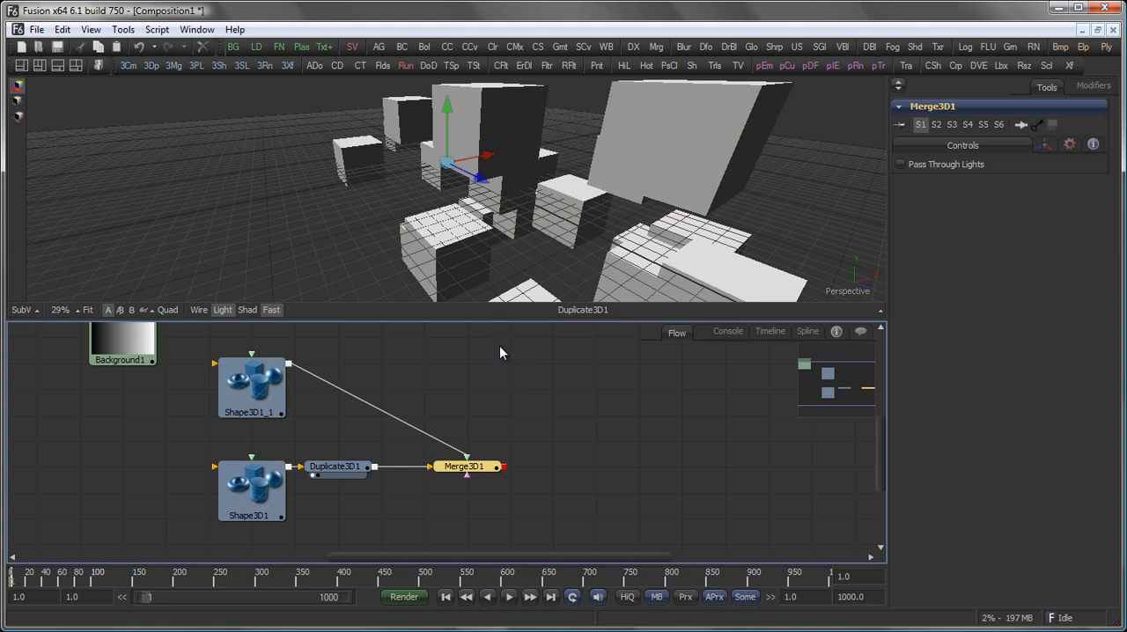
# View the Merge3D1 scene in the viewer and open Shape3D1_1's shape settings
pyautogui.click(464, 467)
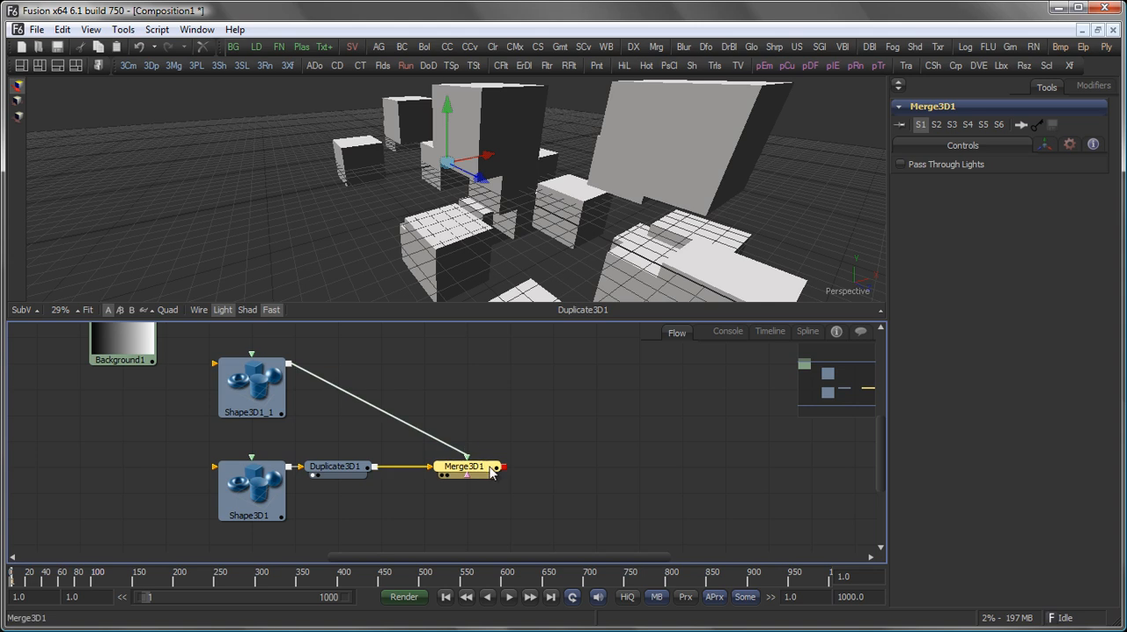
pyautogui.click(251, 388)
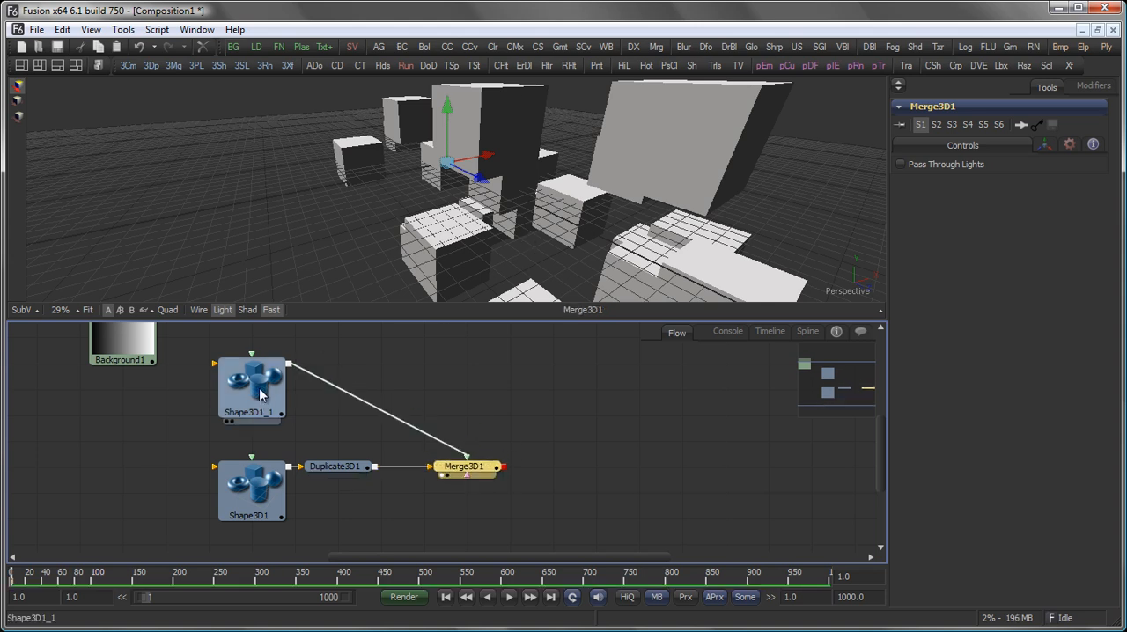
pyautogui.click(251, 388)
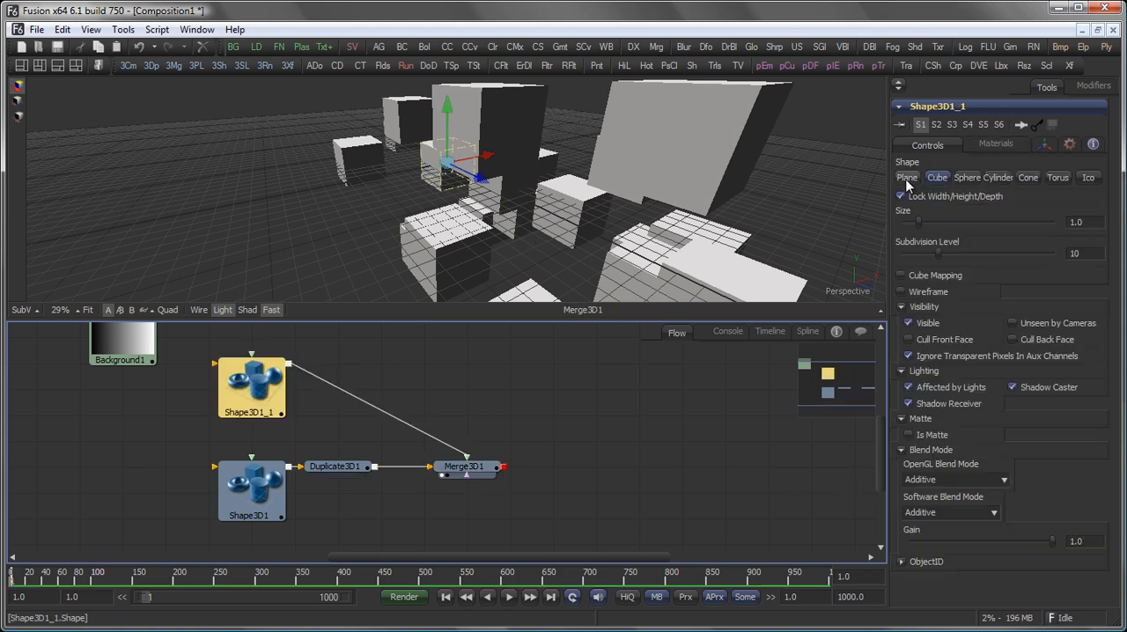
# Make Shape3D1_1 a sphere, test unlocked axis scaling, then relock X/Y/Z scale
pyautogui.click(966, 177)
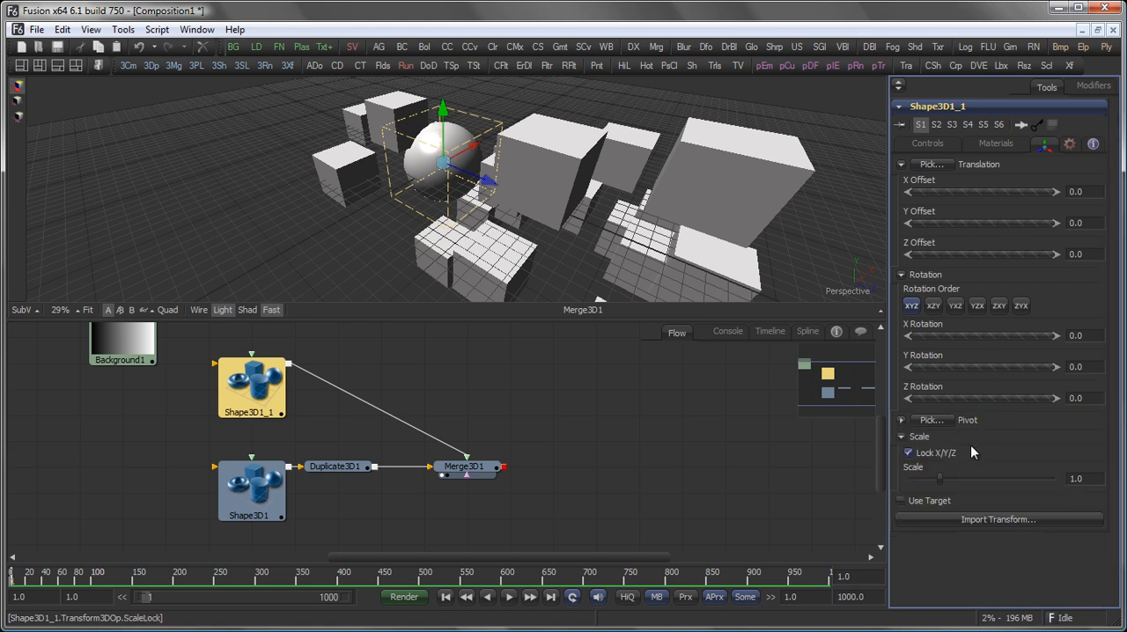
pyautogui.click(908, 452)
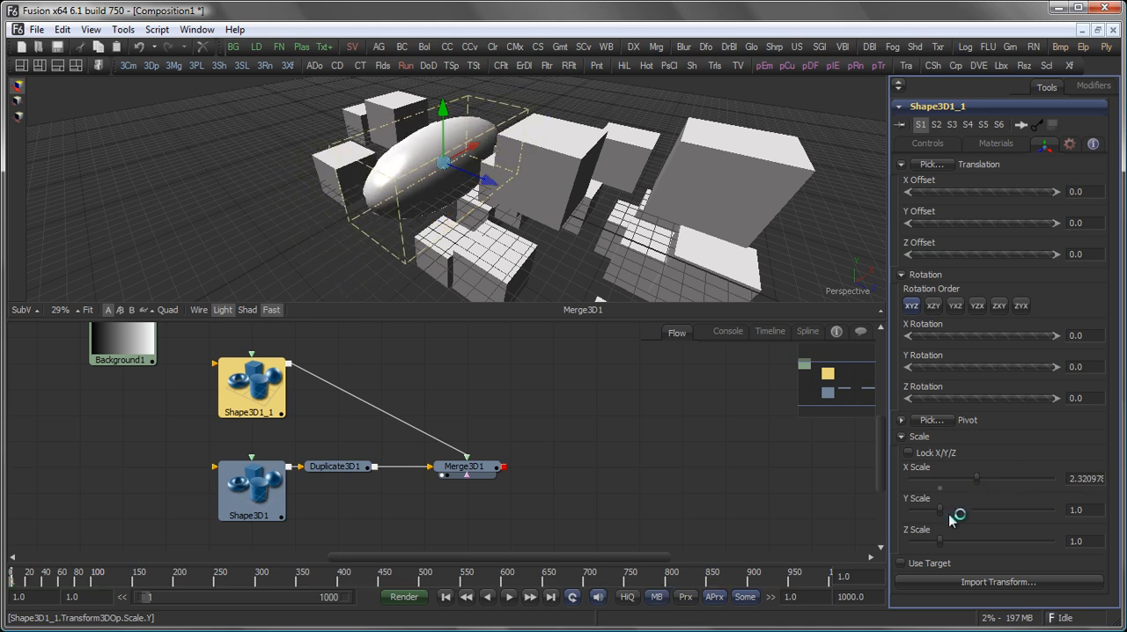
pyautogui.moveTo(940, 510); pyautogui.dragTo(953, 510)
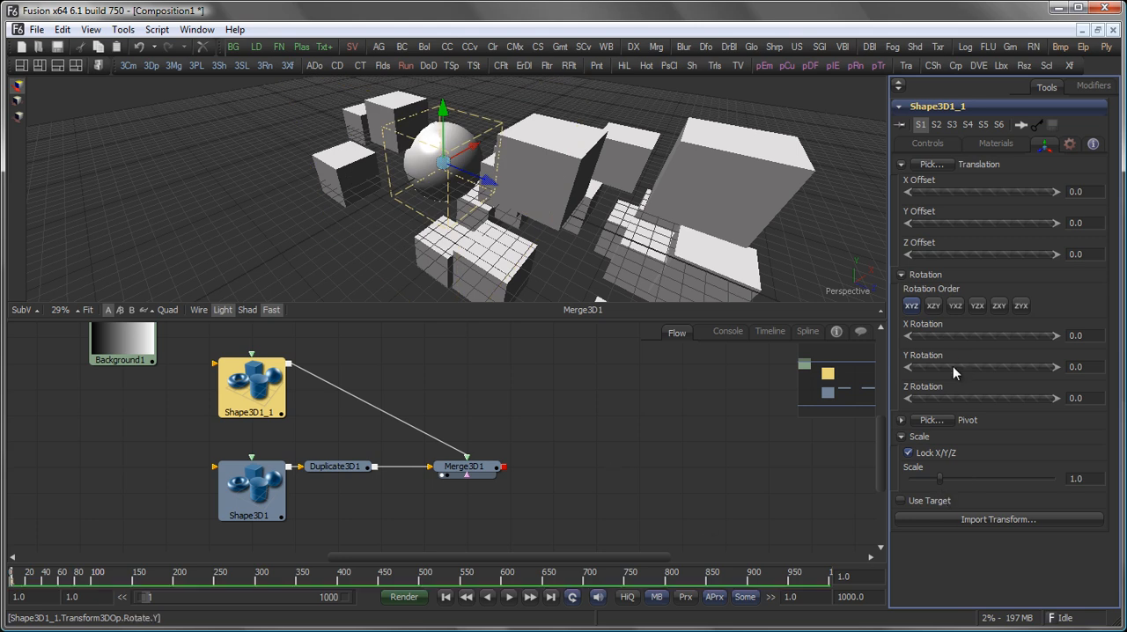
pyautogui.click(901, 500)
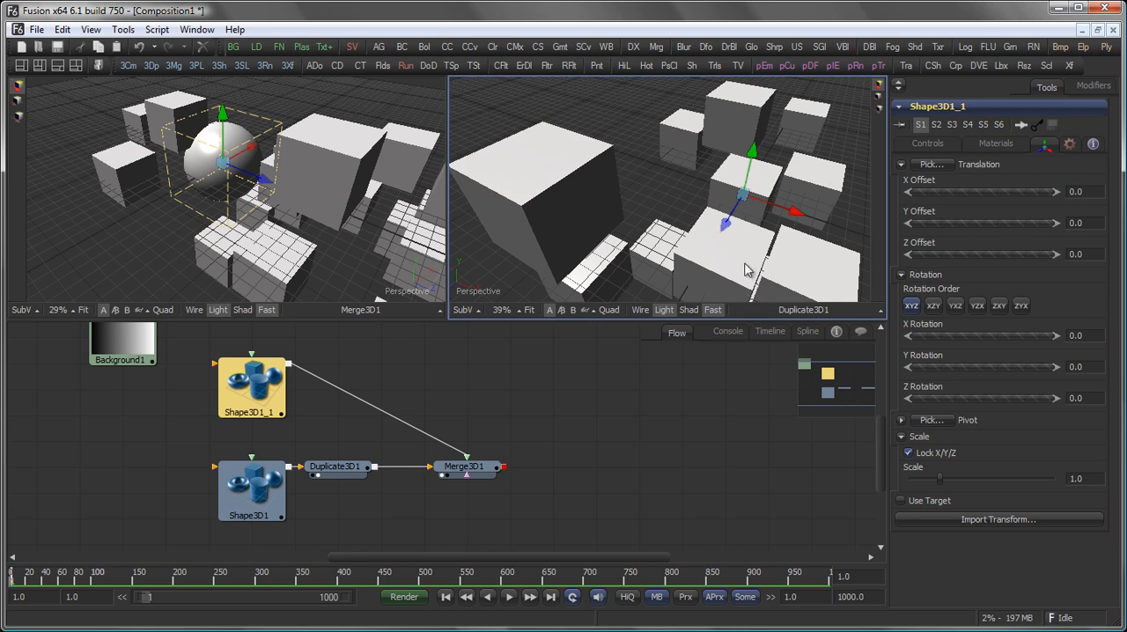
pyautogui.moveTo(712, 425)
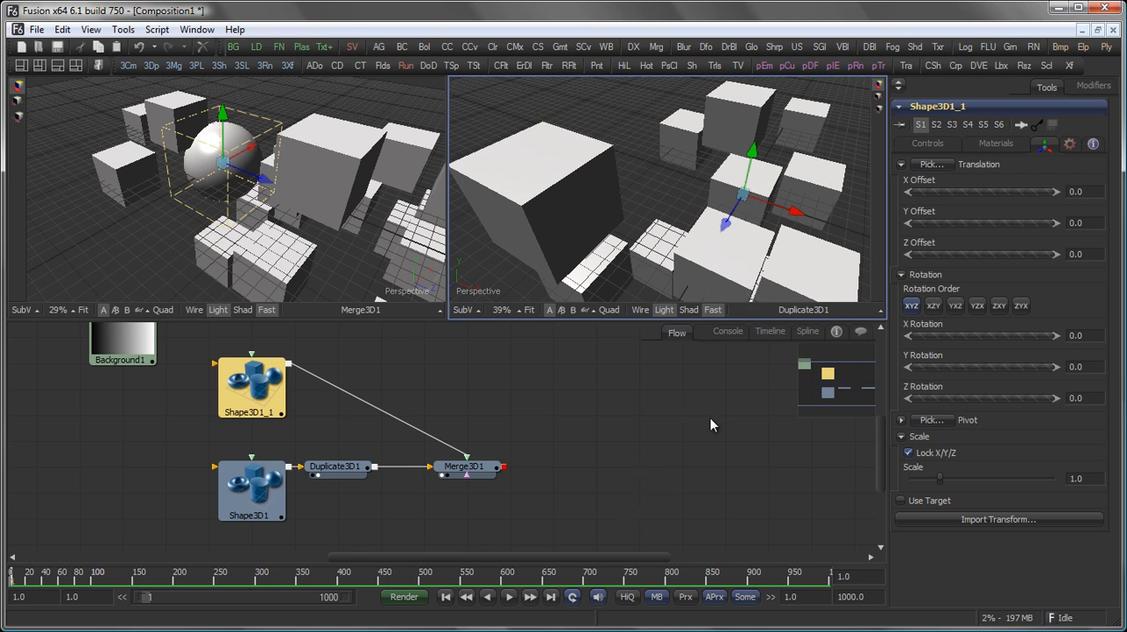
pyautogui.moveTo(810, 185)
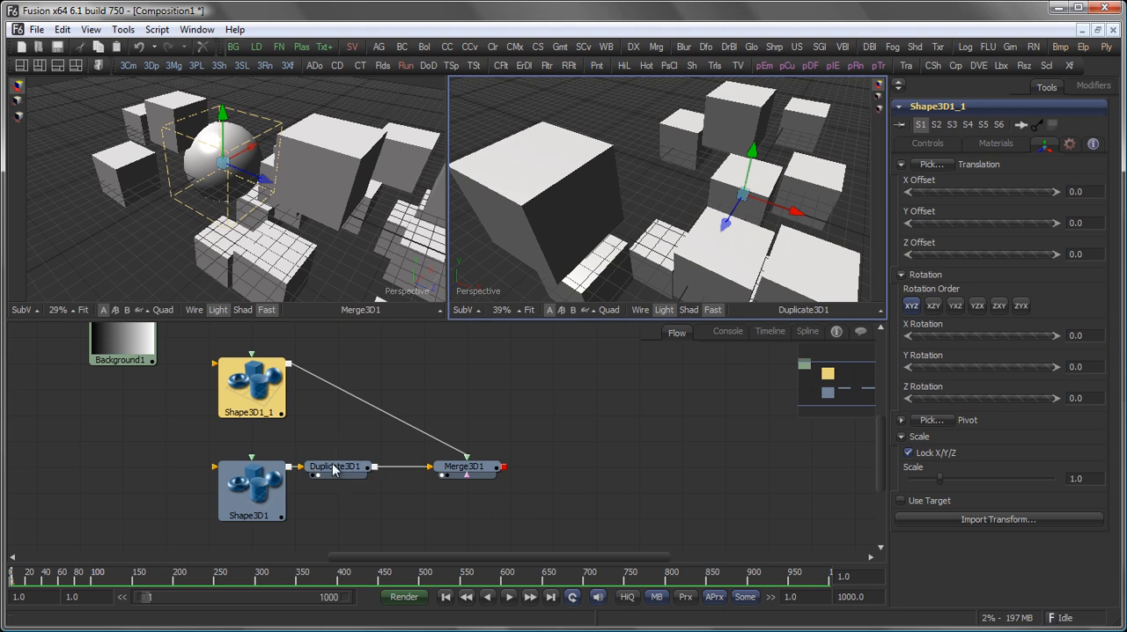
pyautogui.moveTo(734, 181)
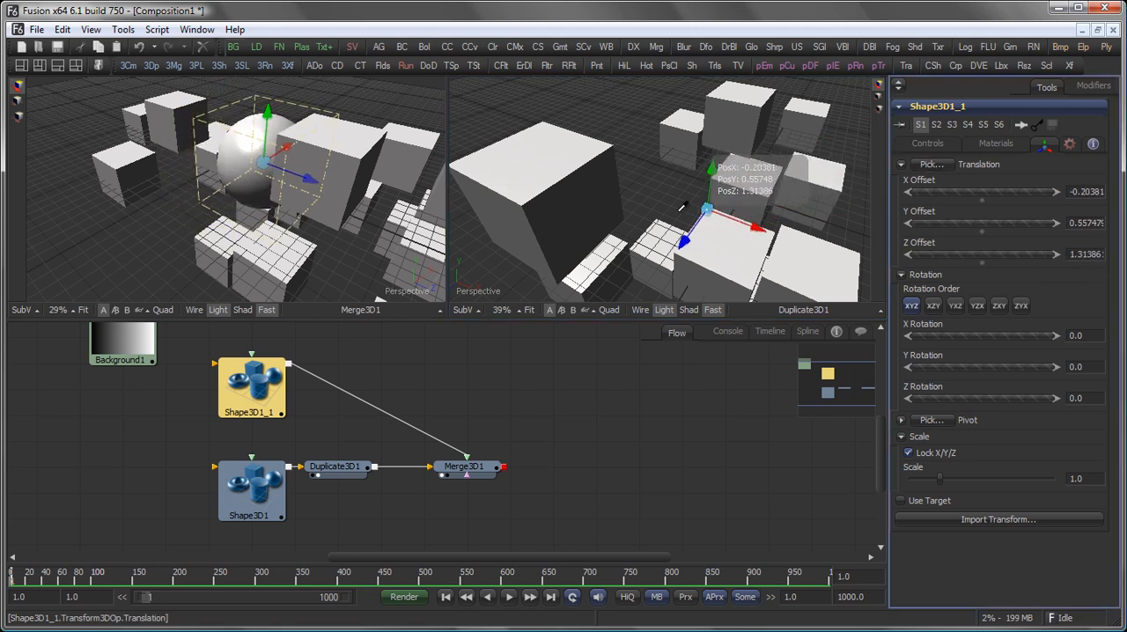
# Drag the sphere's translate gizmo upward and forward, then revisit its sphere controls
pyautogui.moveTo(709, 211); pyautogui.dragTo(592, 210)
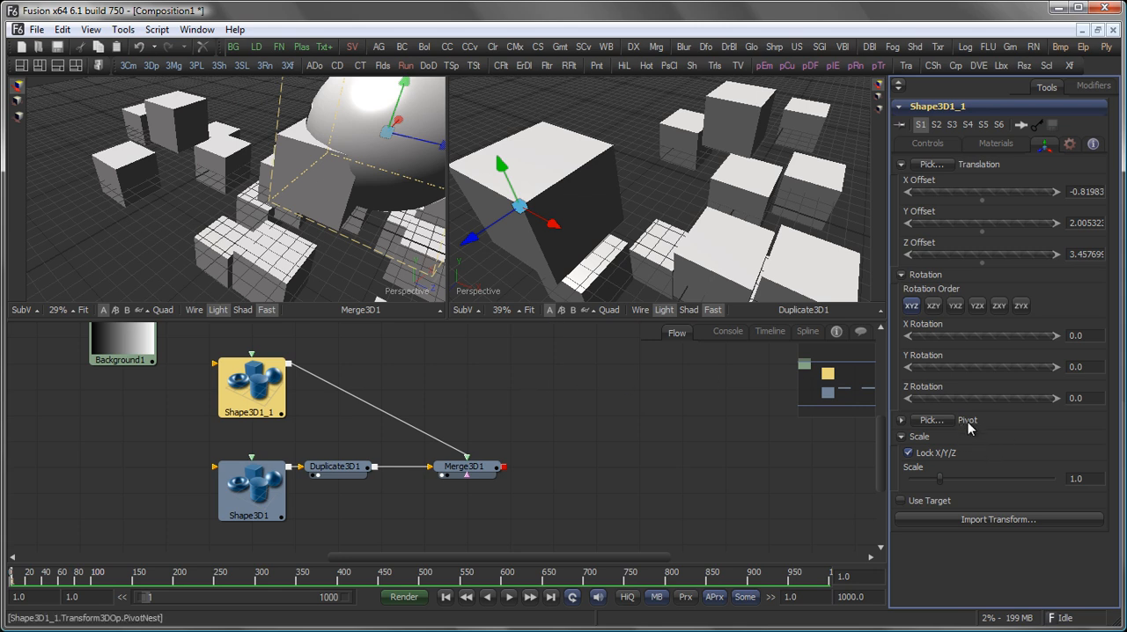
pyautogui.moveTo(665, 546)
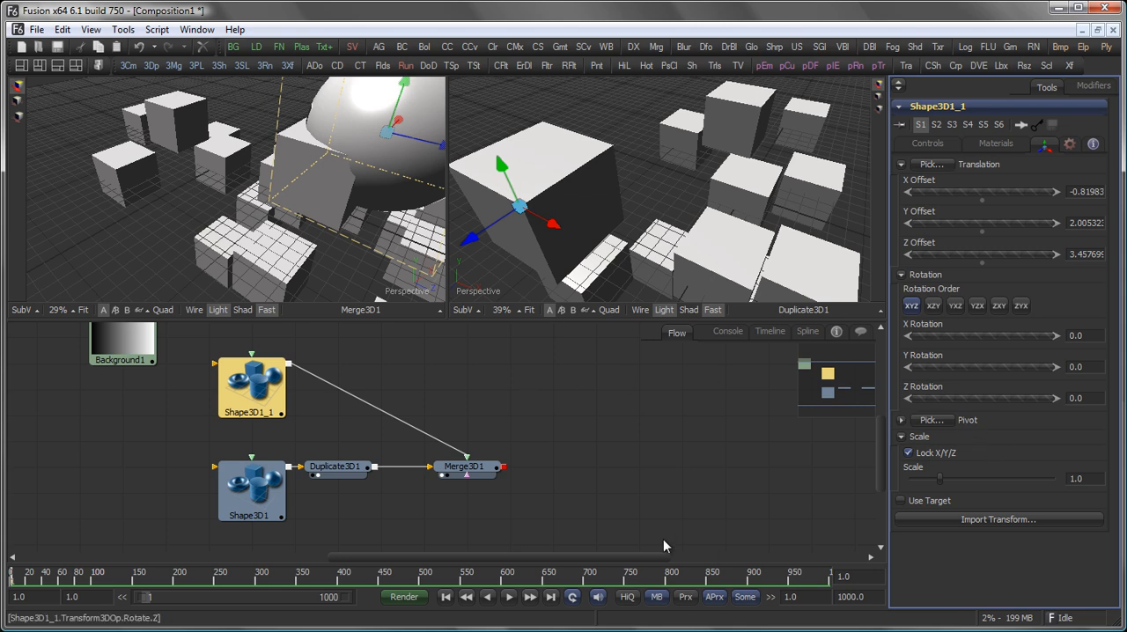
pyautogui.click(927, 145)
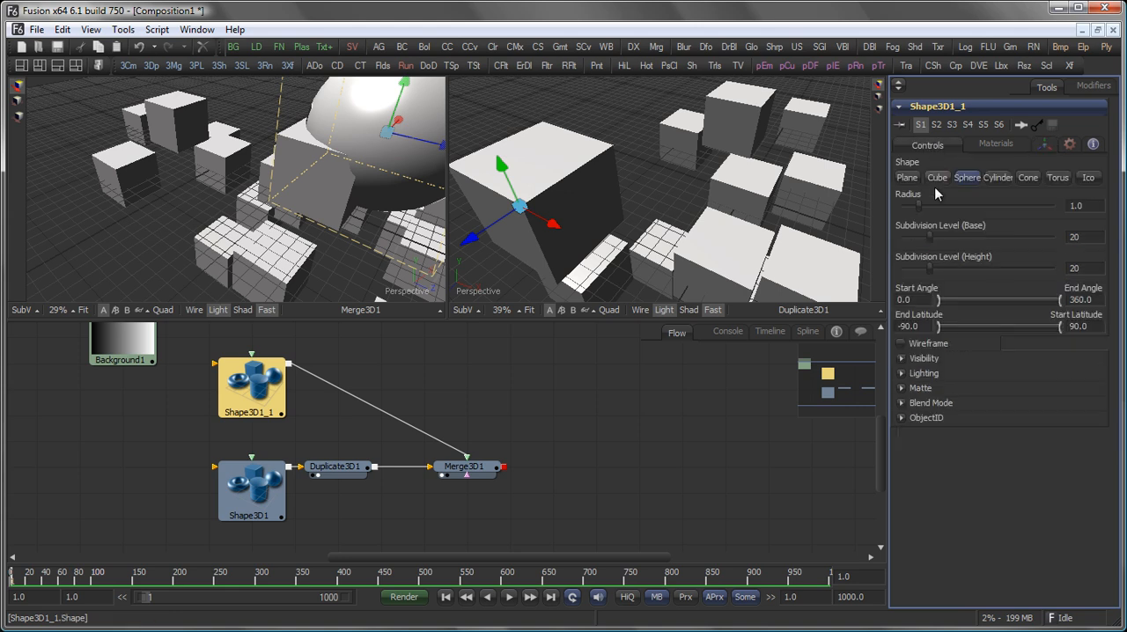
pyautogui.moveTo(152, 65)
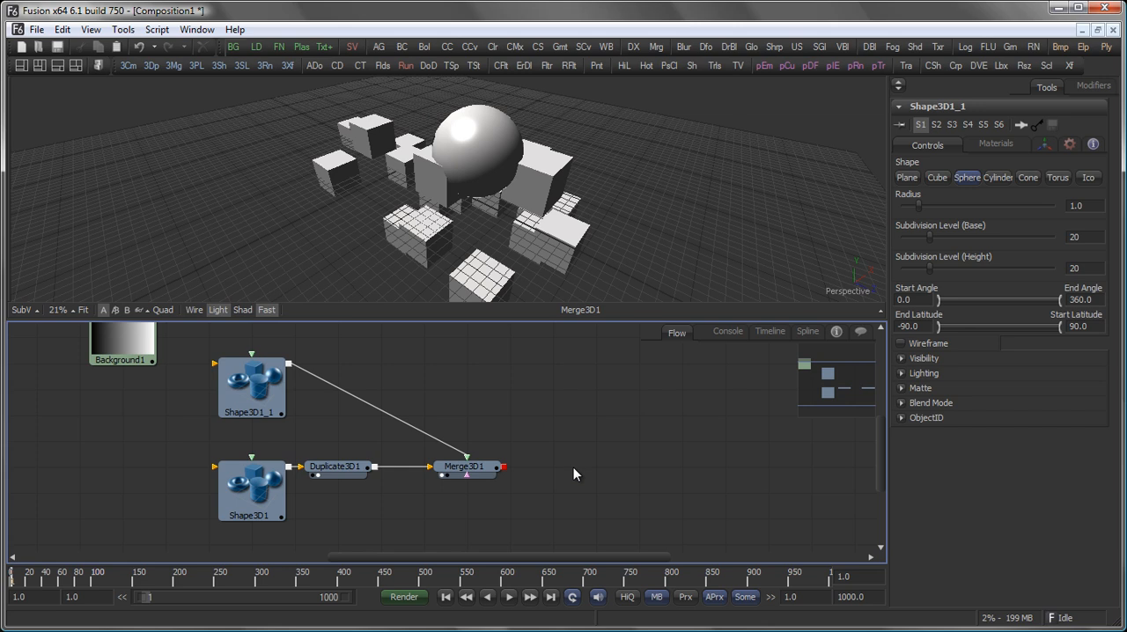
pyautogui.moveTo(547, 431)
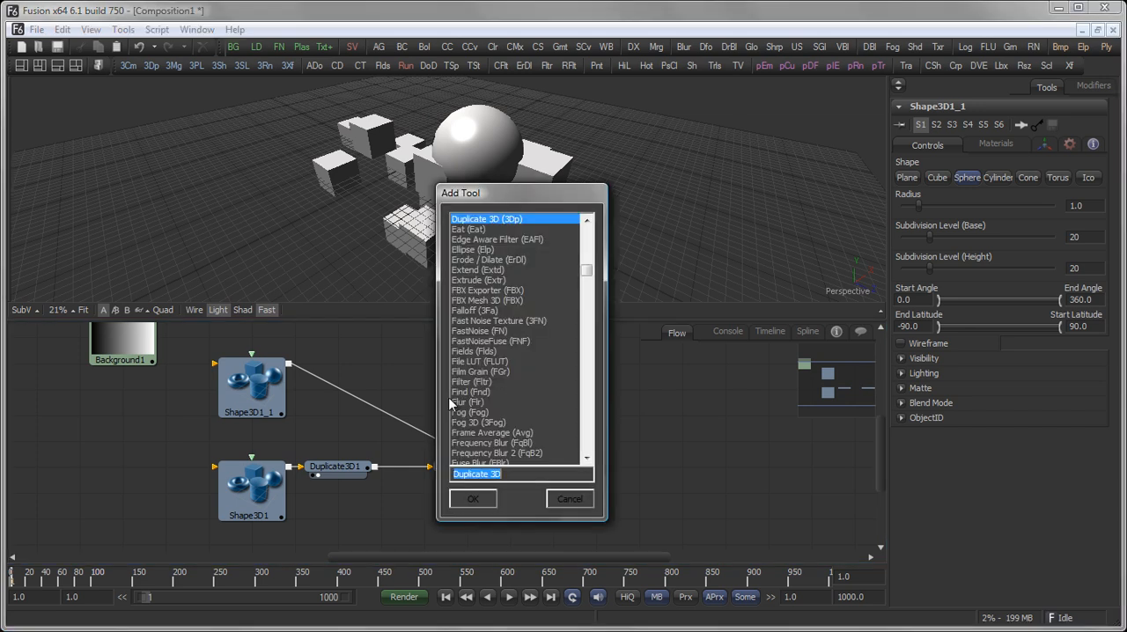
# Add a Camera 3D tool via the 'cam' tool search
pyautogui.write('cam')
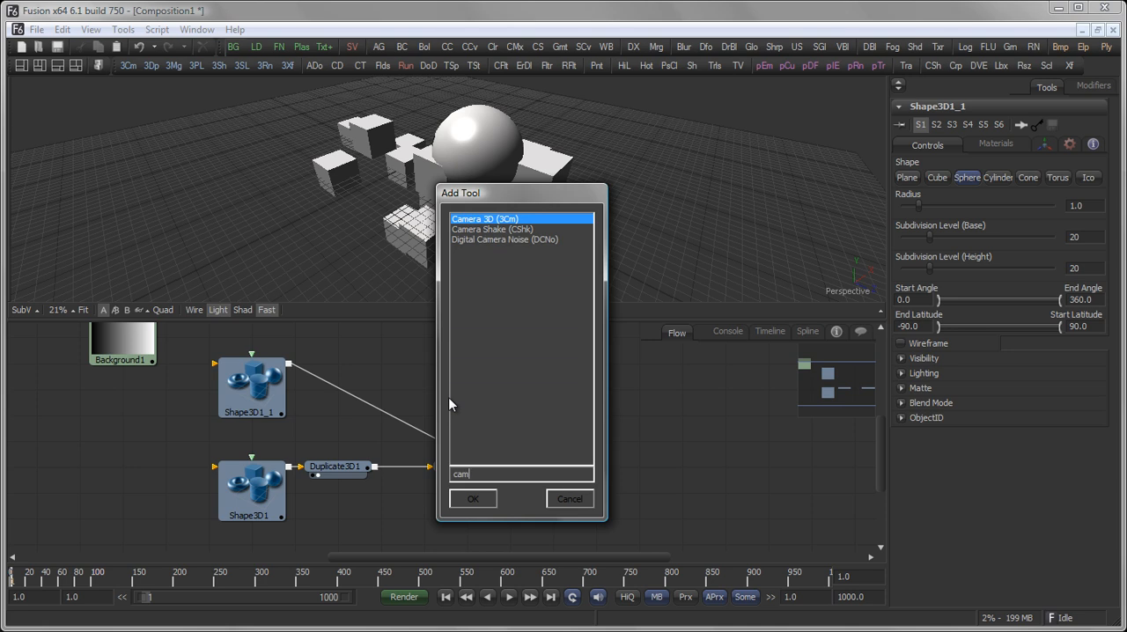
pyautogui.click(473, 498)
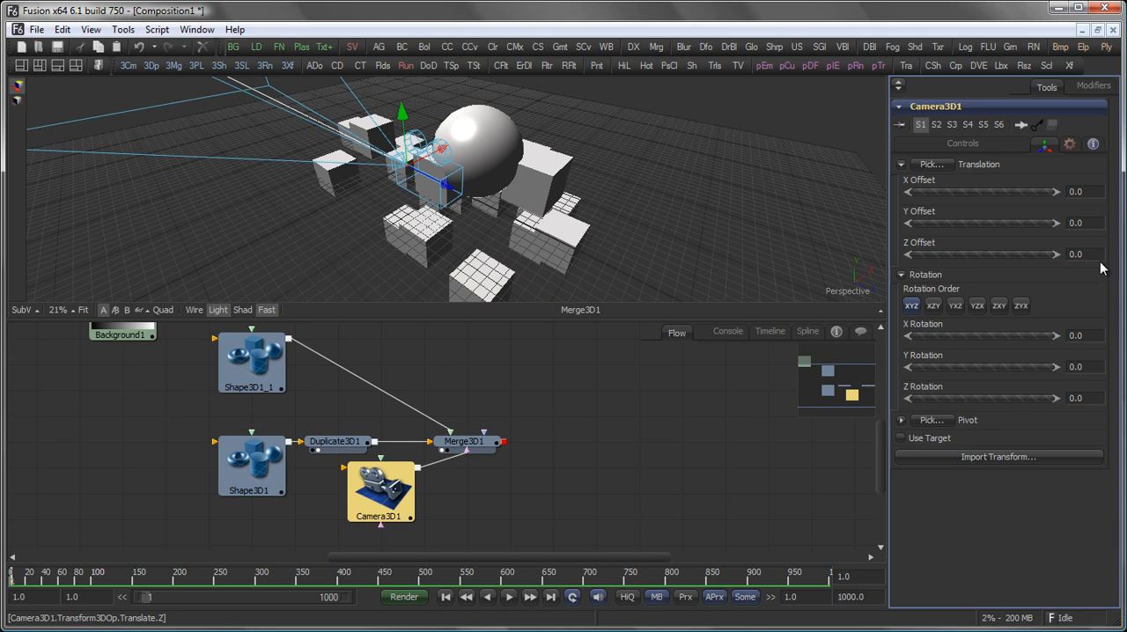
pyautogui.moveTo(383, 200)
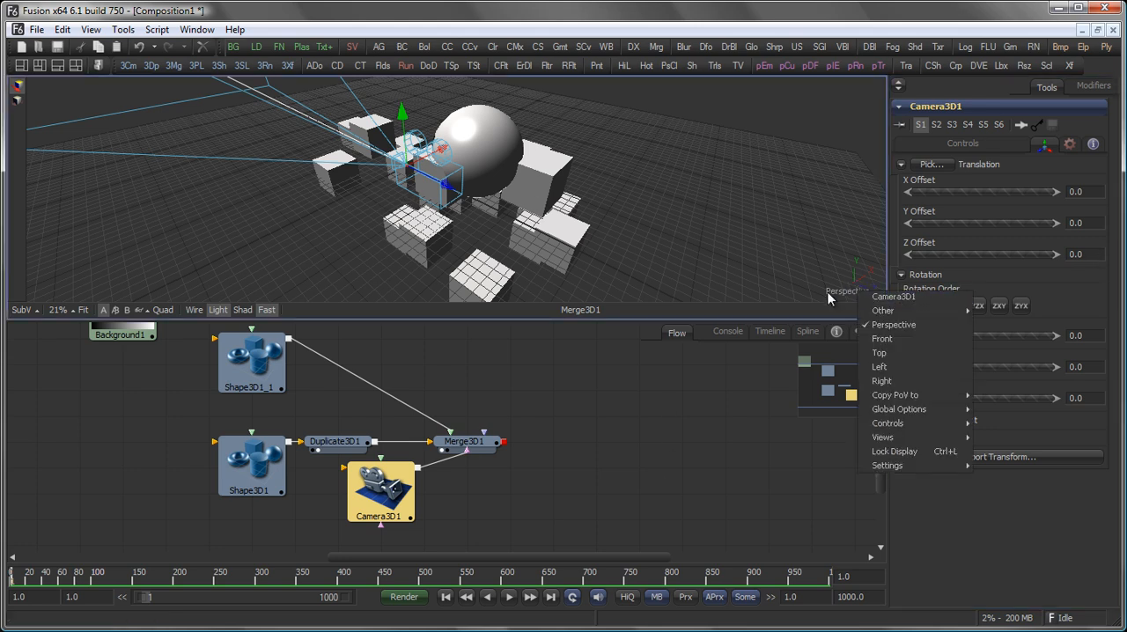
pyautogui.moveTo(892, 297)
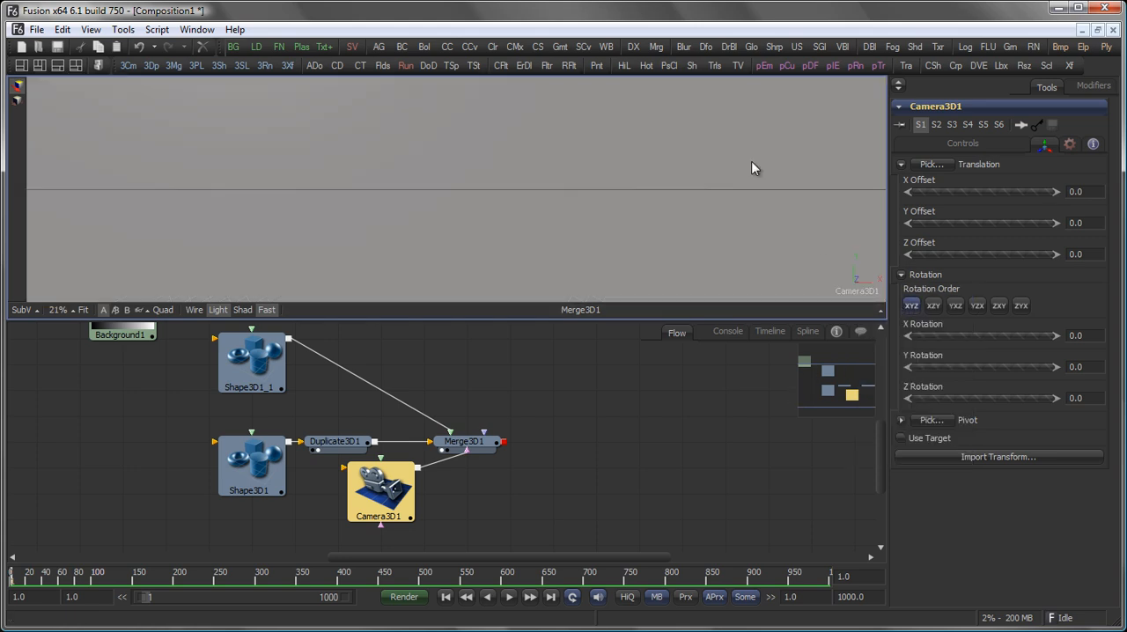
pyautogui.moveTo(325, 400)
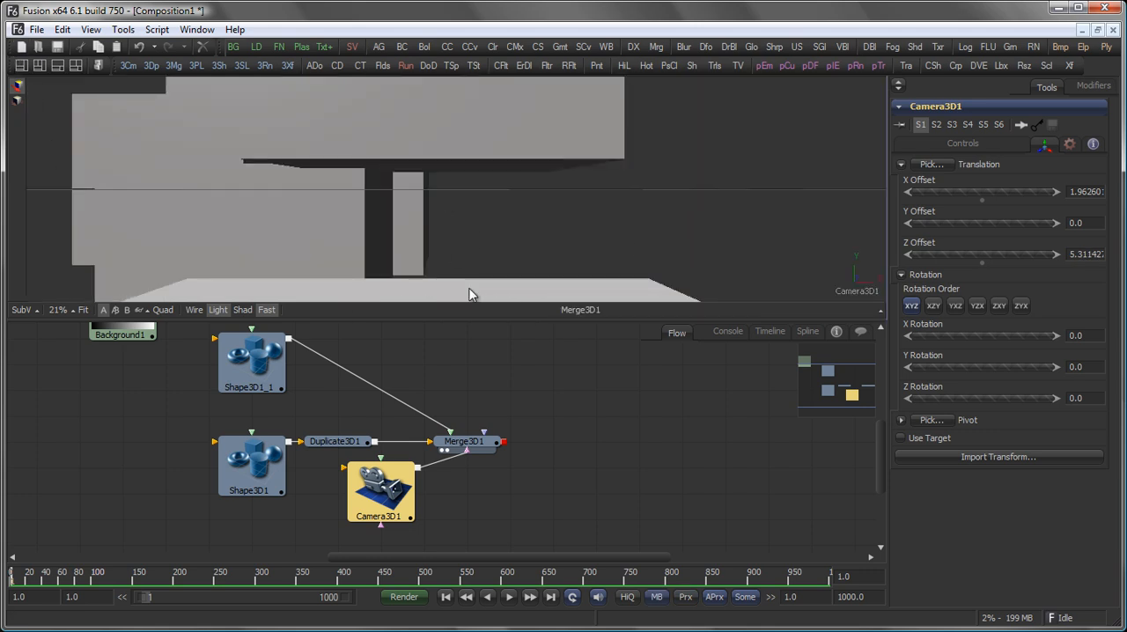
pyautogui.moveTo(579, 229)
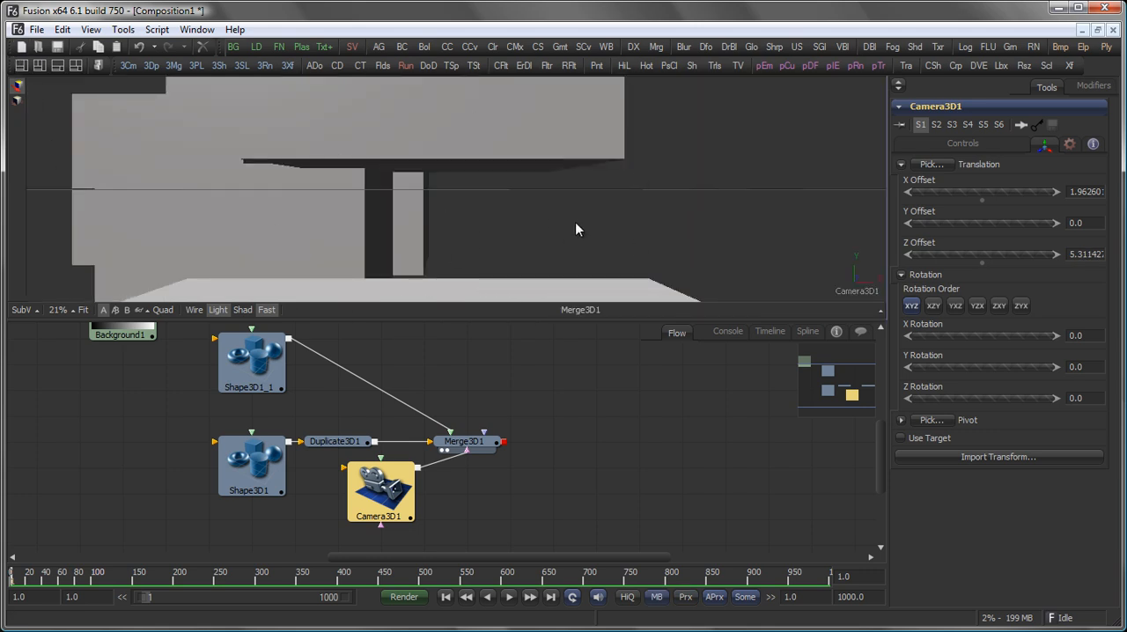
pyautogui.moveTo(564, 233)
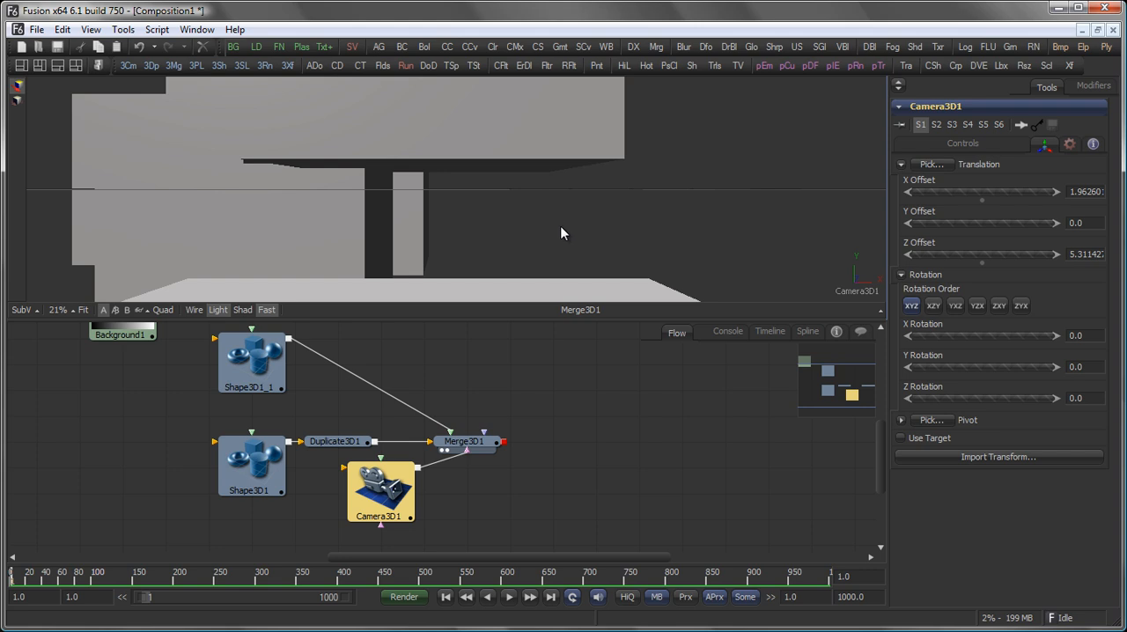
pyautogui.moveTo(548, 227)
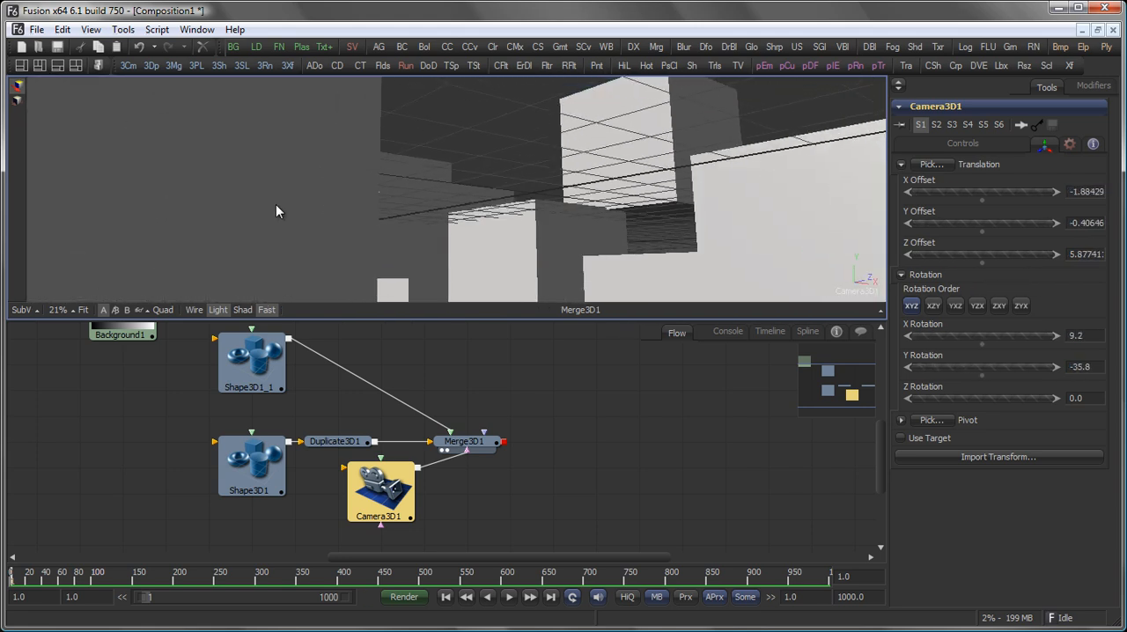
# Move Camera3D1 to look down over the cubes and open the viewpoint menu
pyautogui.moveTo(278, 212); pyautogui.dragTo(429, 173)
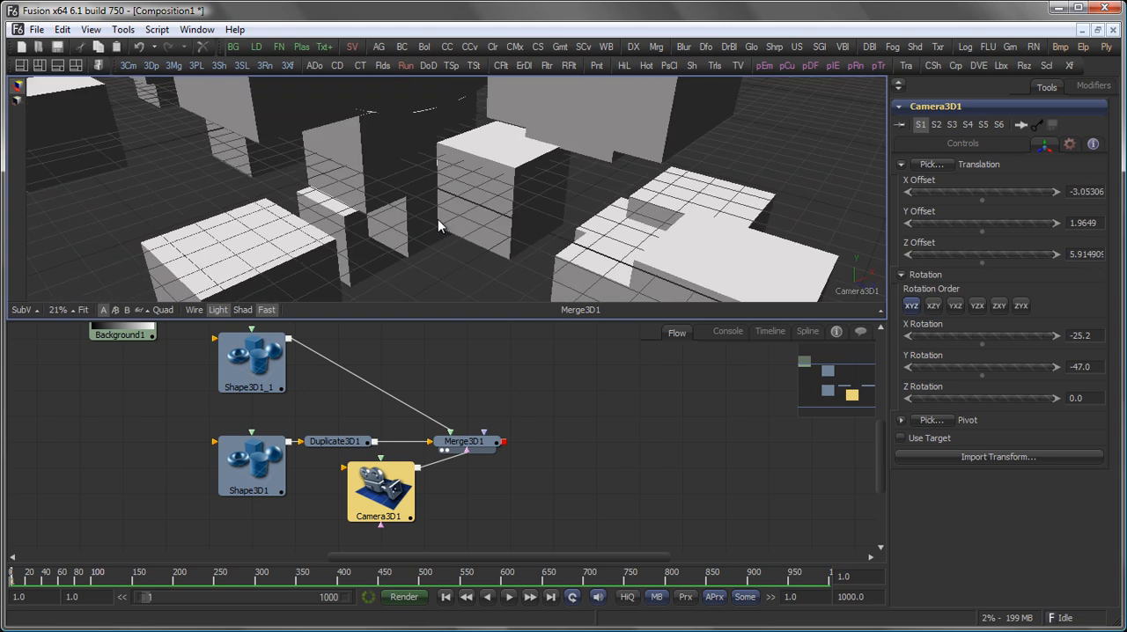
pyautogui.rightClick(854, 295)
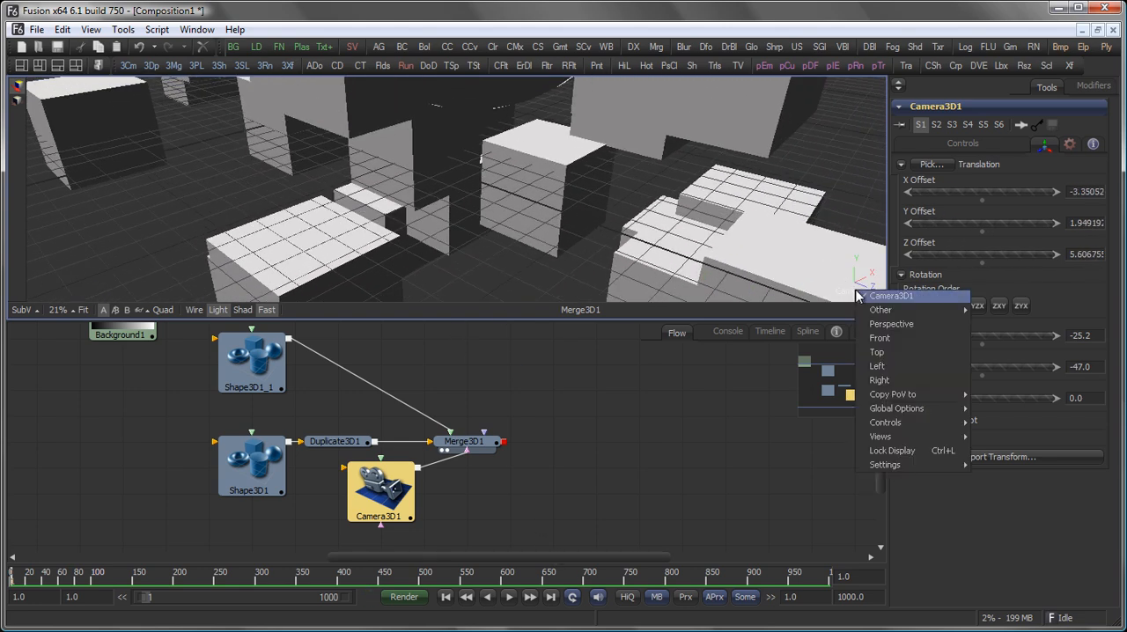
# Switch the viewer to Perspective, add Camera3D3, and view through it
pyautogui.click(891, 323)
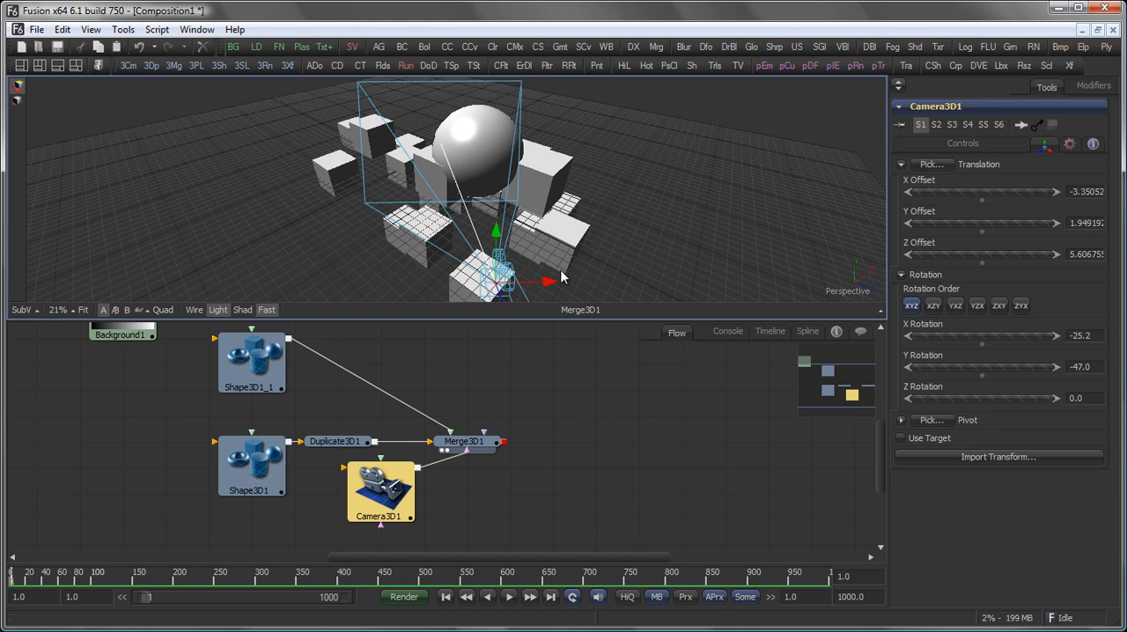
pyautogui.click(380, 492)
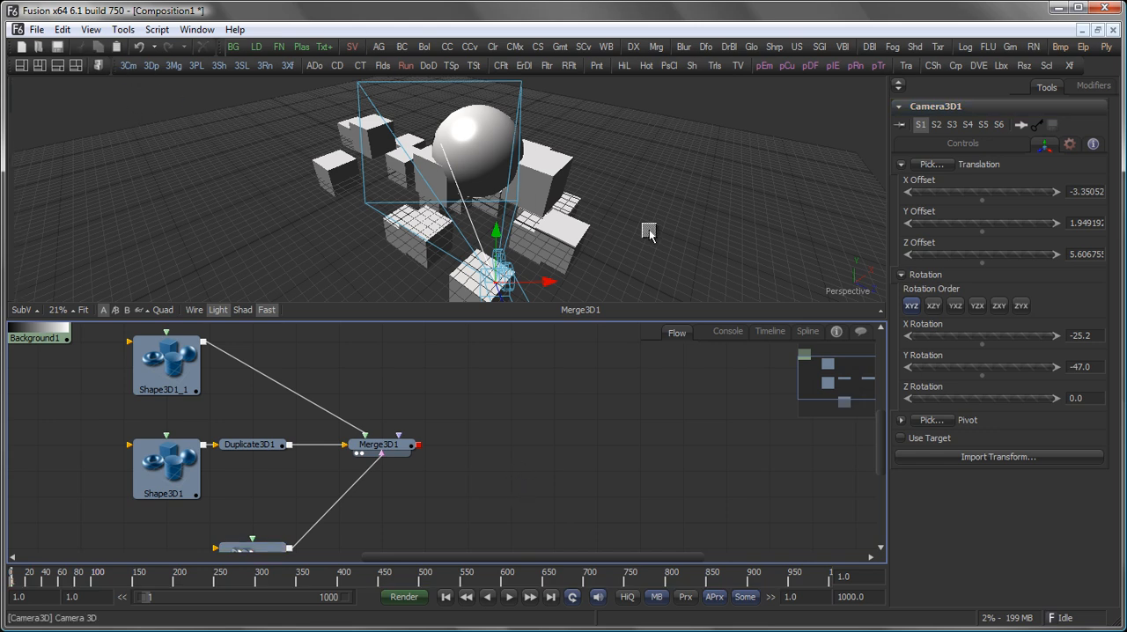
pyautogui.moveTo(601, 192)
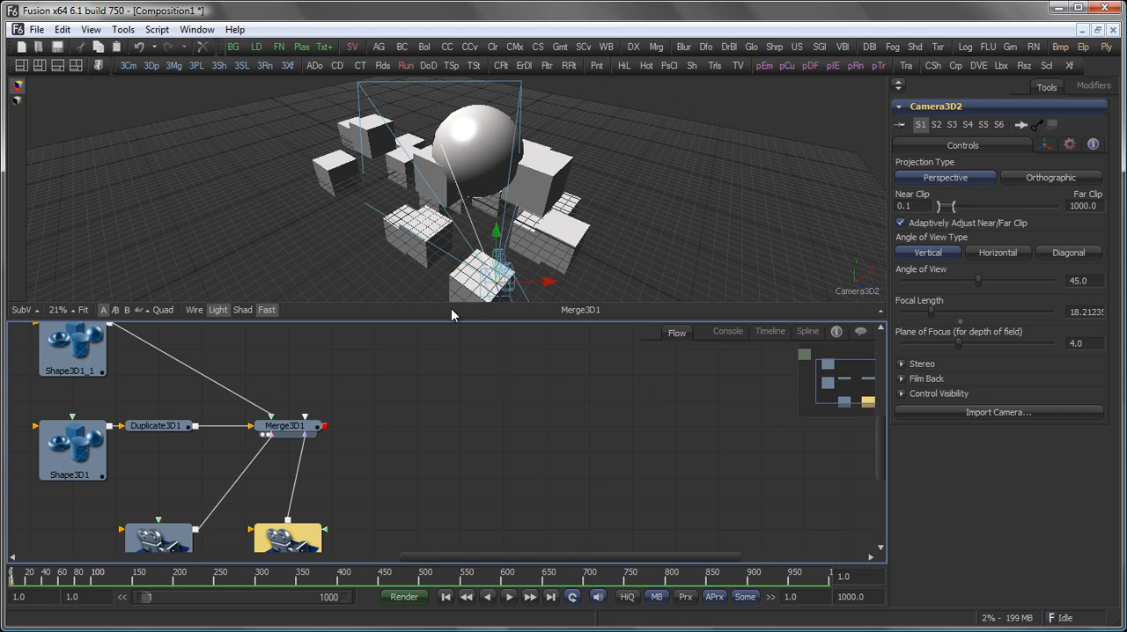
pyautogui.moveTo(859, 295)
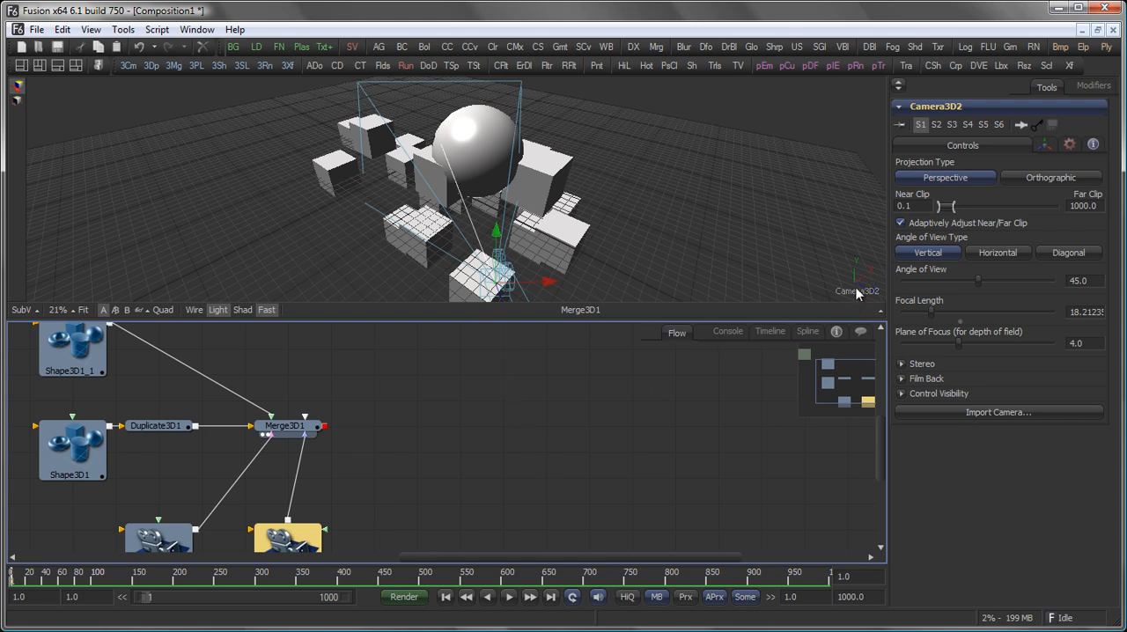
pyautogui.moveTo(870, 297)
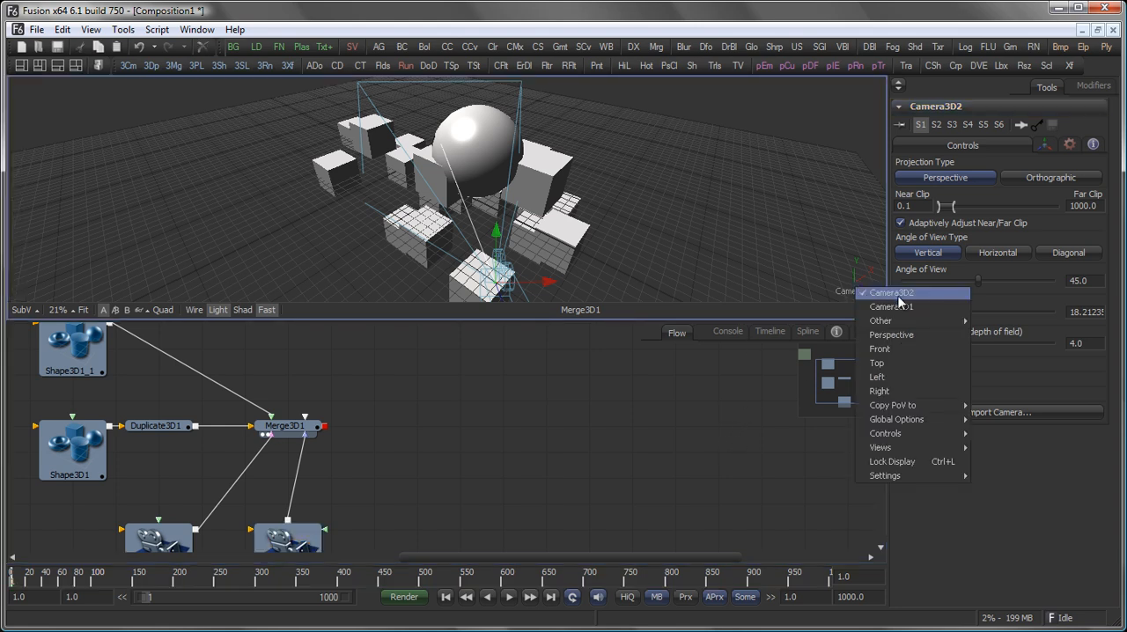
pyautogui.click(891, 335)
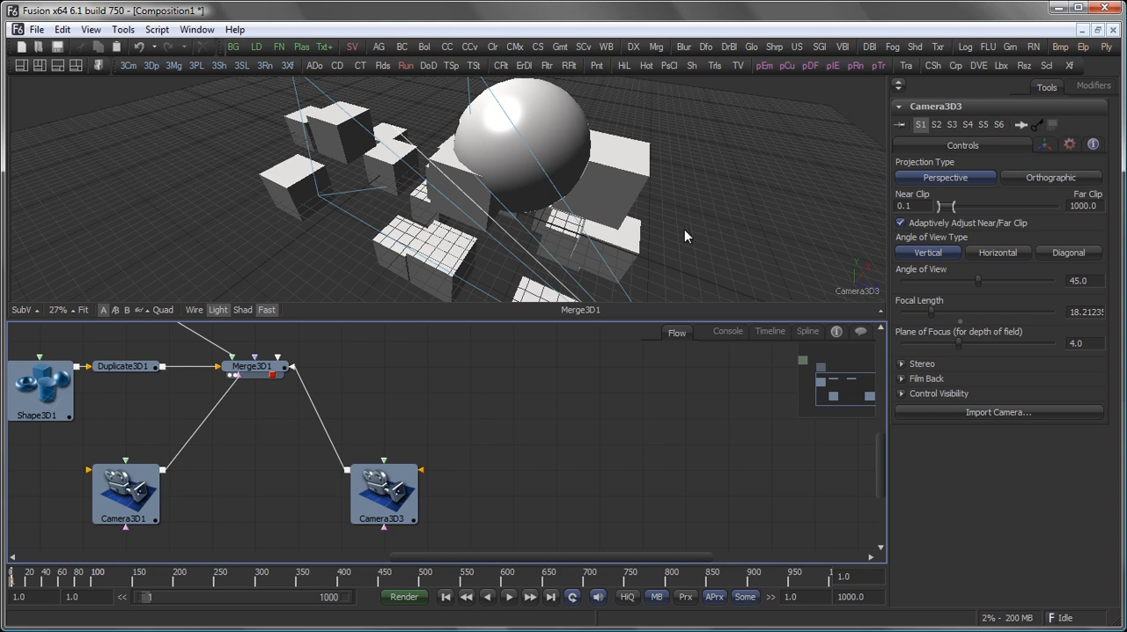
pyautogui.moveTo(565, 428)
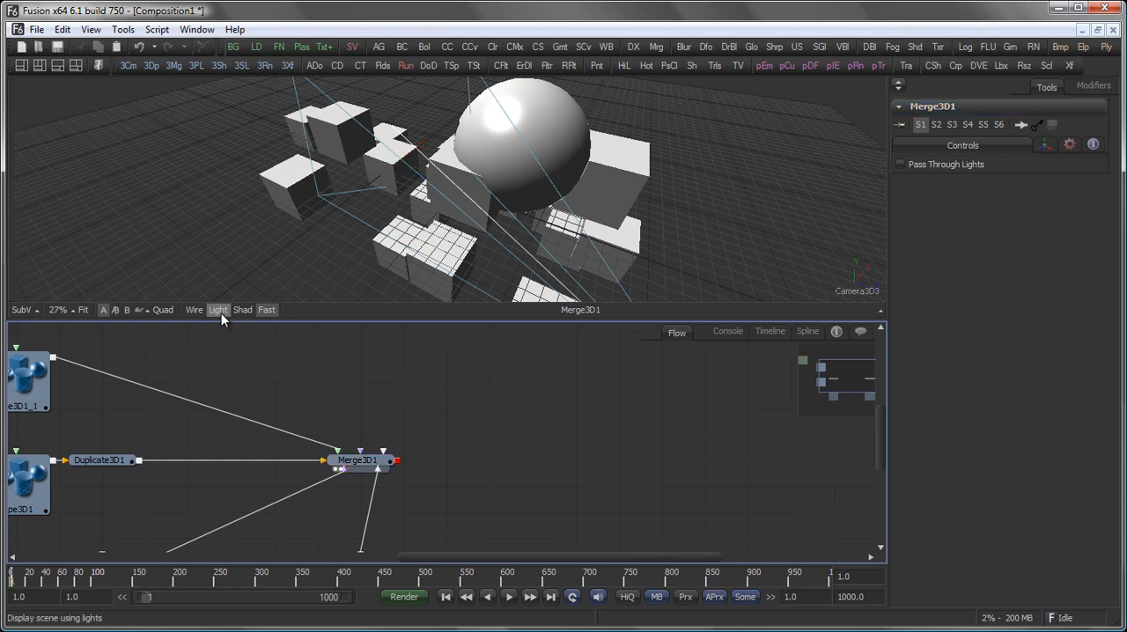
pyautogui.moveTo(234, 279)
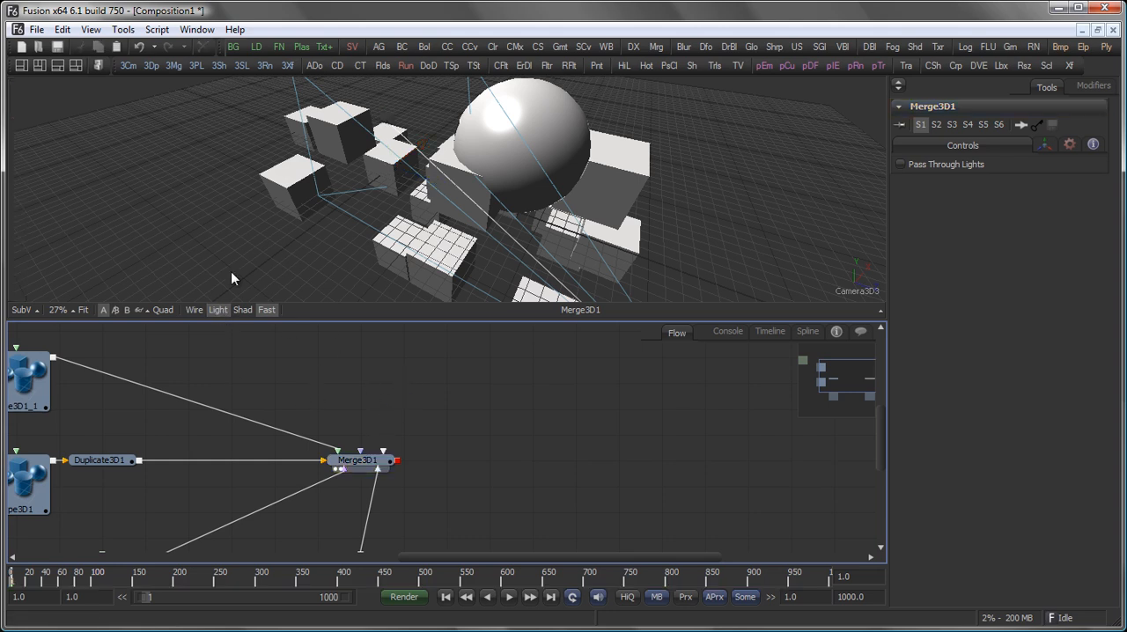
pyautogui.moveTo(255, 439)
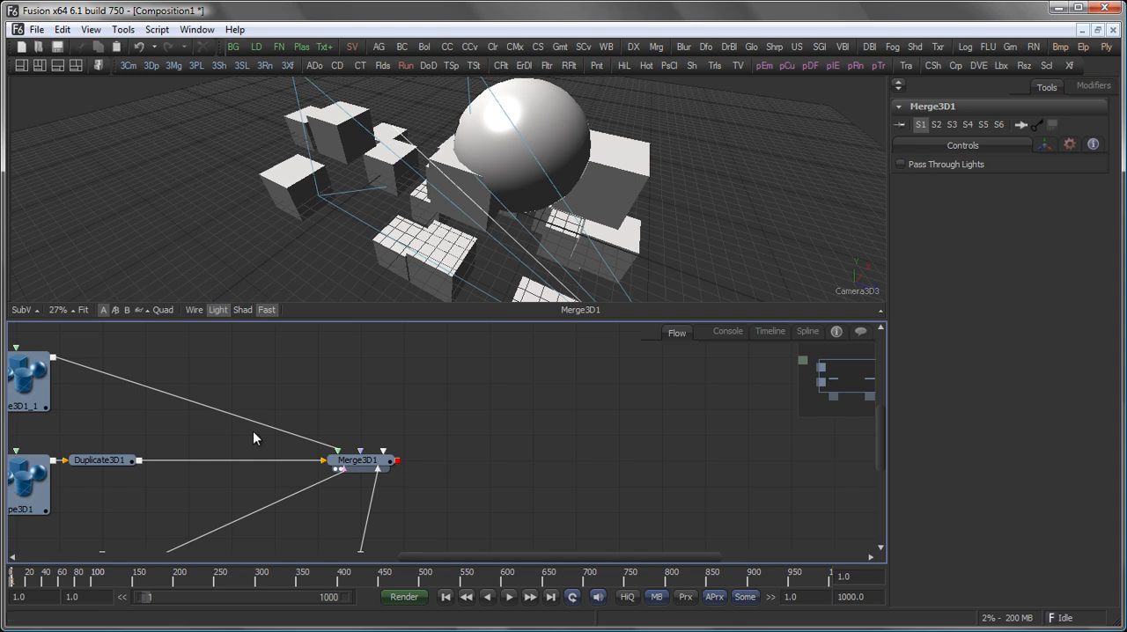
pyautogui.moveTo(328, 390)
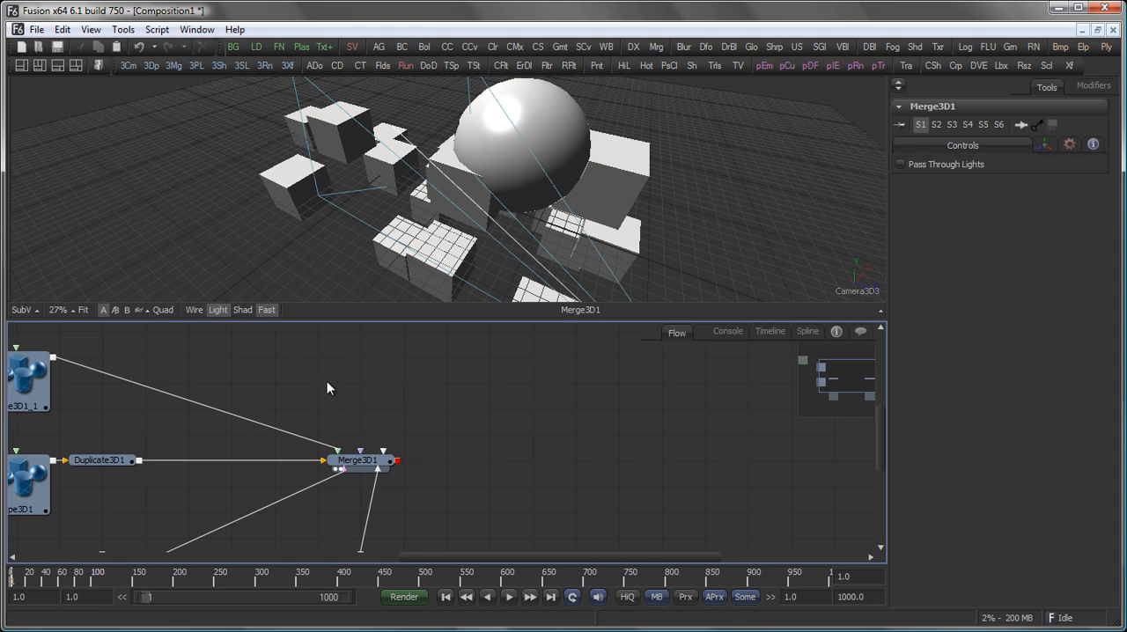
# Add a Point Light from the Flow's Add Tool menu and pan to show all nodes
pyautogui.rightClick(330, 389)
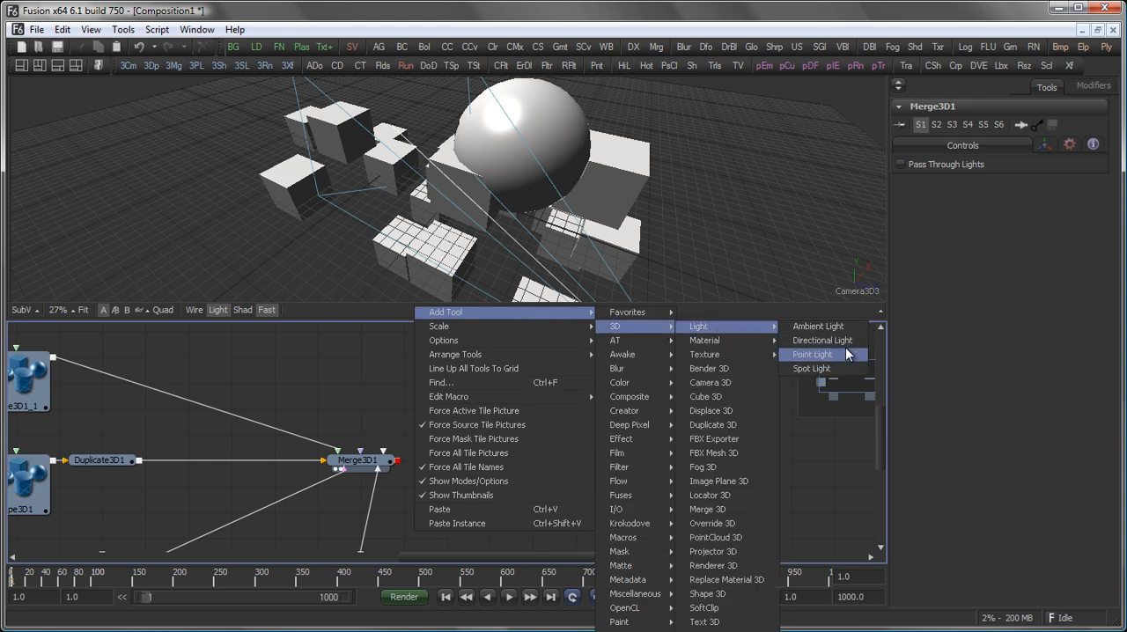
pyautogui.moveTo(824, 368)
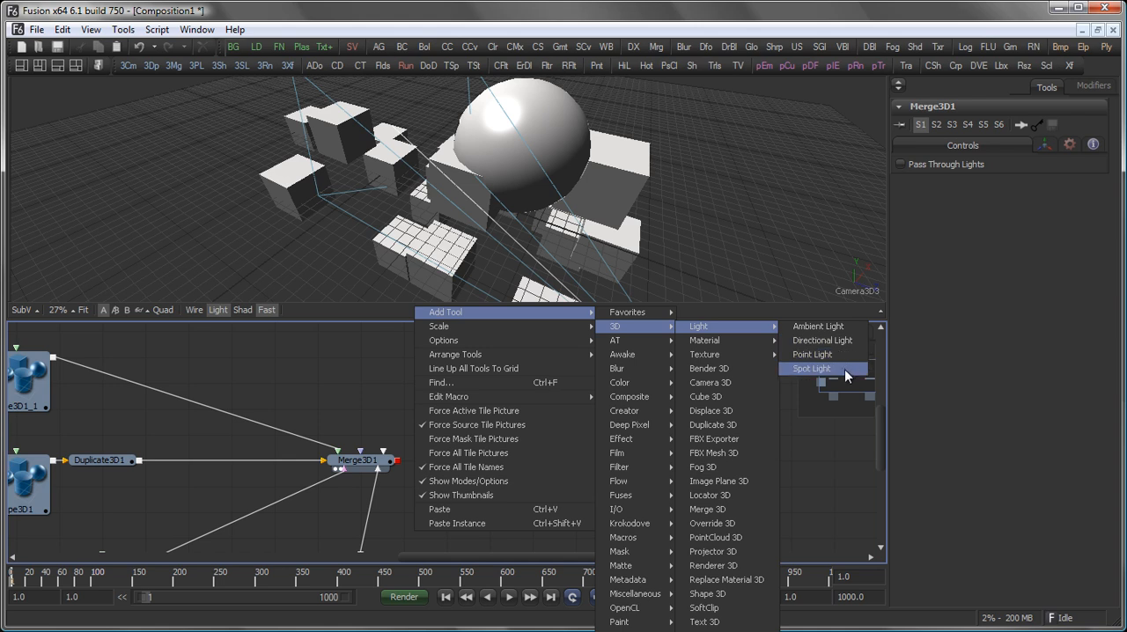
pyautogui.click(812, 354)
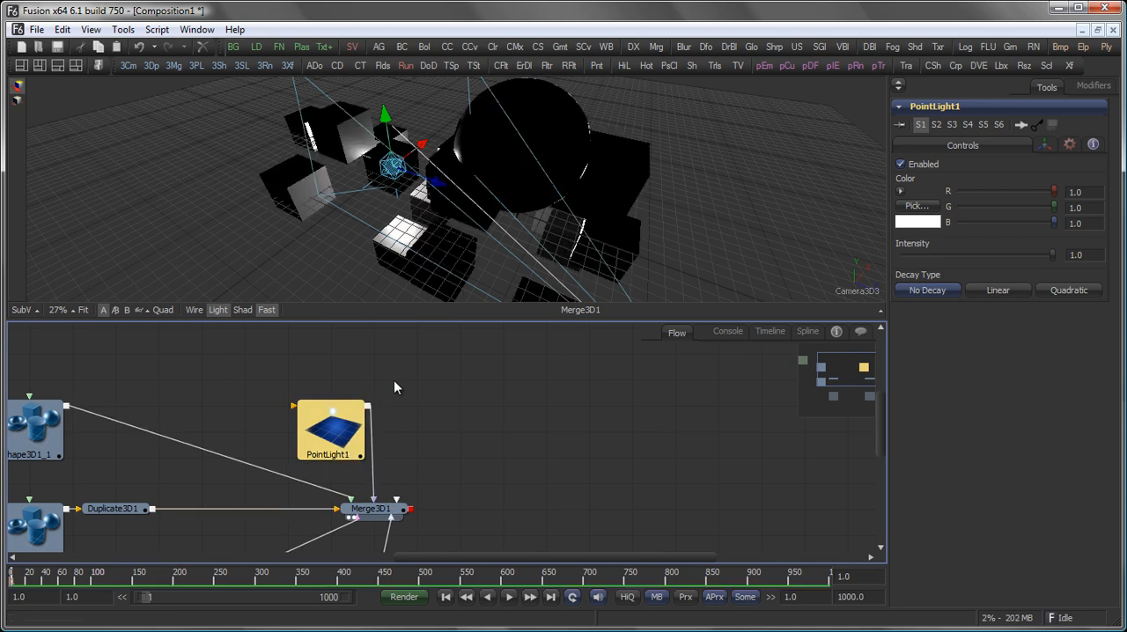
pyautogui.moveTo(423, 148)
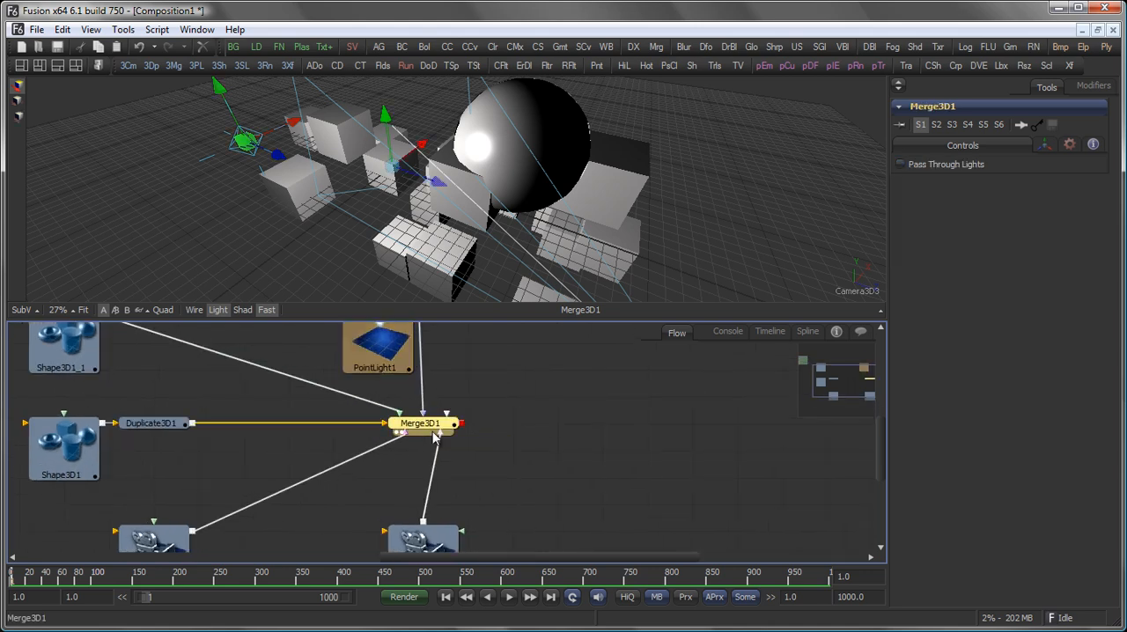
pyautogui.moveTo(421, 423); pyautogui.dragTo(555, 423)
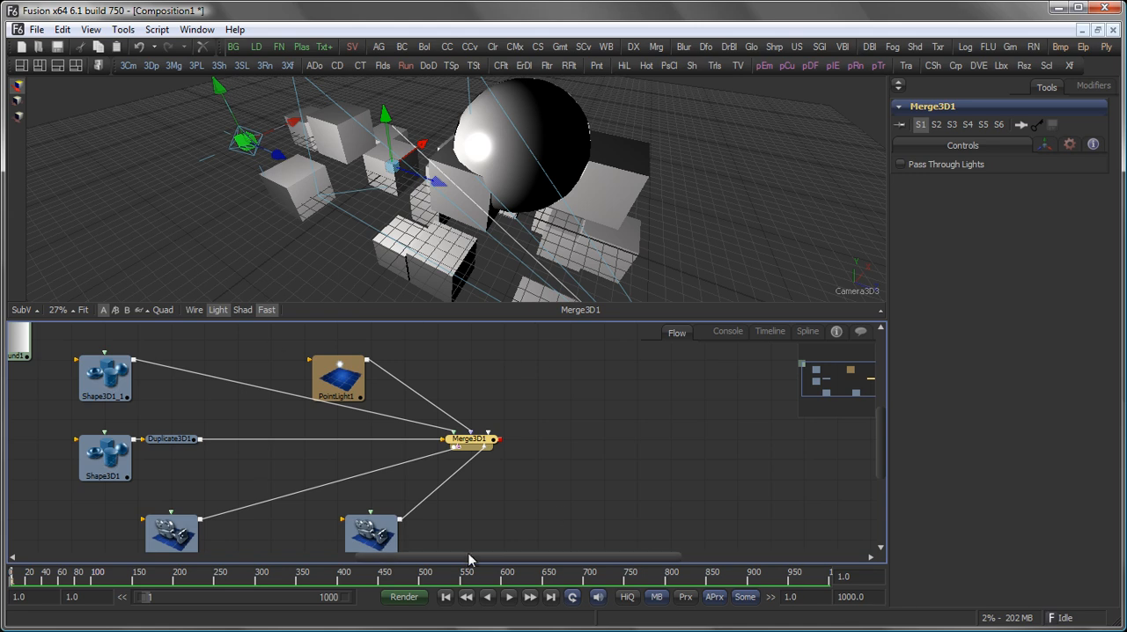
pyautogui.moveTo(283, 119)
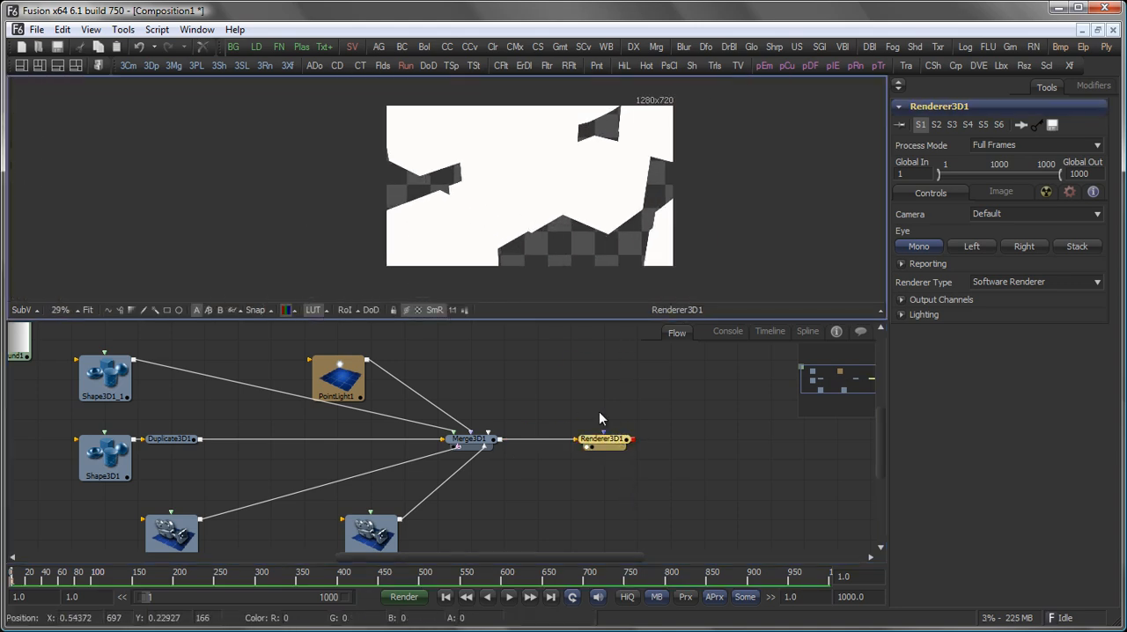
pyautogui.moveTo(418, 280)
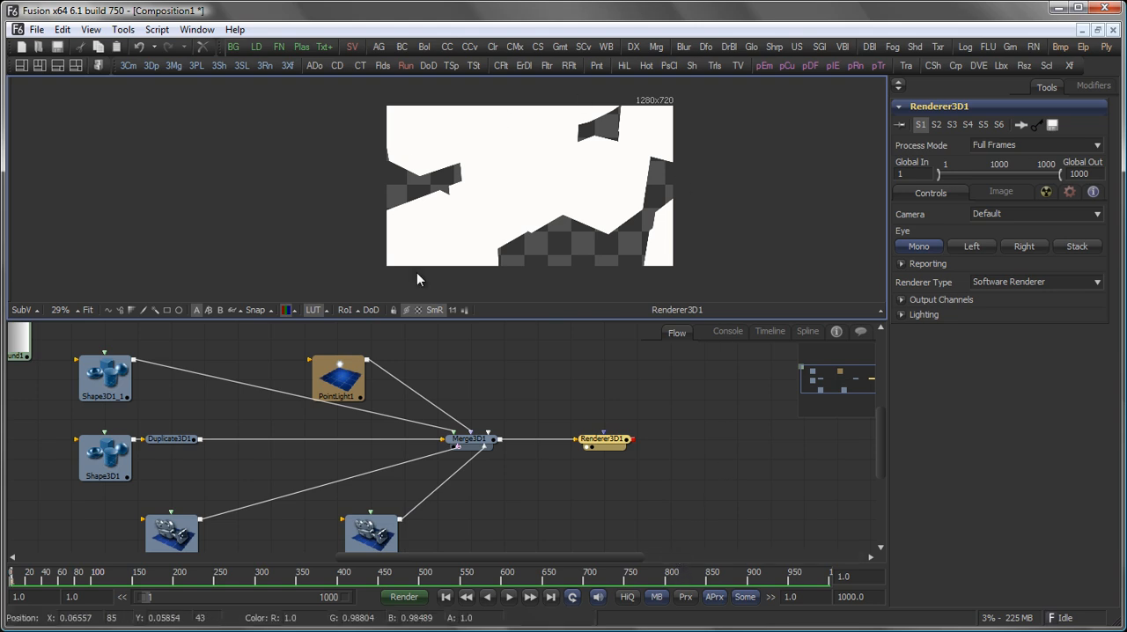
pyautogui.moveTo(665, 235)
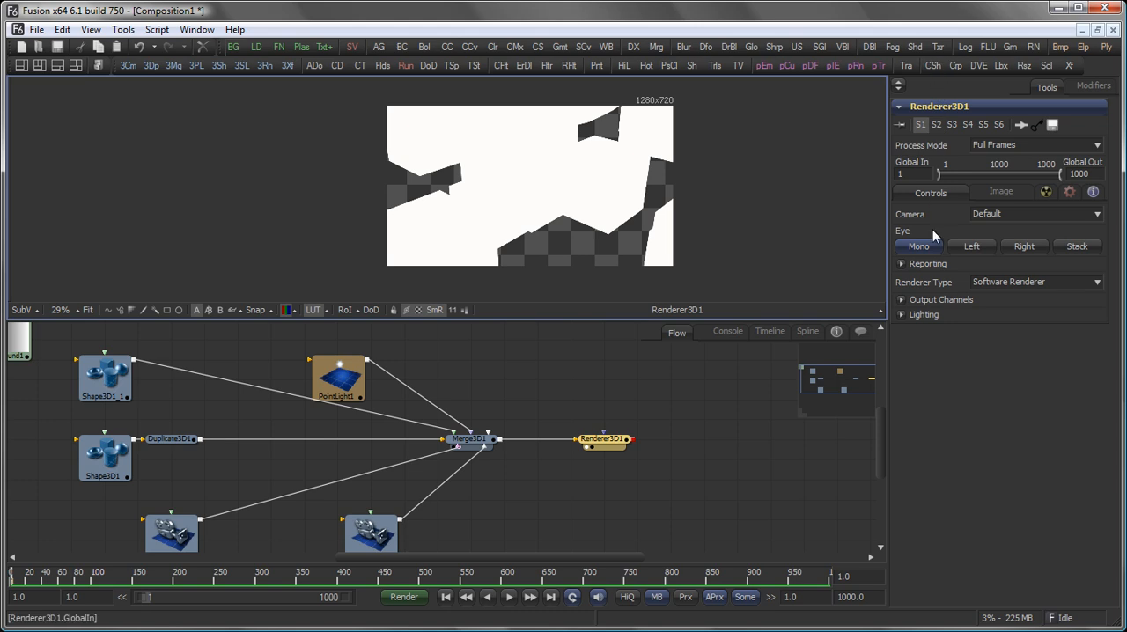
pyautogui.moveTo(902, 314)
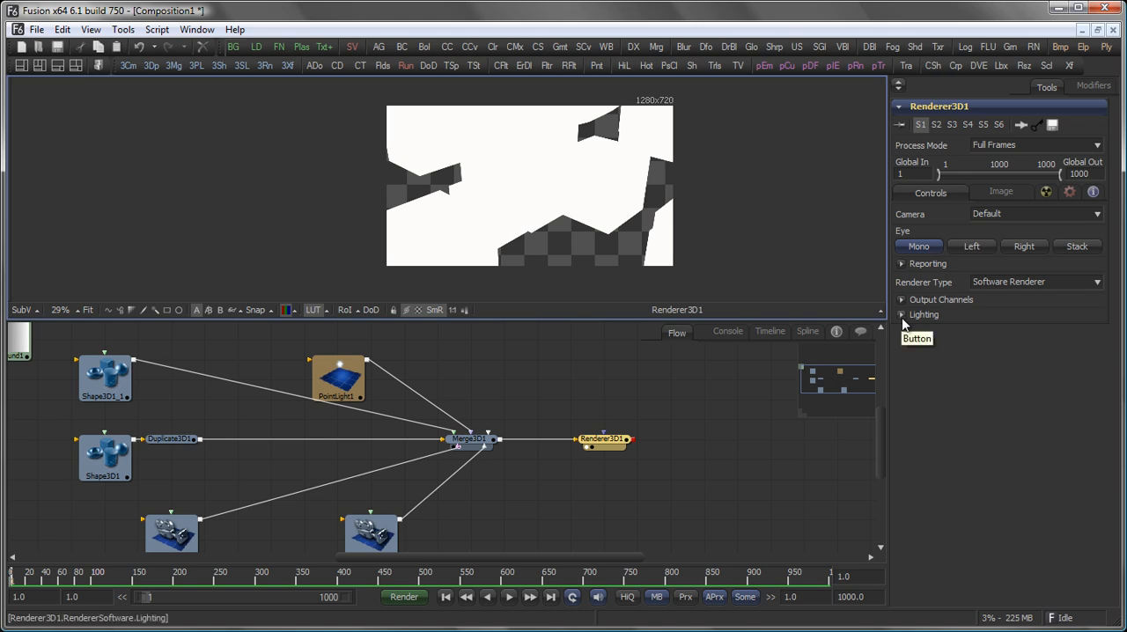
pyautogui.click(902, 314)
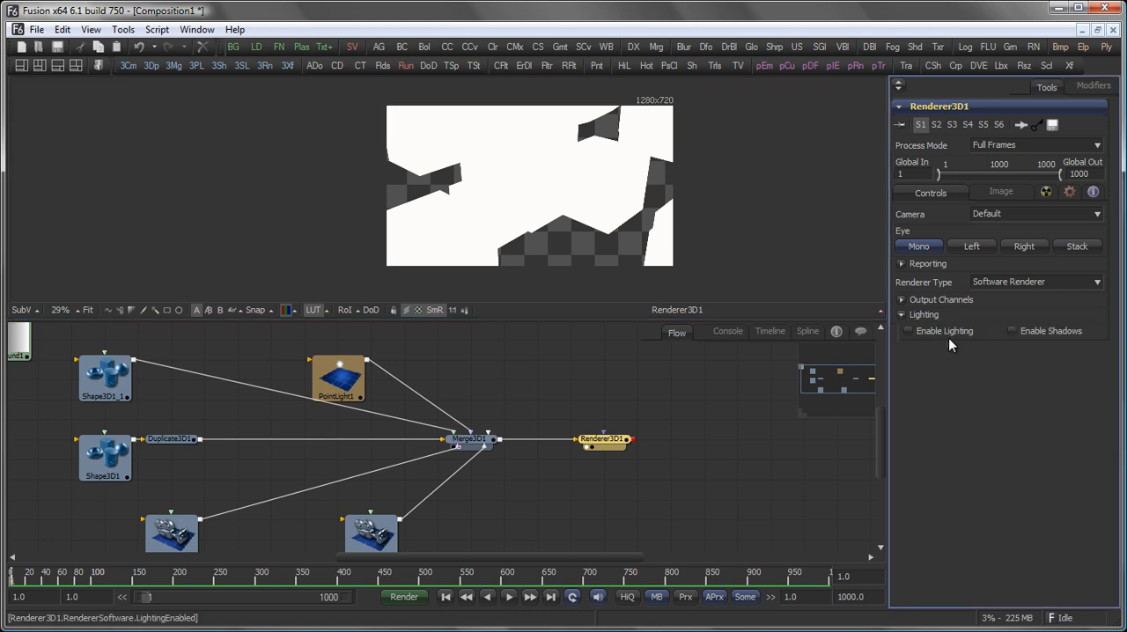
pyautogui.click(908, 331)
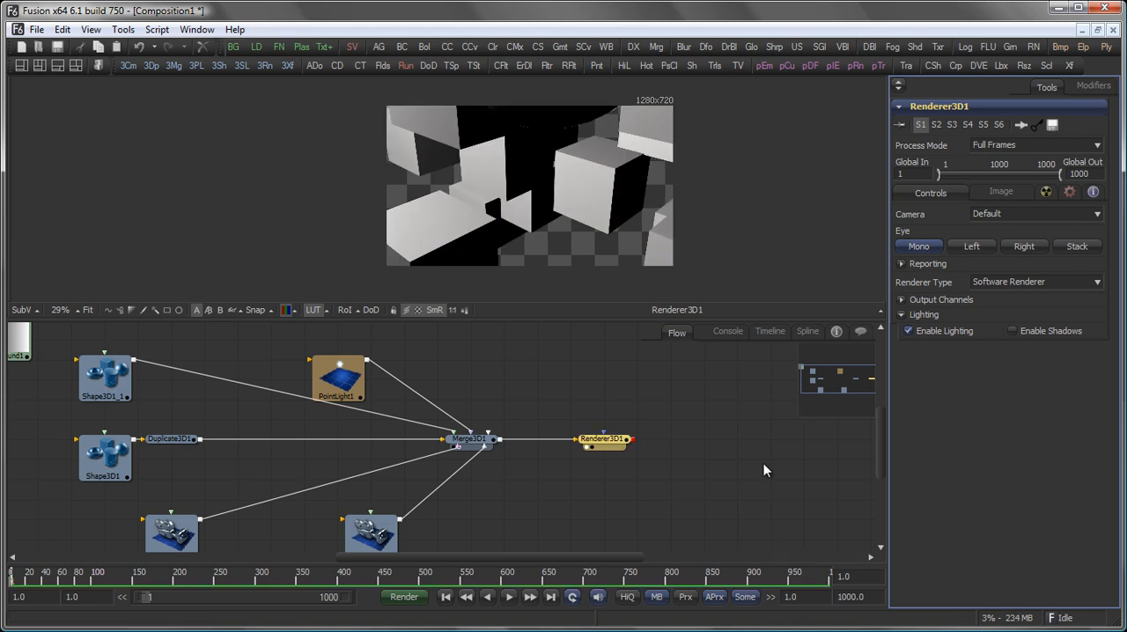
pyautogui.moveTo(557, 198)
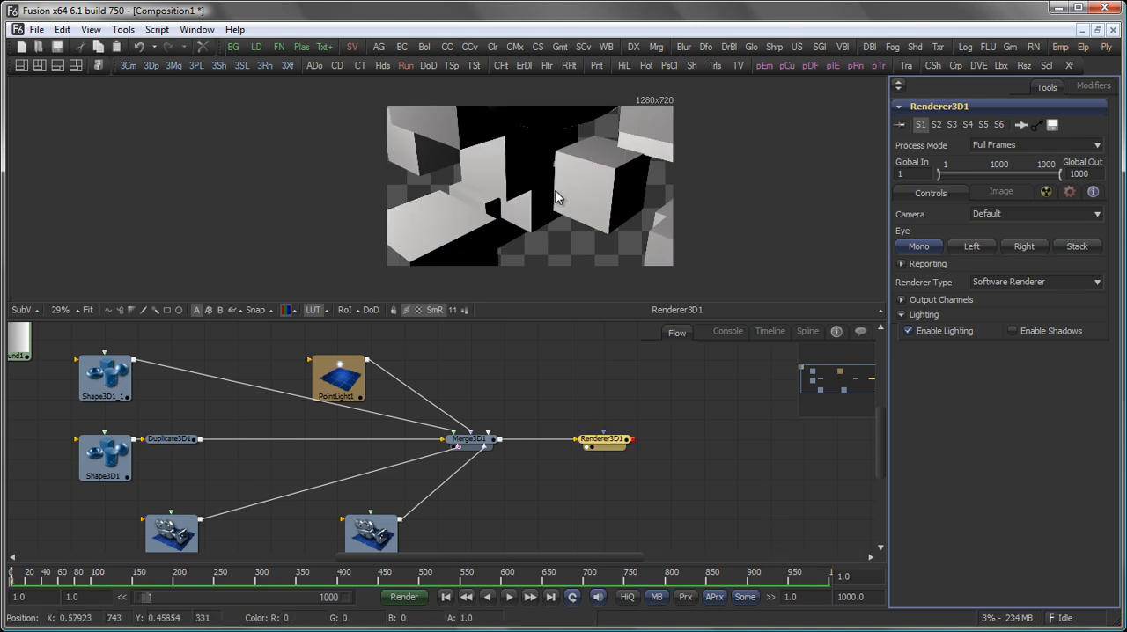
pyautogui.moveTo(617, 215)
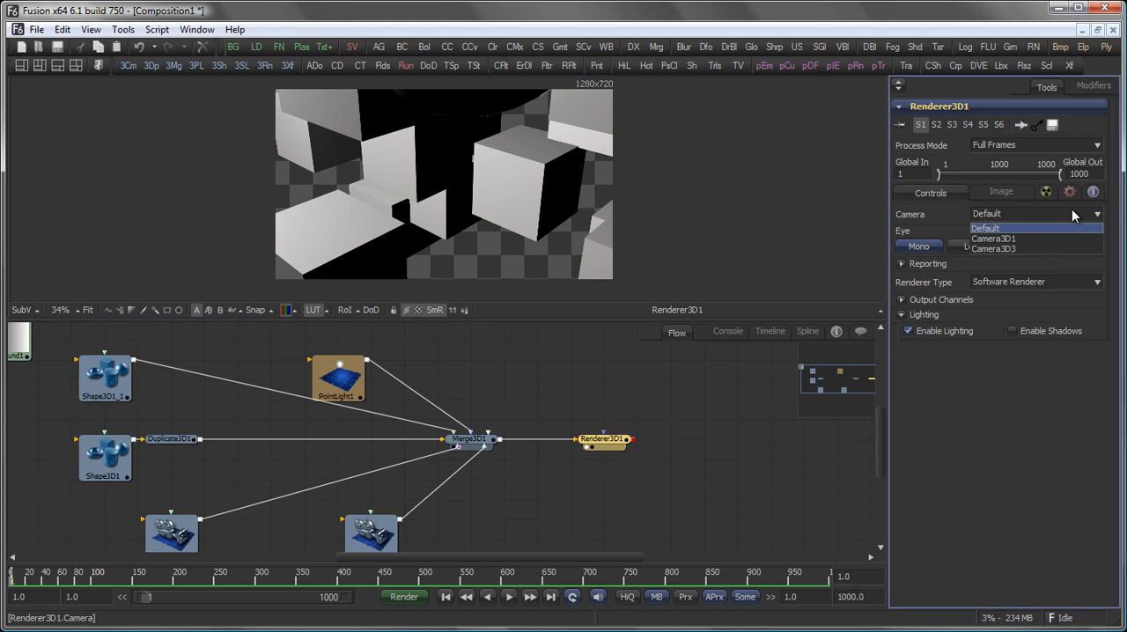
pyautogui.moveTo(1064, 231)
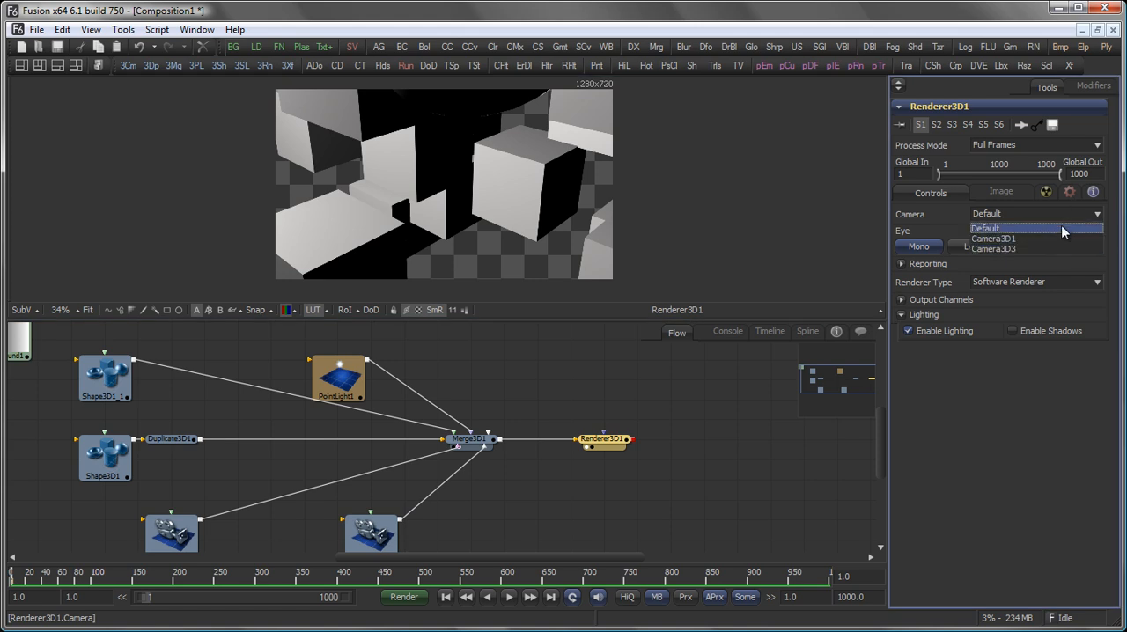
pyautogui.moveTo(1035, 248)
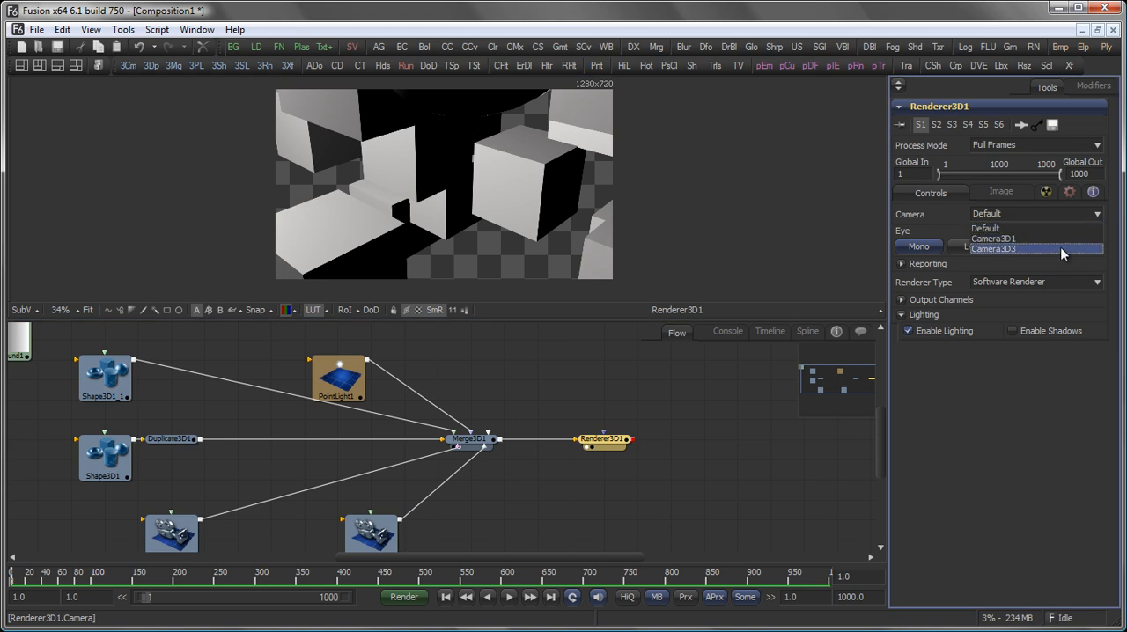
# Set Renderer3D1's Camera dropdown to Camera3D3
pyautogui.click(993, 248)
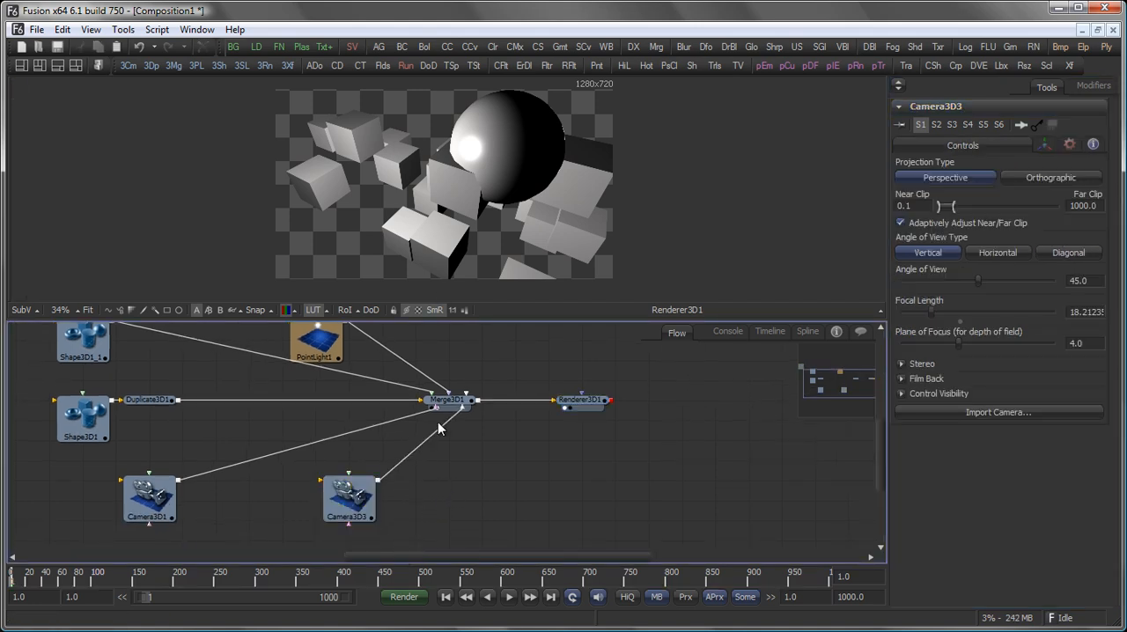
pyautogui.click(581, 399)
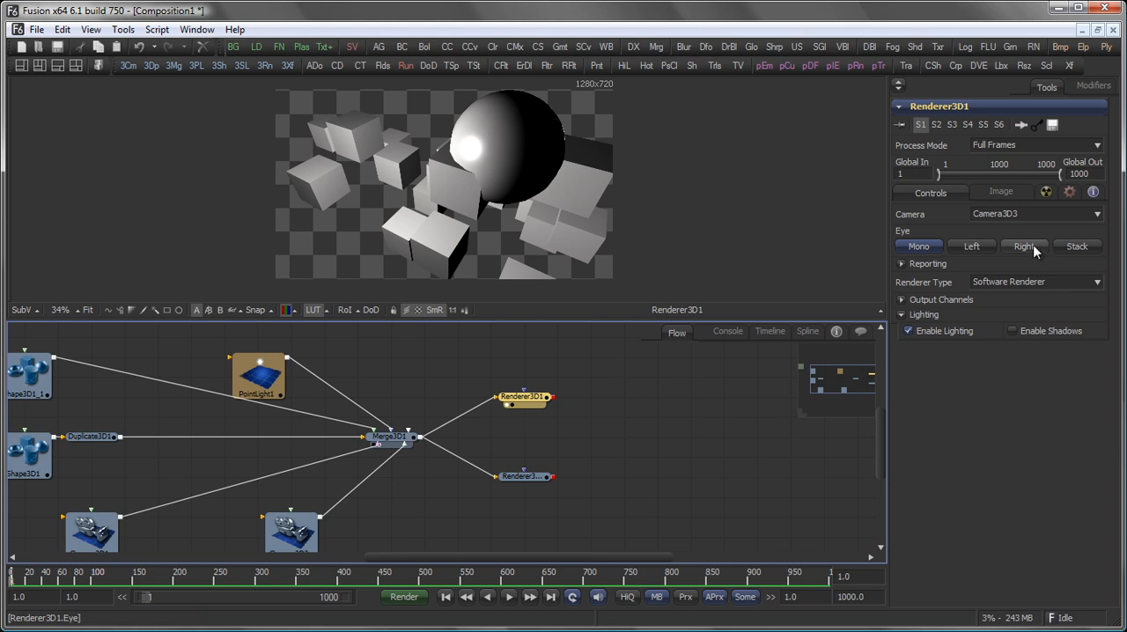
pyautogui.moveTo(1085, 289)
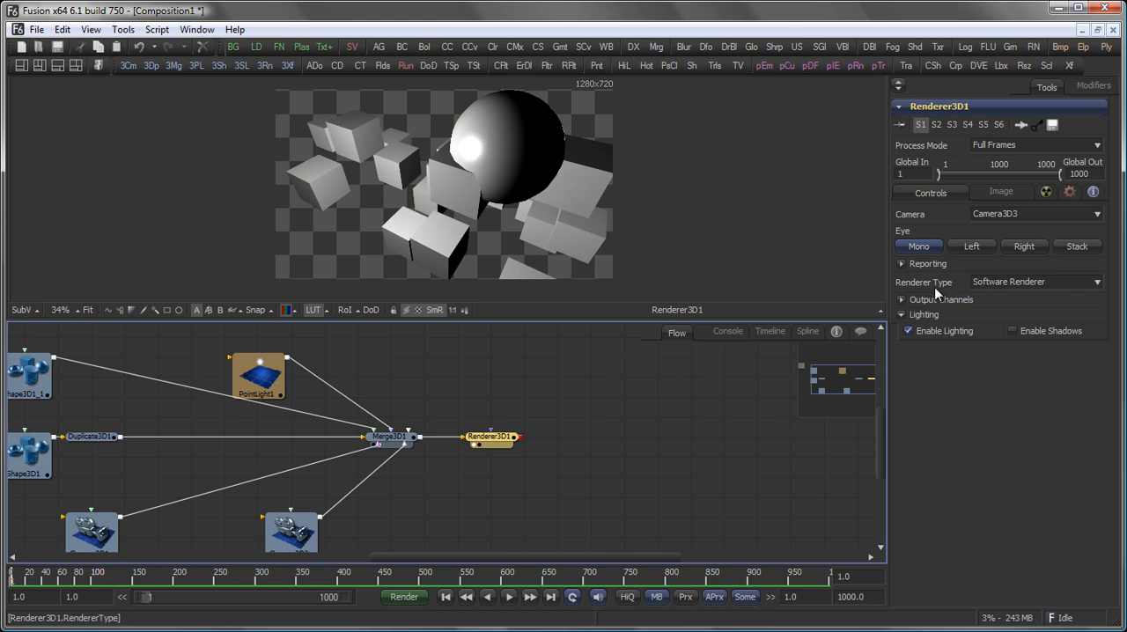
pyautogui.moveTo(966, 288)
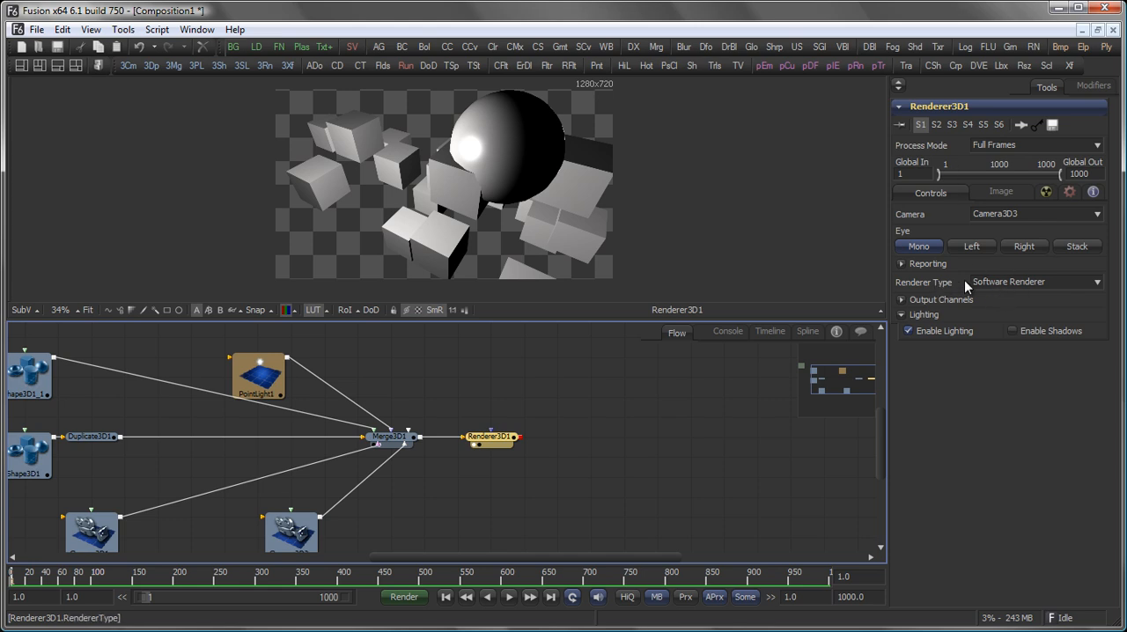
# Set Renderer Type to OGL Renderer, enable HiQ, and expand Accumulation Effects
pyautogui.click(1035, 282)
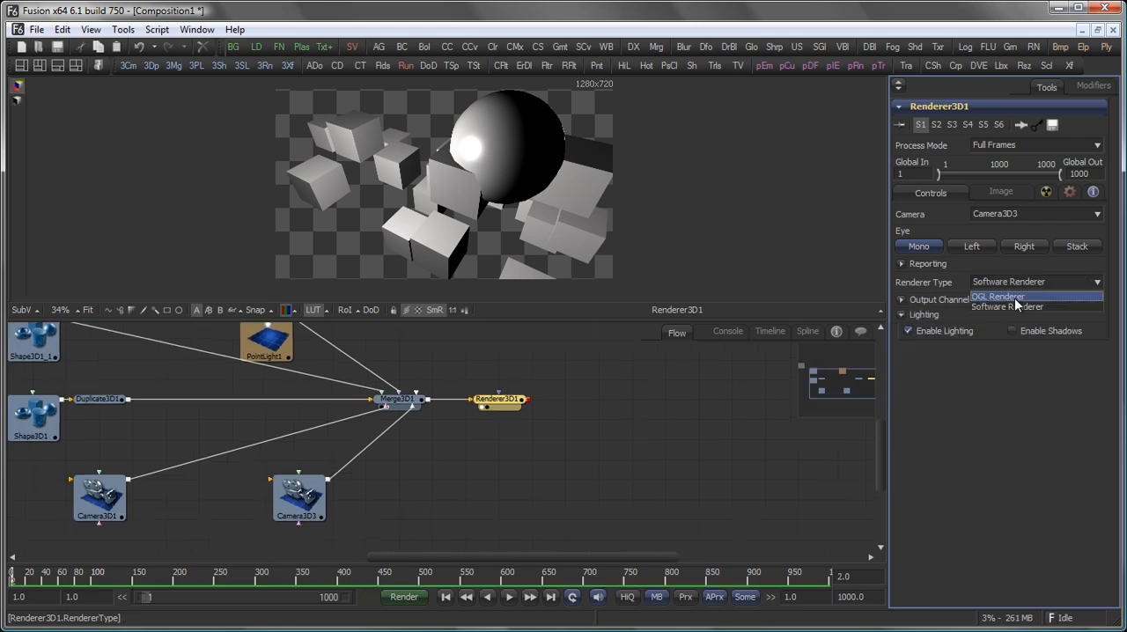
pyautogui.click(998, 296)
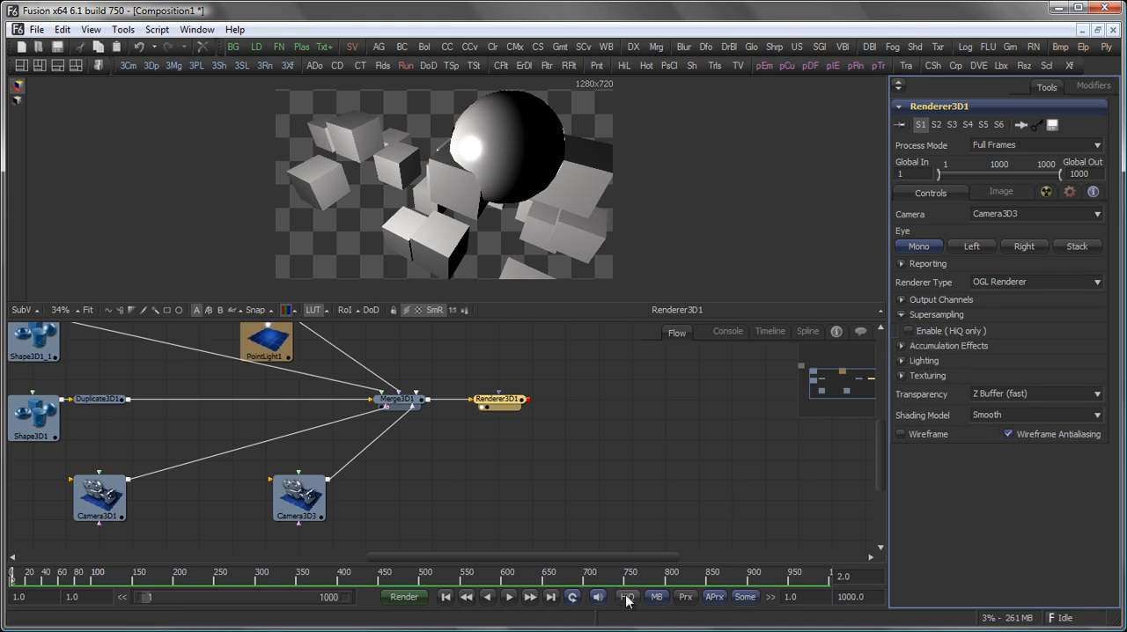
pyautogui.moveTo(628, 597)
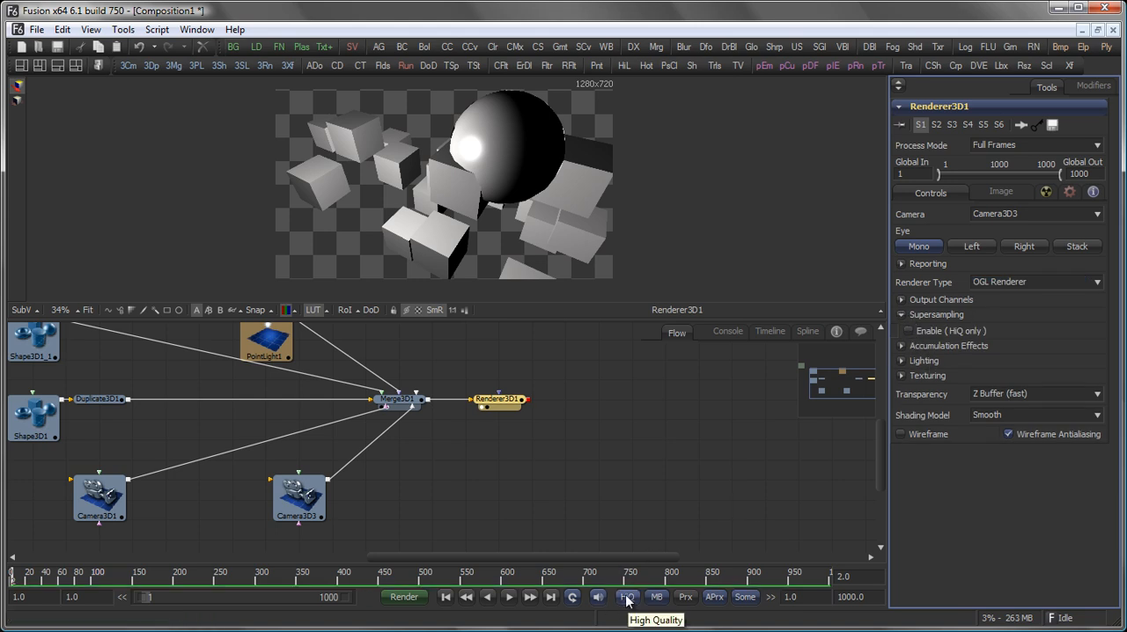
pyautogui.click(908, 330)
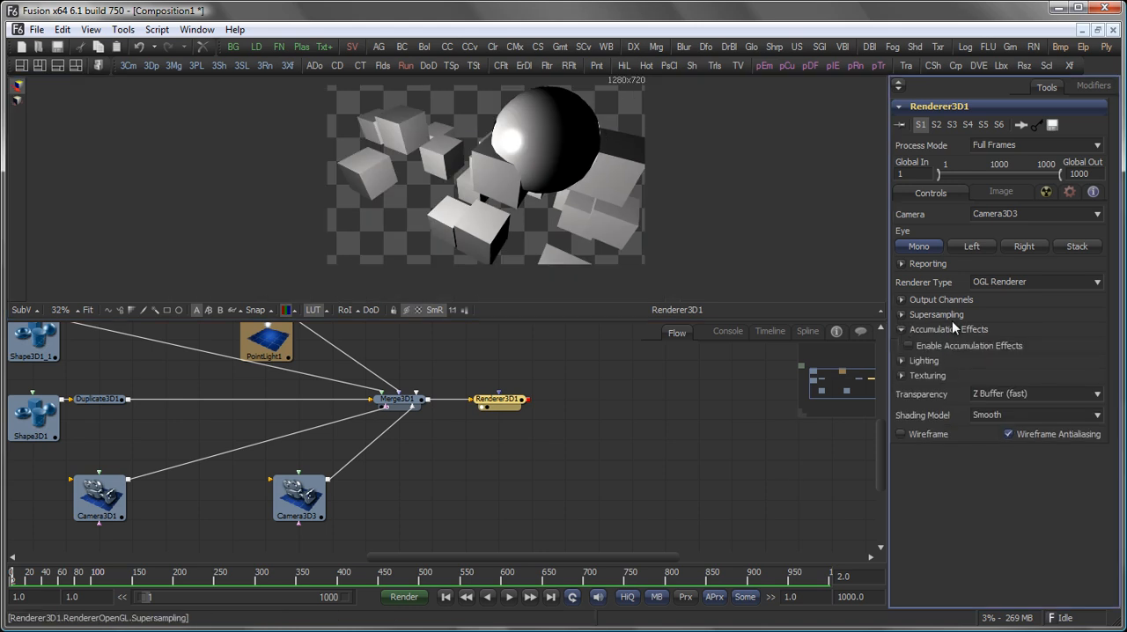
pyautogui.click(909, 346)
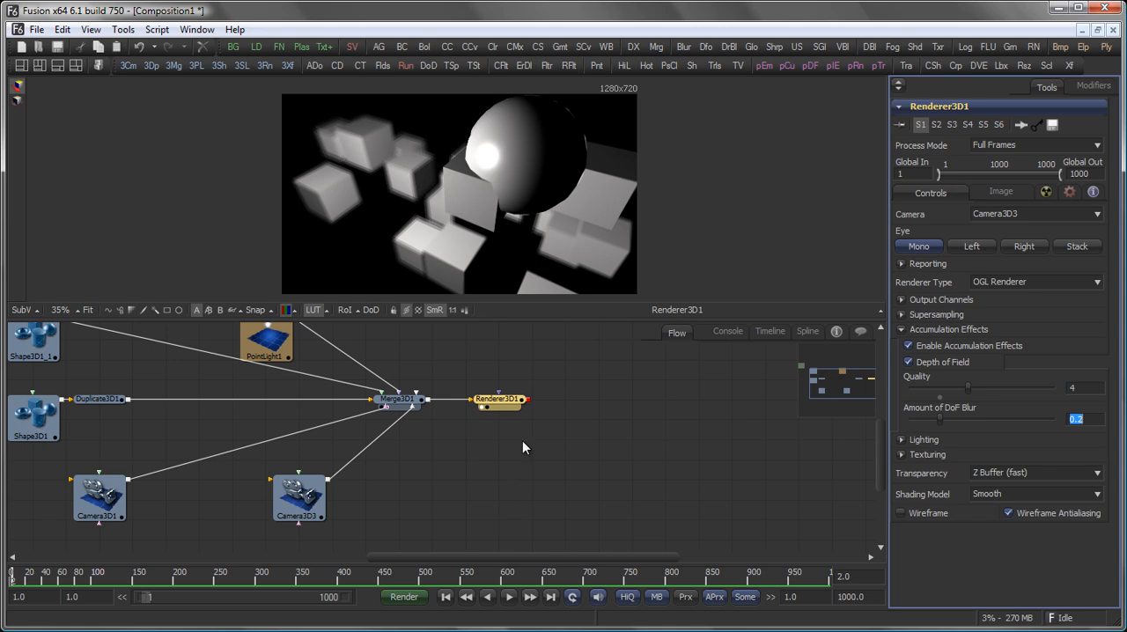
pyautogui.moveTo(341, 147)
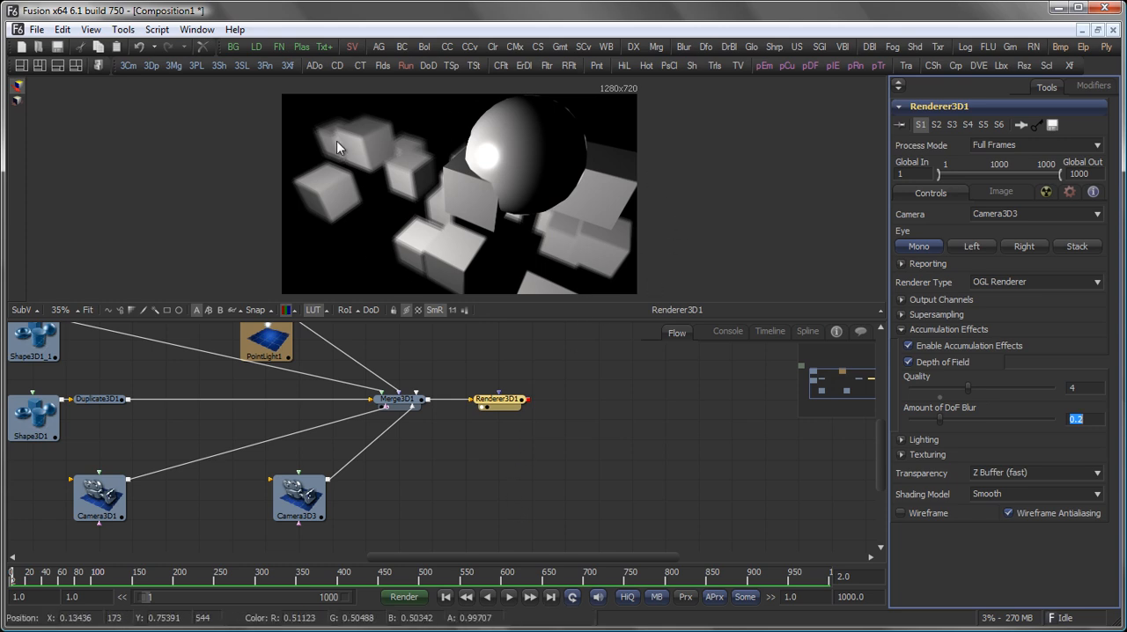
pyautogui.moveTo(406, 206)
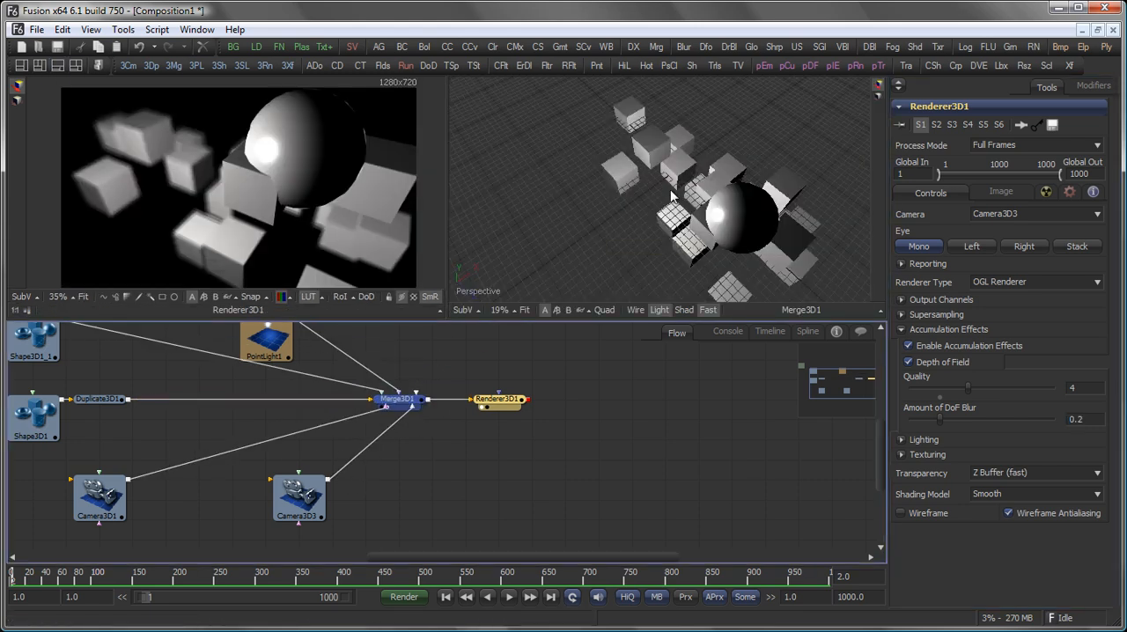
# Select Camera3D3 and enable Plane of Focus under Control Visibility
pyautogui.click(99, 494)
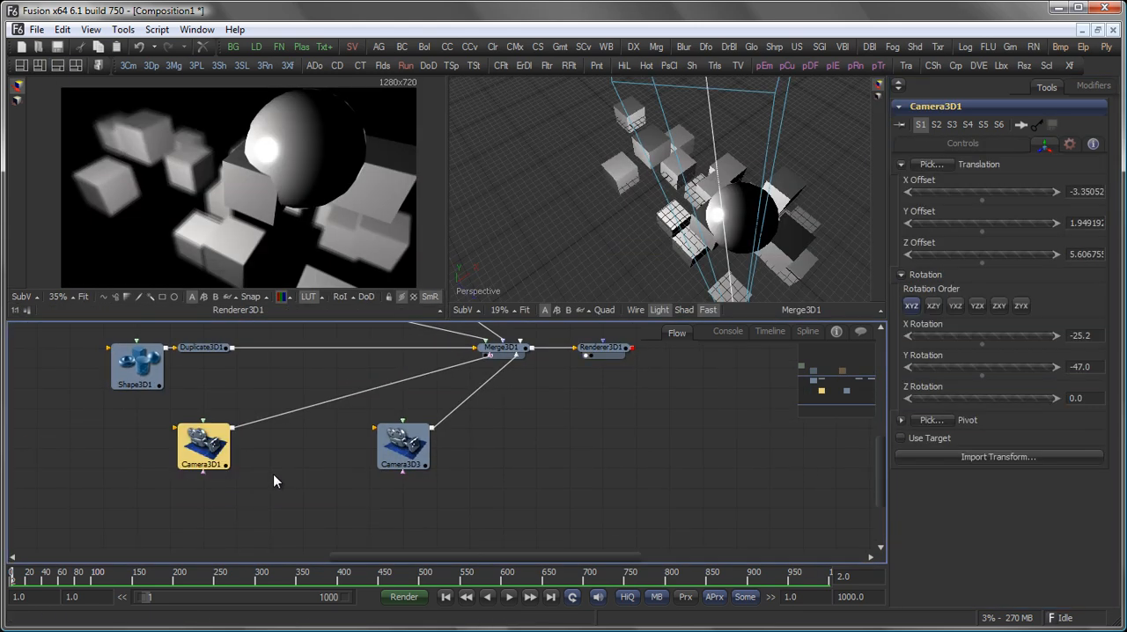
pyautogui.click(403, 447)
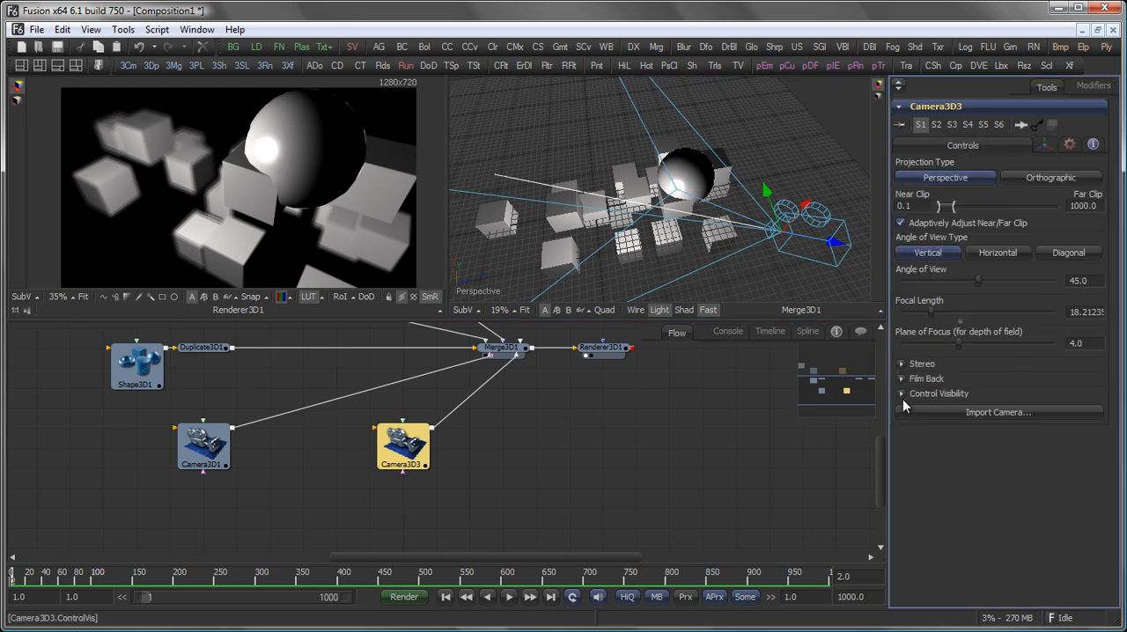
pyautogui.click(902, 394)
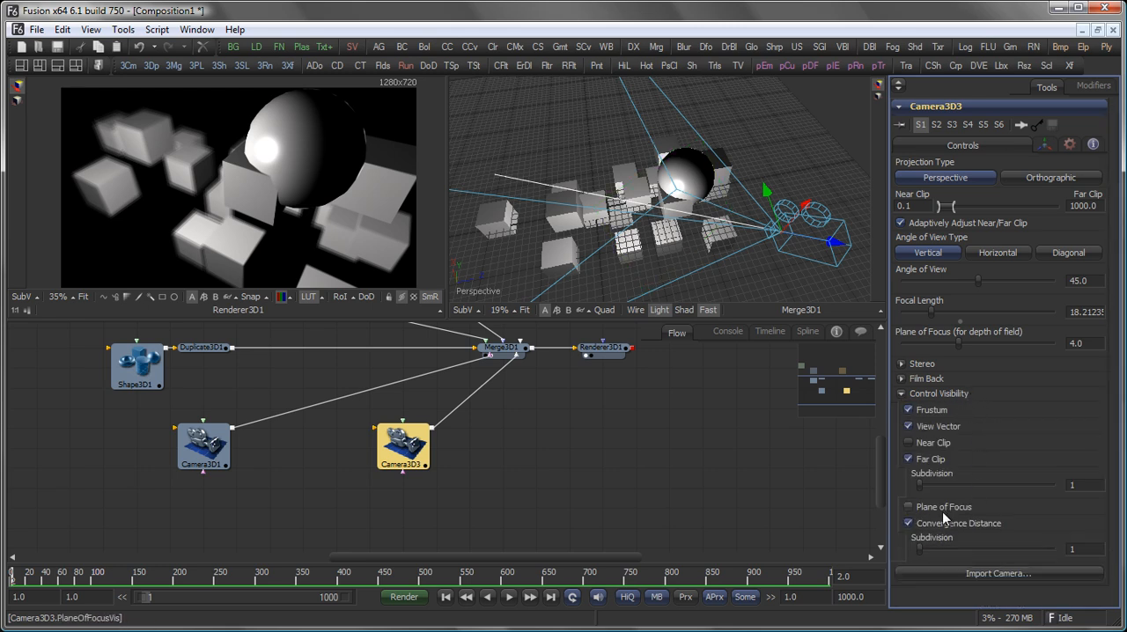
pyautogui.click(909, 507)
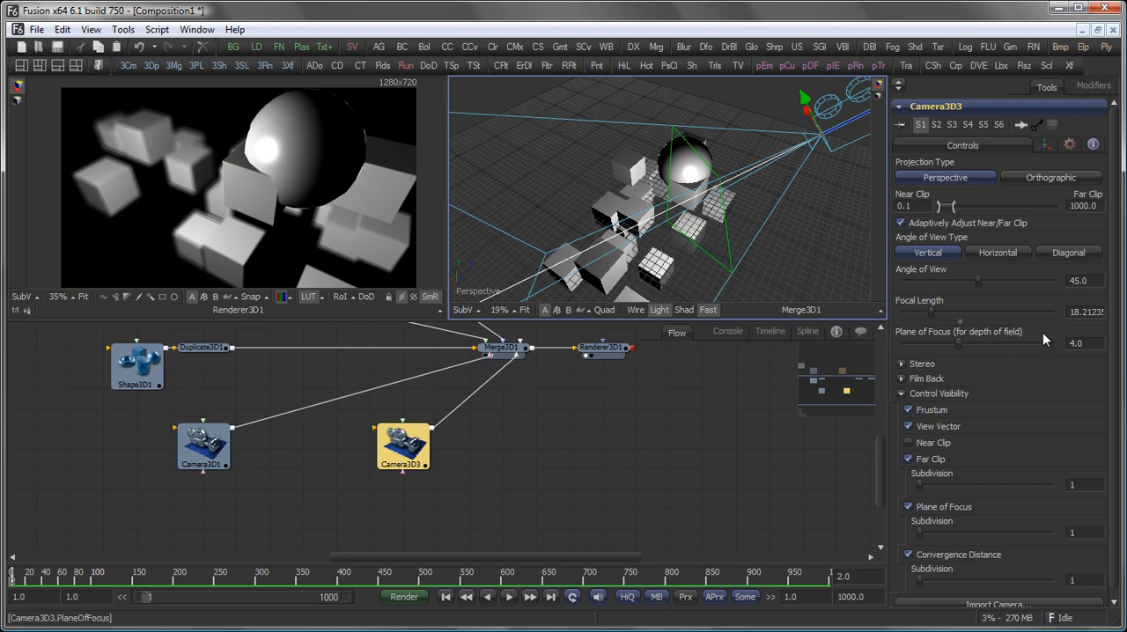
pyautogui.moveTo(973, 351)
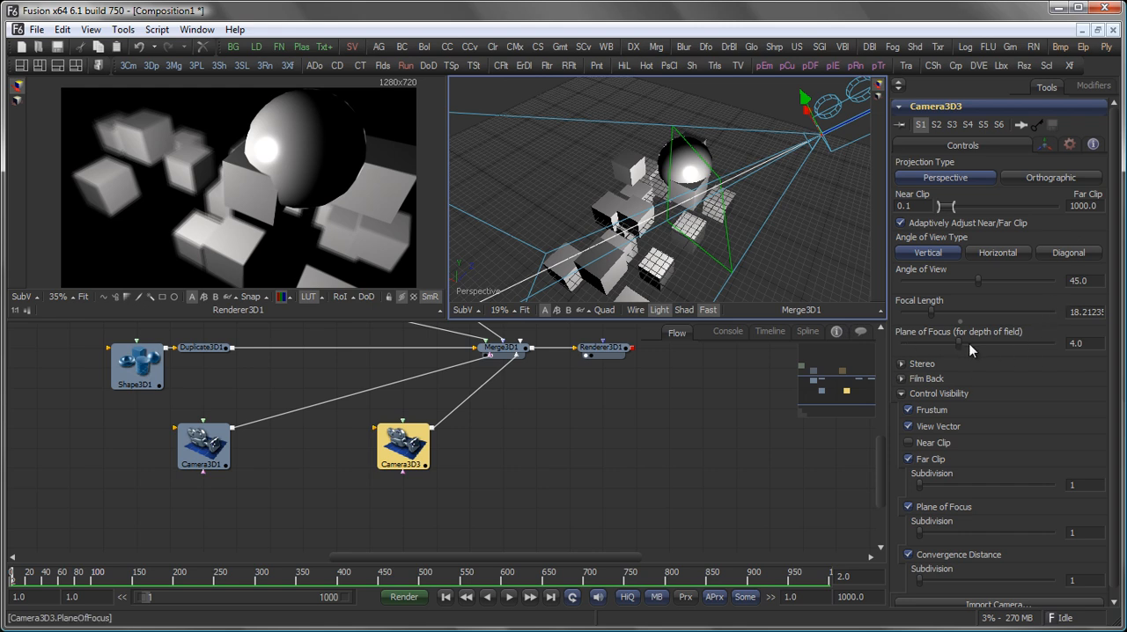
# Adjust the plane of focus distance to about 3.93, then reselect the renderer
pyautogui.moveTo(960, 353); pyautogui.dragTo(951, 353)
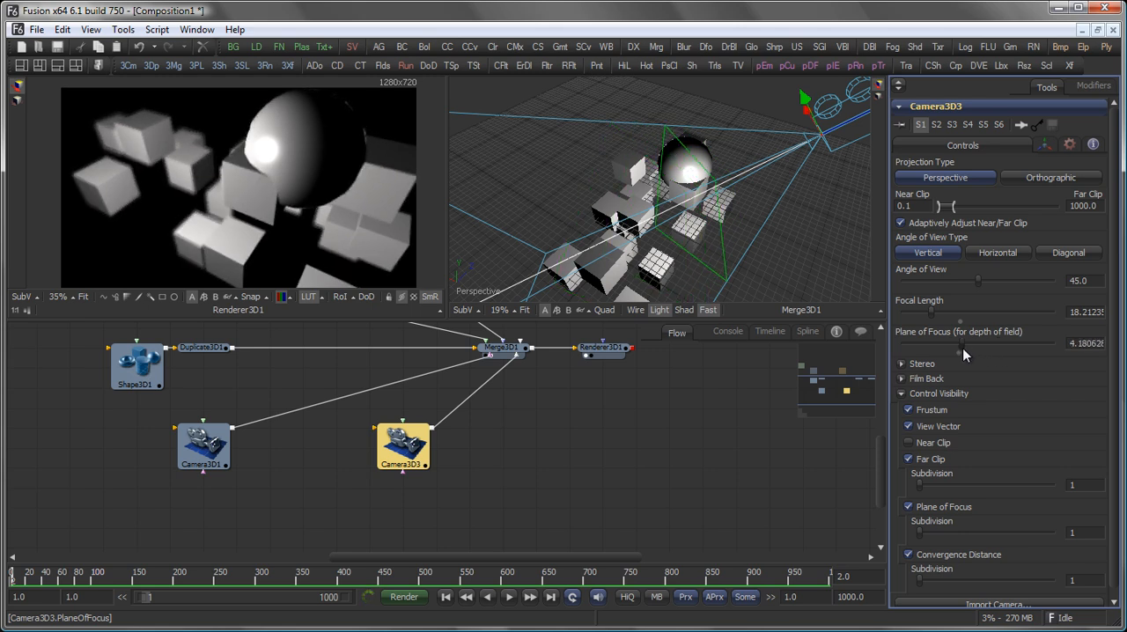
pyautogui.moveTo(973, 343); pyautogui.dragTo(955, 343)
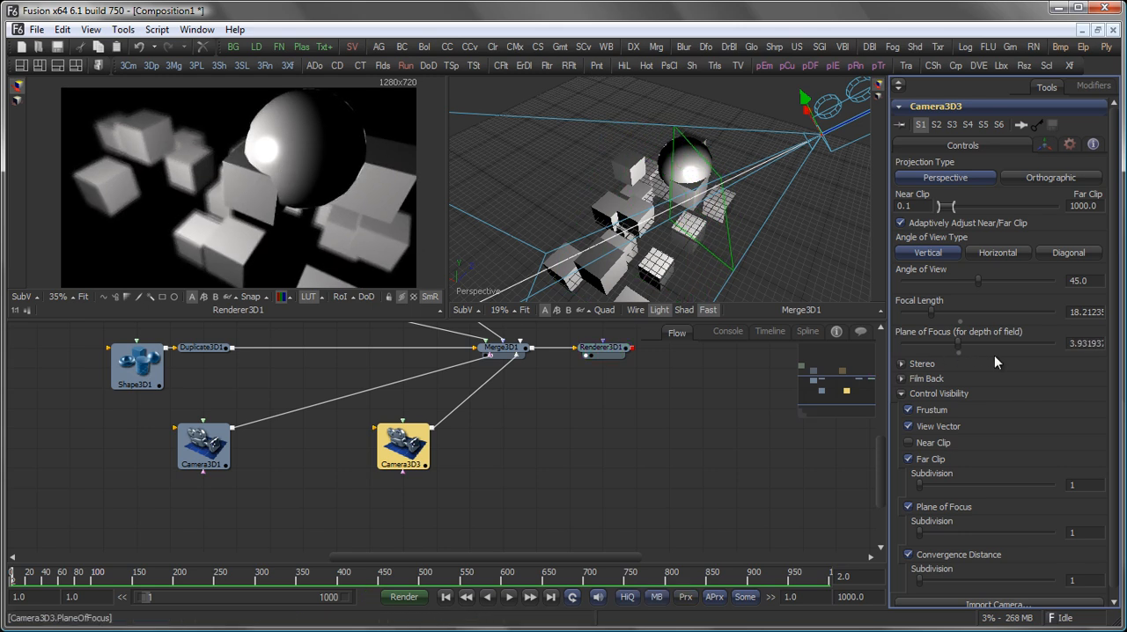
pyautogui.moveTo(968, 359)
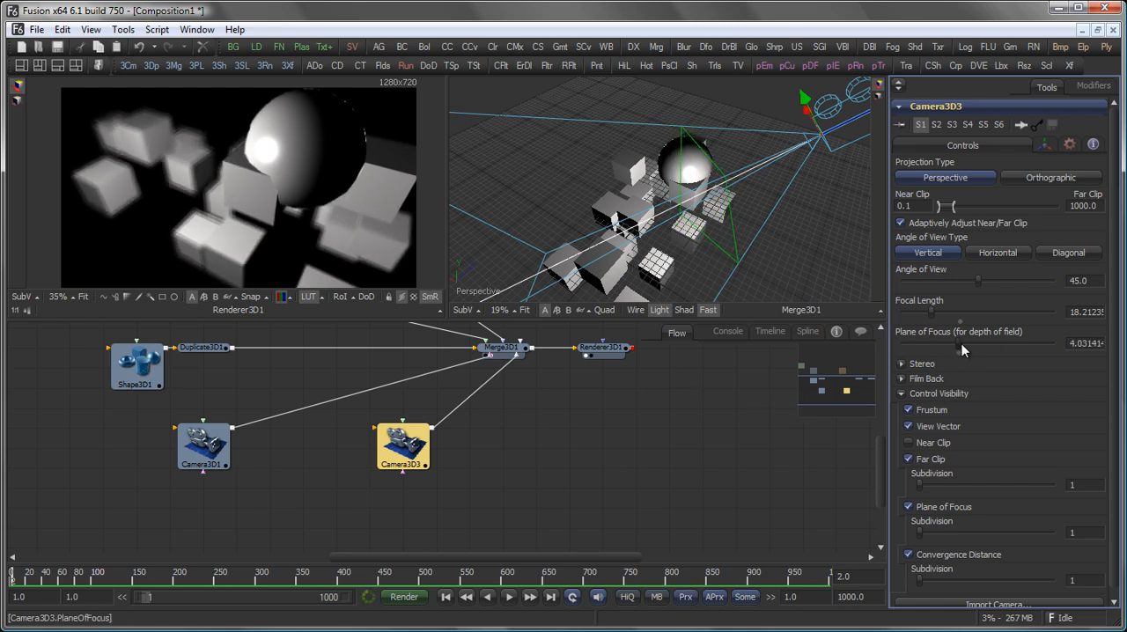
pyautogui.moveTo(960, 351); pyautogui.dragTo(1017, 343)
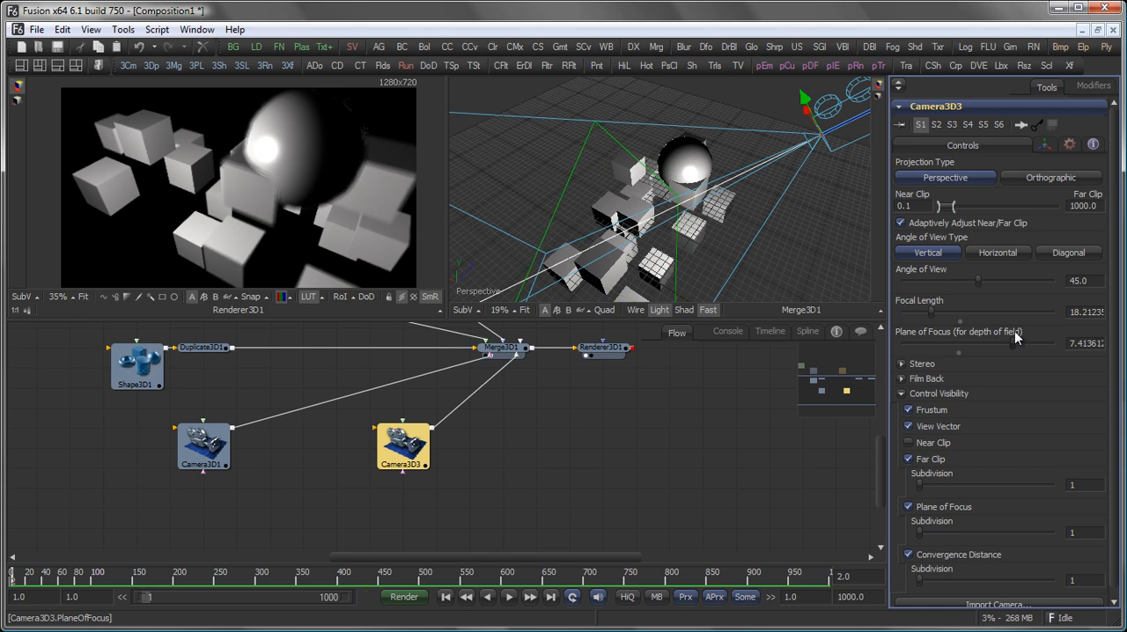
pyautogui.moveTo(960, 343); pyautogui.dragTo(960, 342)
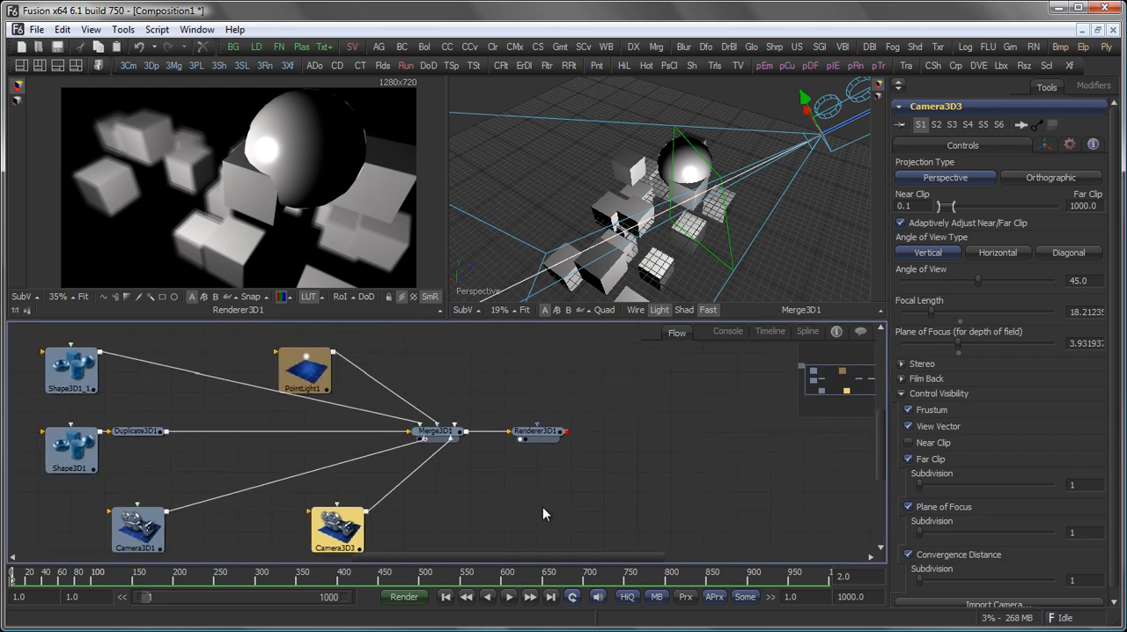
pyautogui.click(536, 431)
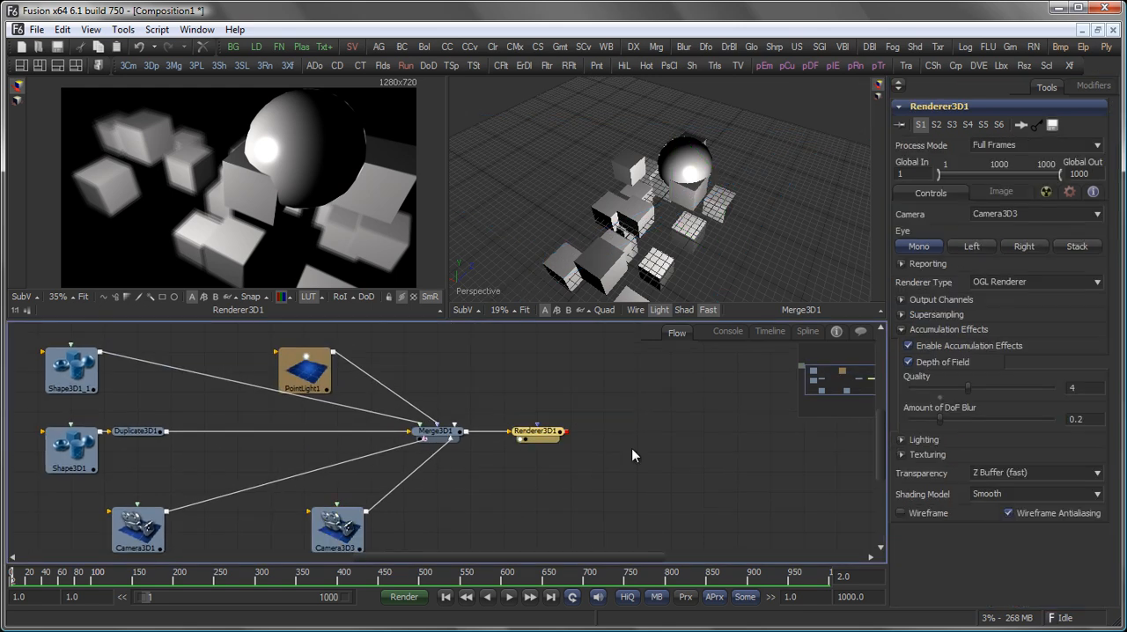